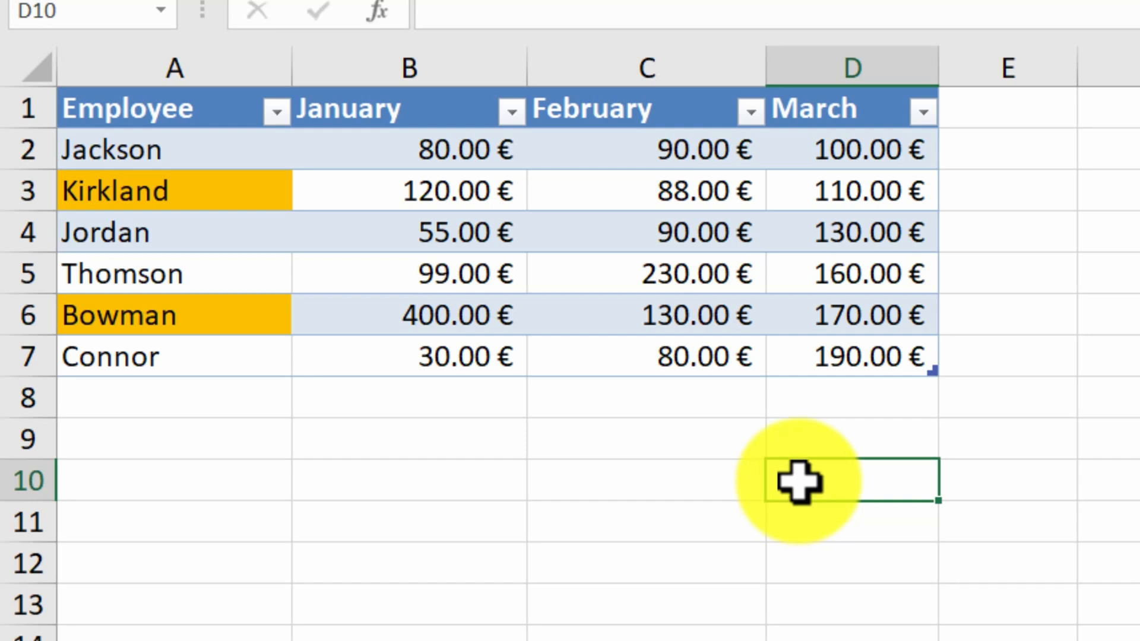
{"action": "mouse_move", "coordinate": [550, 492]}
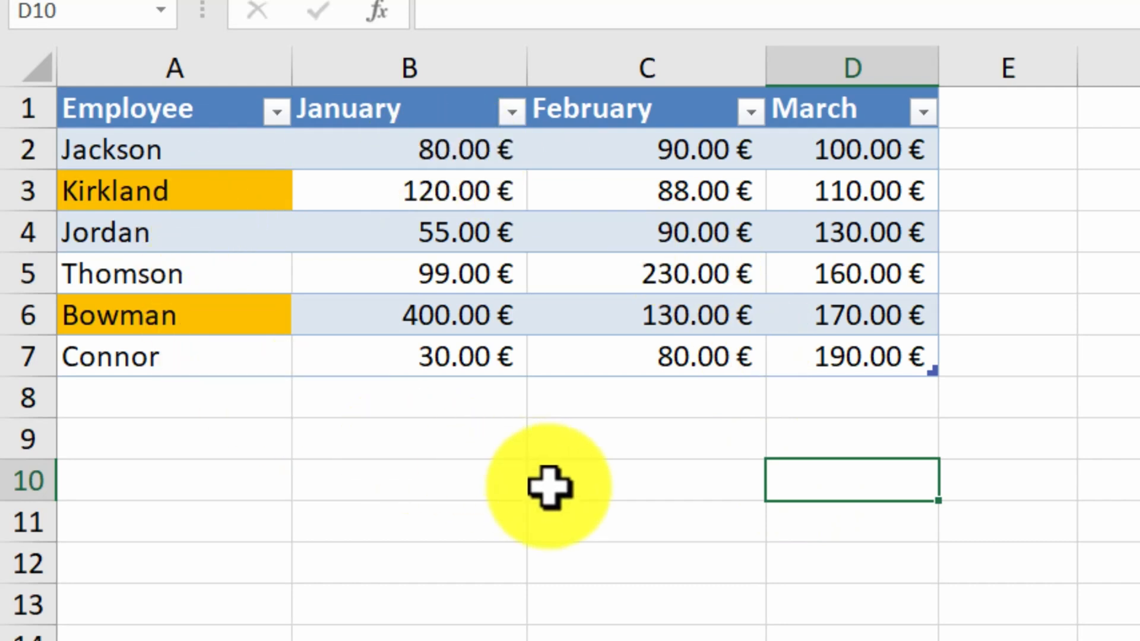
{"action": "mouse_move", "coordinate": [506, 486]}
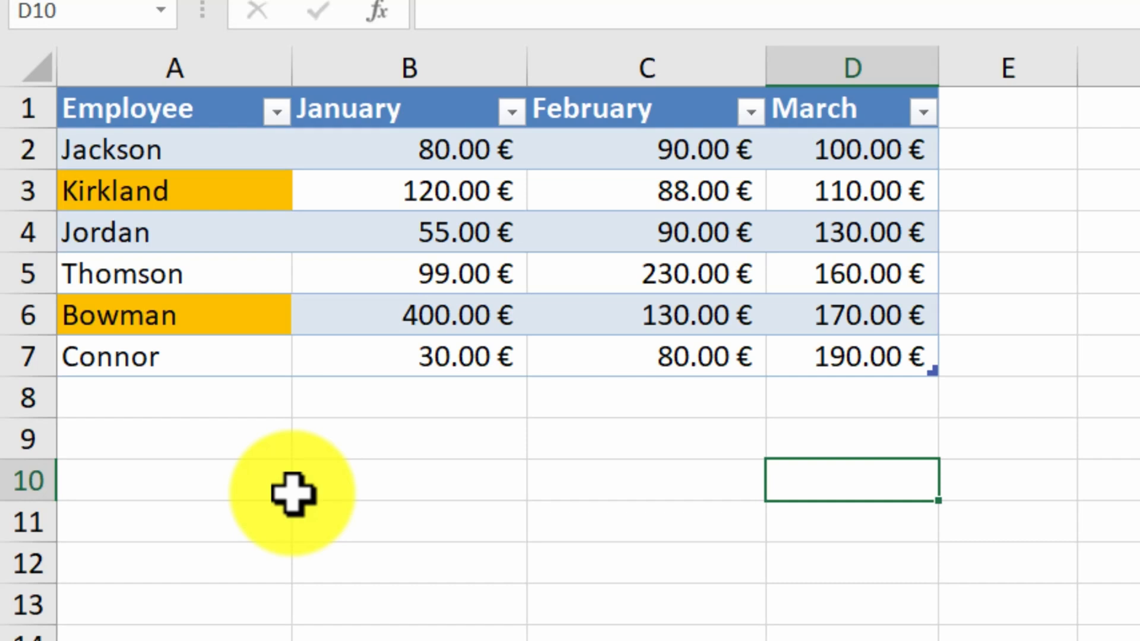
{"action": "mouse_move", "coordinate": [542, 153]}
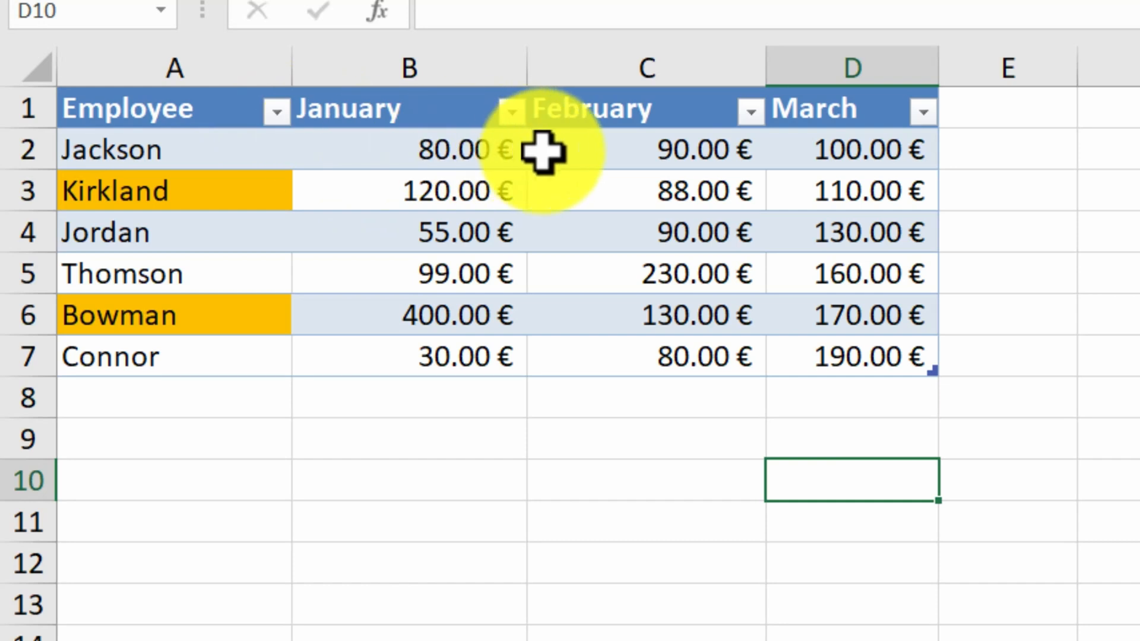
{"action": "mouse_move", "coordinate": [939, 166]}
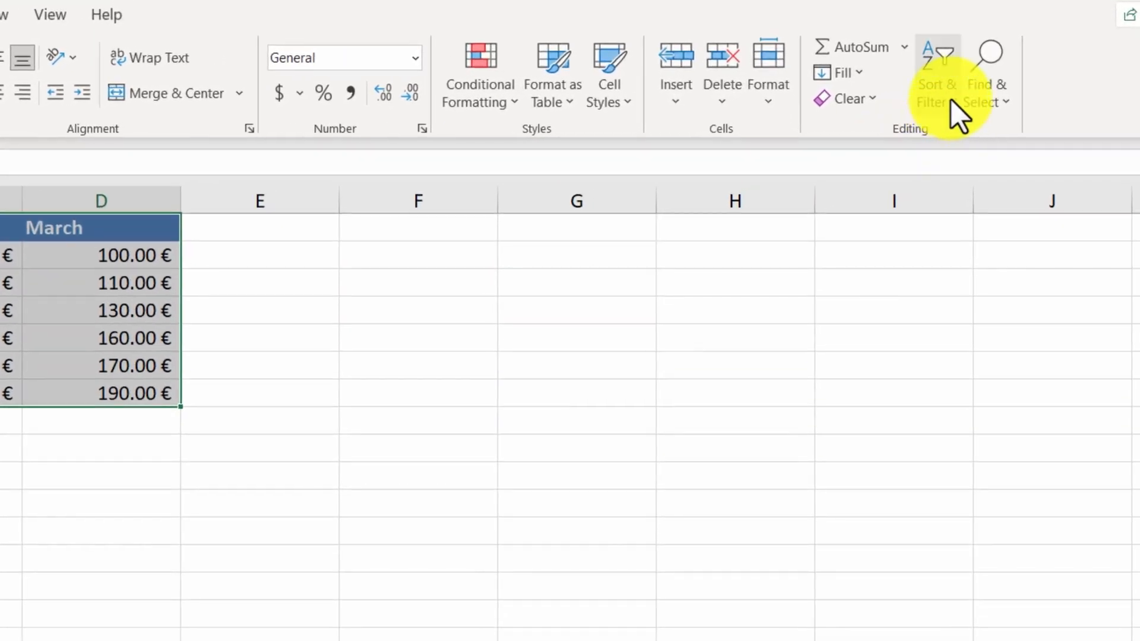
Step: Review the Sort & Filter options, select the data and switch to the No table sheet
{"action": "left_click", "coordinate": [936, 56]}
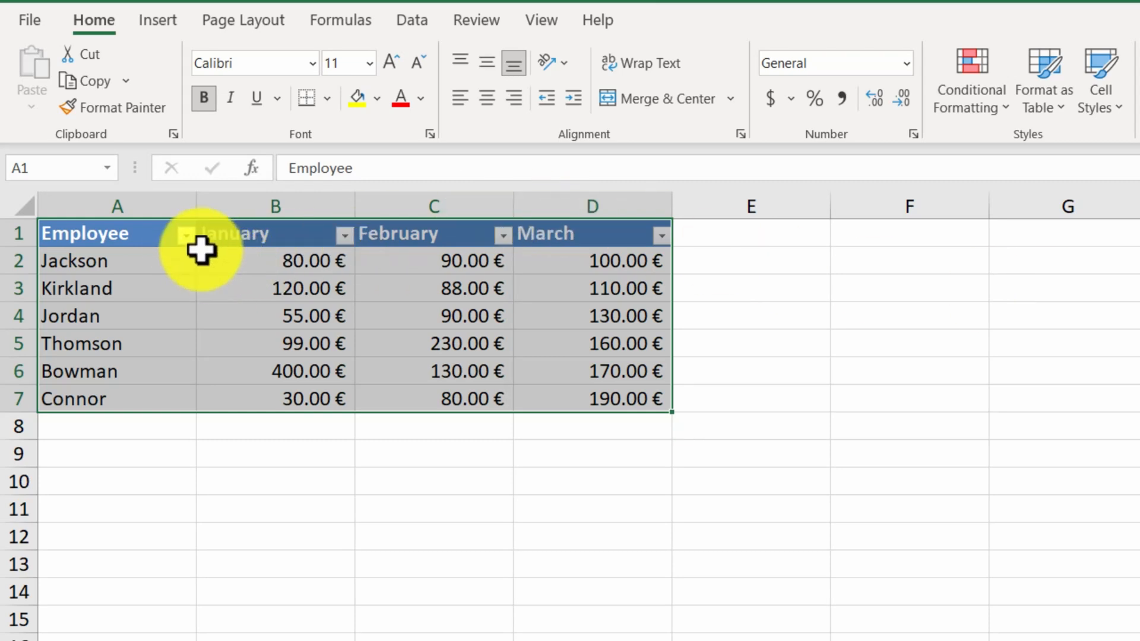
{"action": "left_click", "coordinate": [186, 234]}
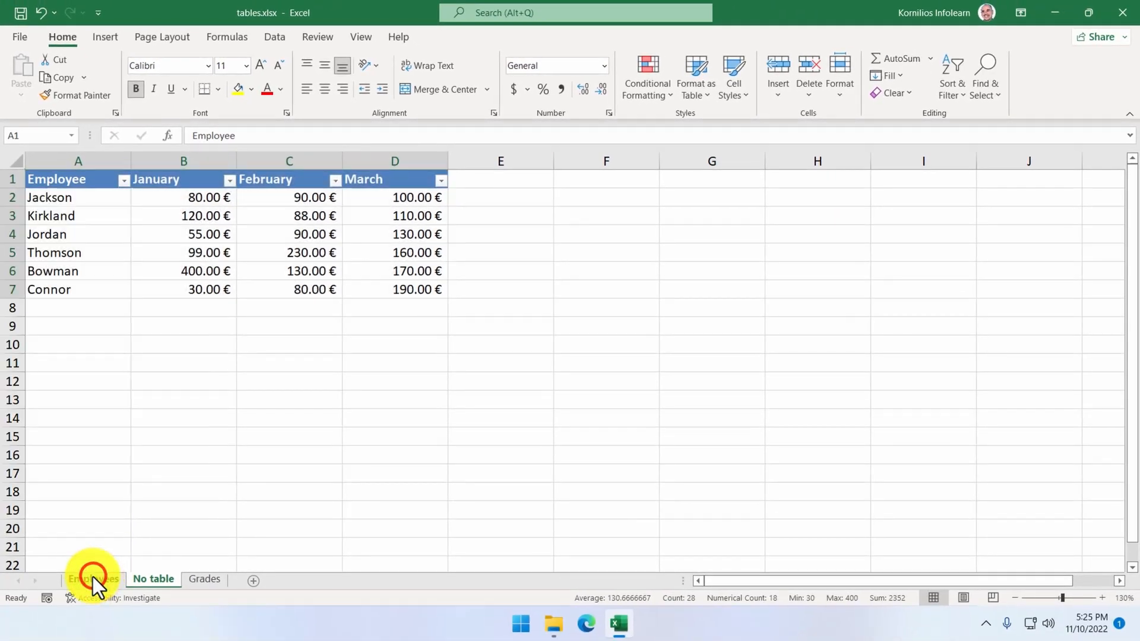
Step: Sort the Employees table A to Z by employee name, Bowman first
{"action": "left_click", "coordinate": [93, 580]}
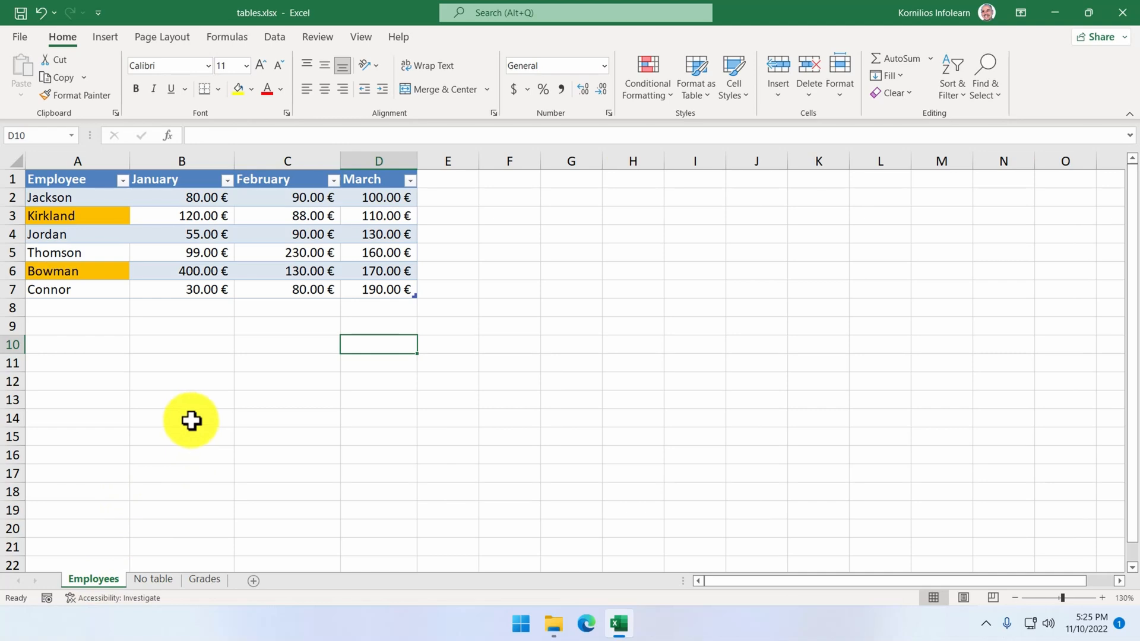
{"action": "left_click", "coordinate": [124, 181]}
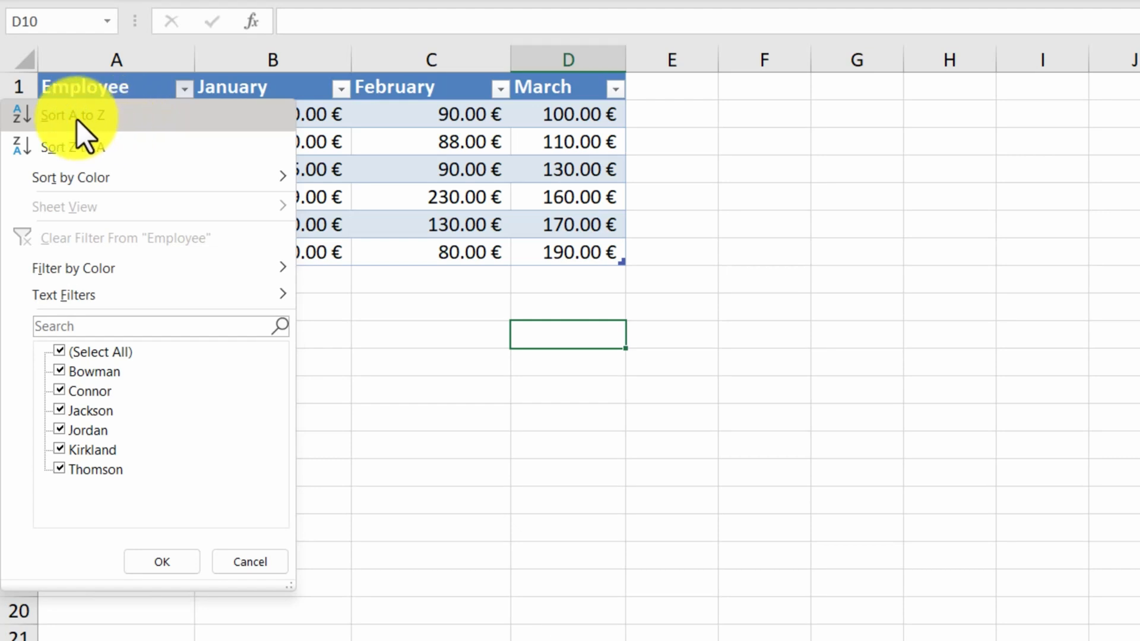
{"action": "left_click", "coordinate": [72, 116]}
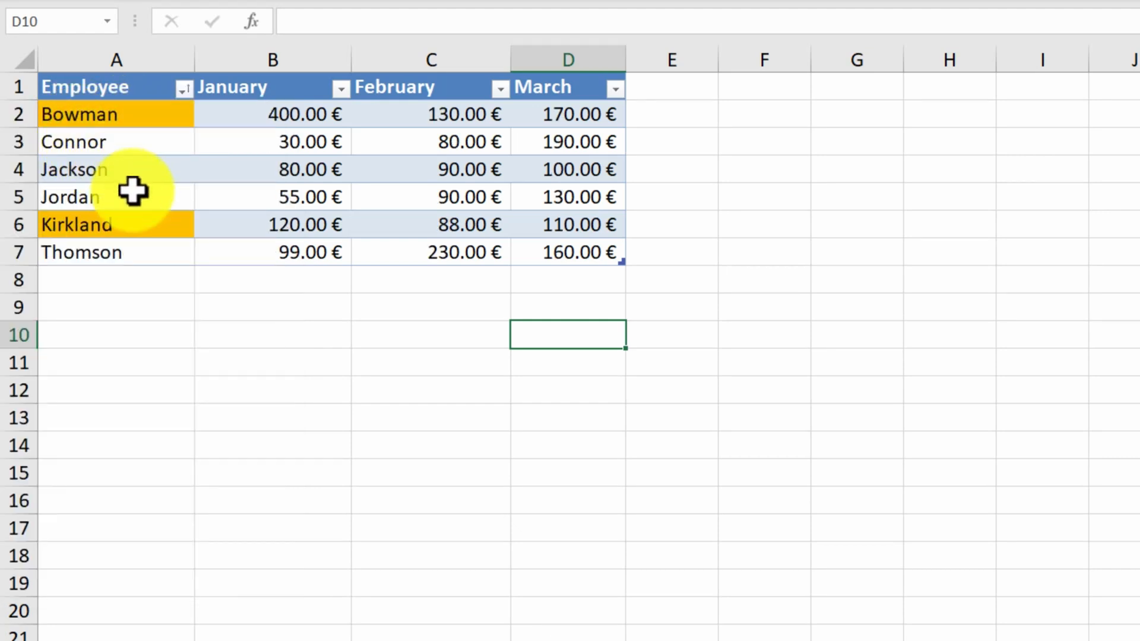
{"action": "mouse_move", "coordinate": [181, 237]}
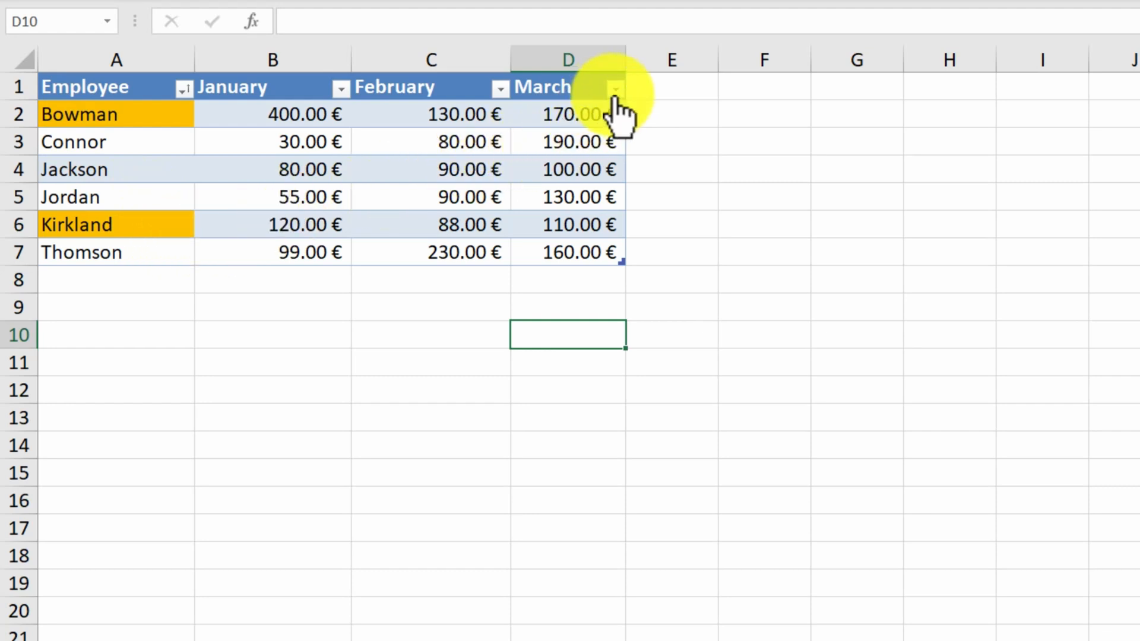
Step: Sort the table by March amounts from largest to smallest, Connor first
{"action": "left_click", "coordinate": [616, 89]}
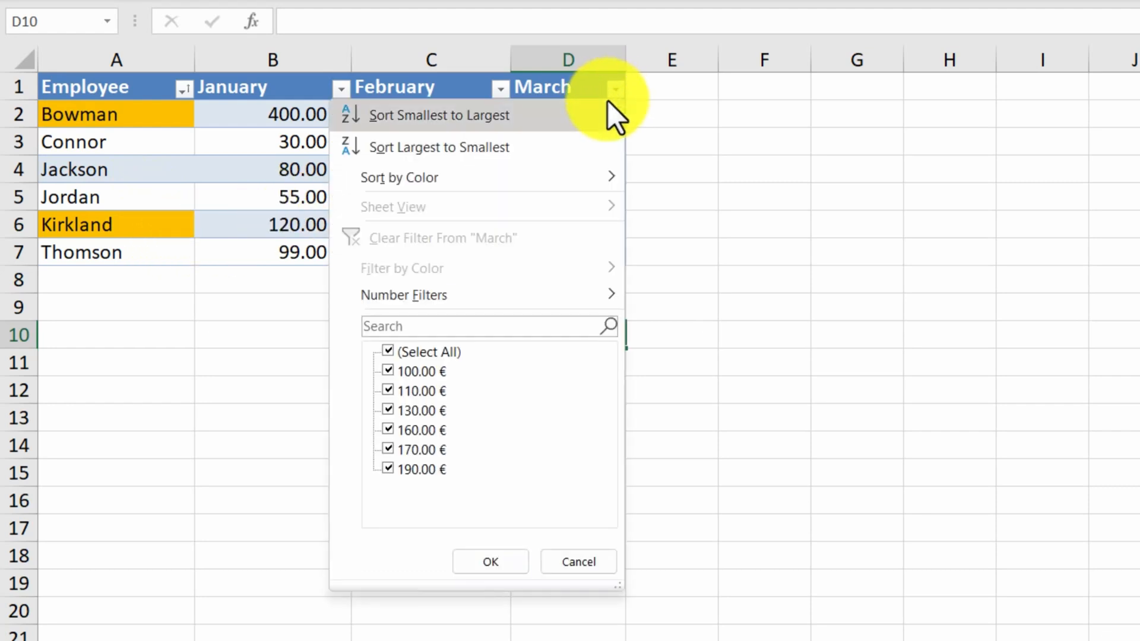
{"action": "mouse_move", "coordinate": [558, 154]}
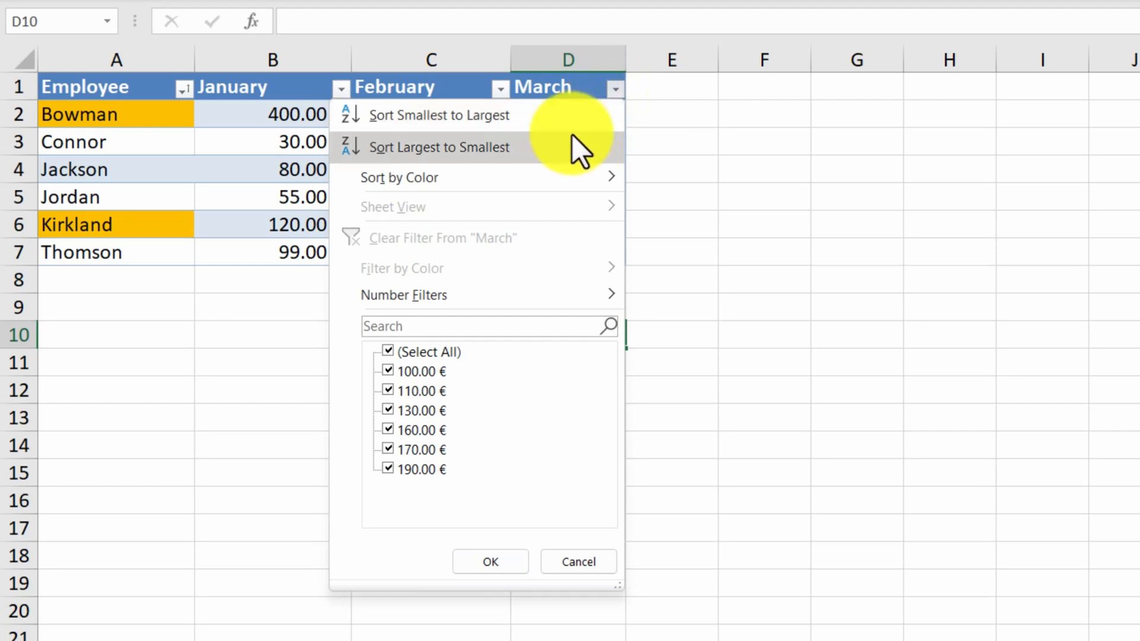
{"action": "mouse_move", "coordinate": [452, 140]}
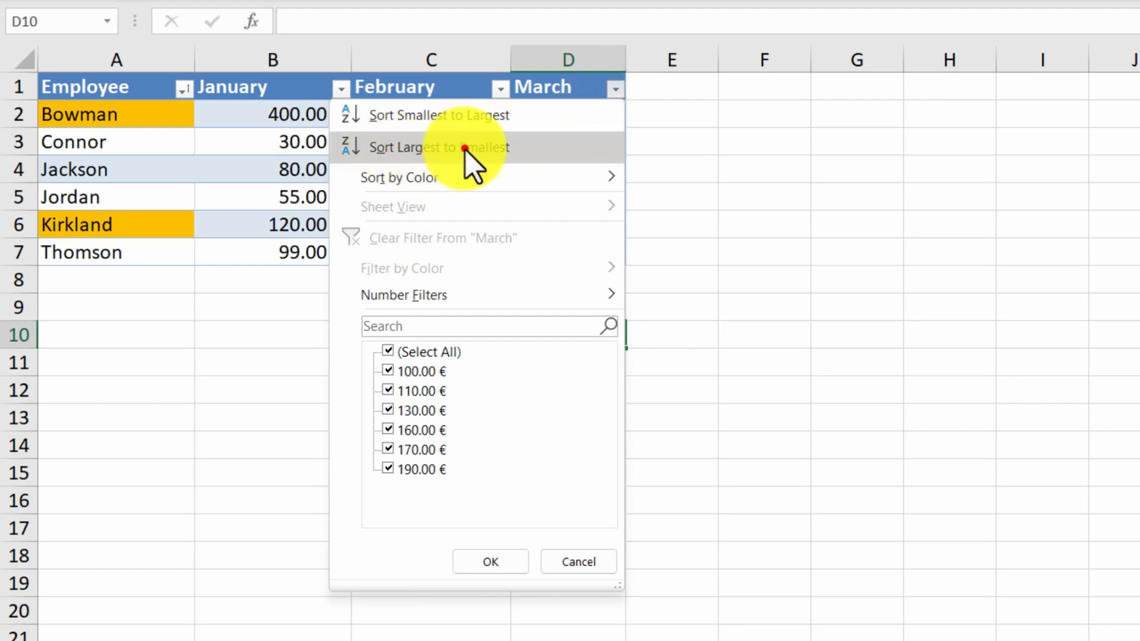
{"action": "left_click", "coordinate": [439, 147]}
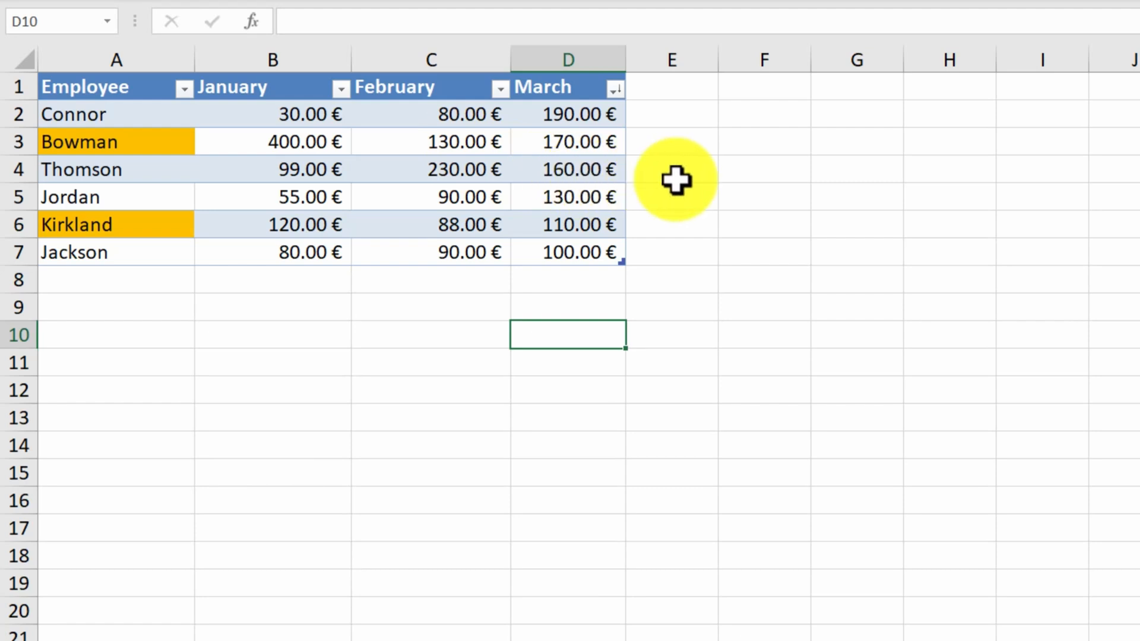
{"action": "mouse_move", "coordinate": [641, 168]}
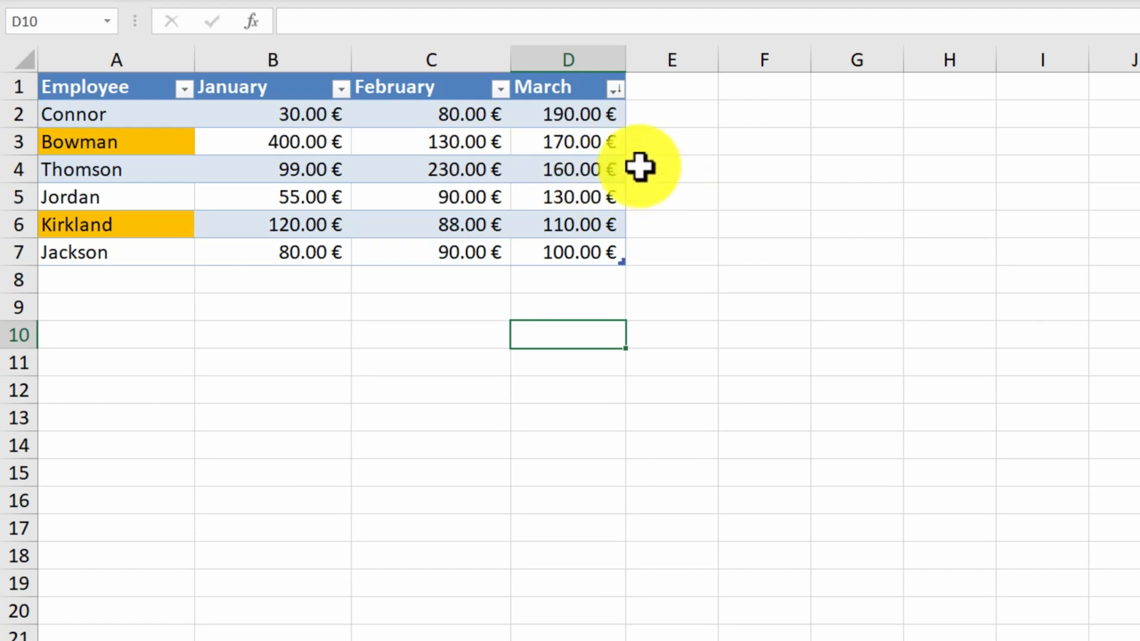
{"action": "mouse_move", "coordinate": [569, 281]}
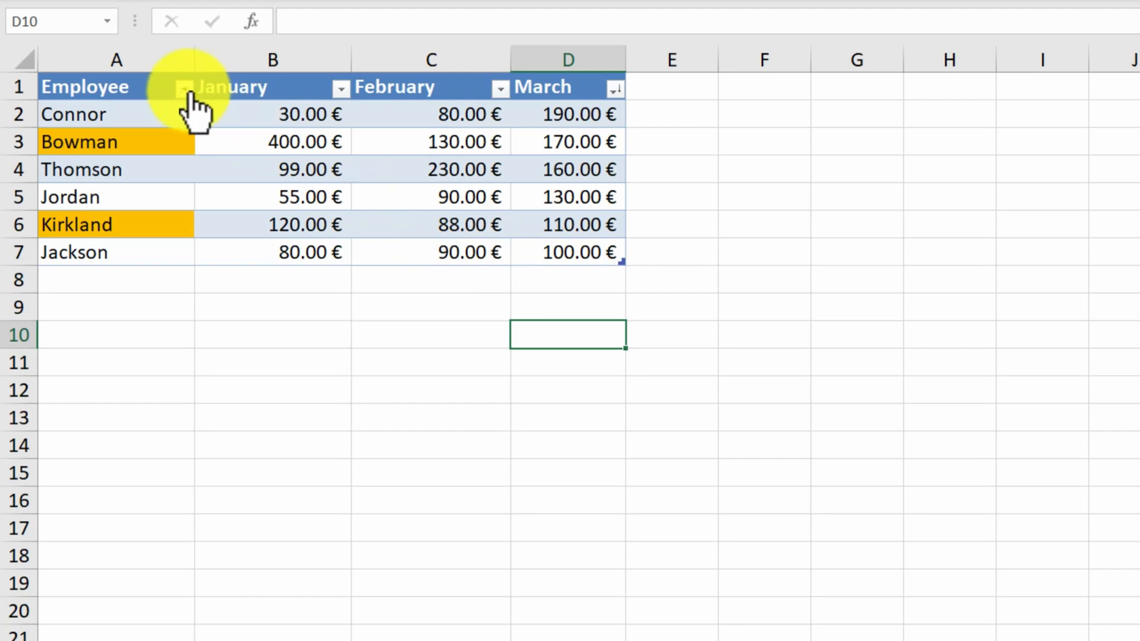
Step: Sort the Employee column by orange cell colour so Bowman and Kirkland rise to the top
{"action": "left_click", "coordinate": [183, 87]}
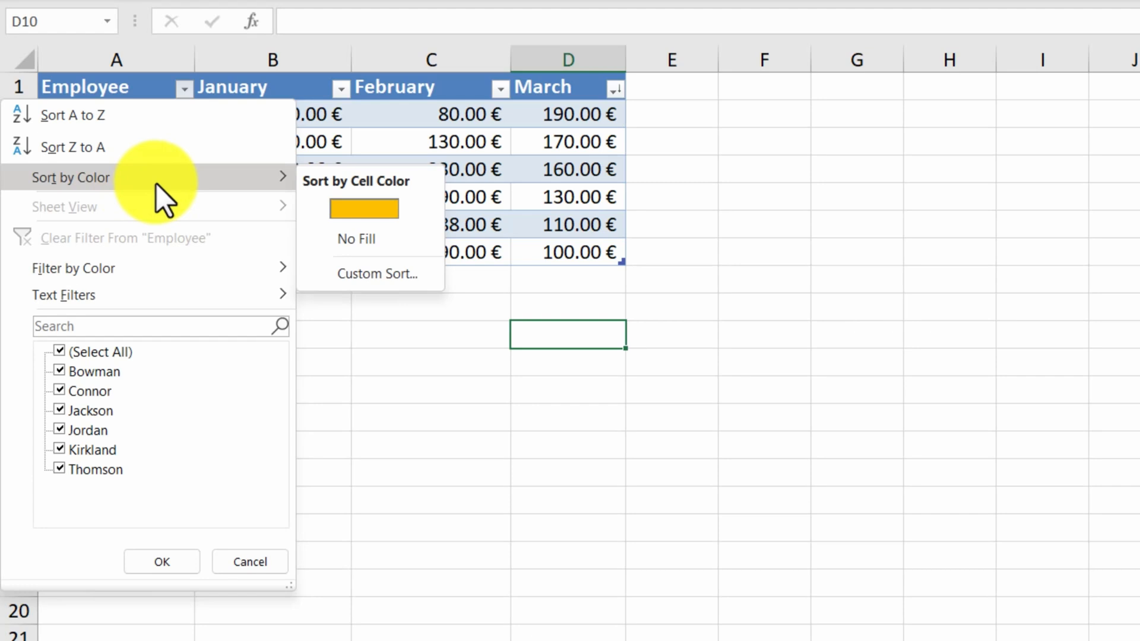
{"action": "mouse_move", "coordinate": [285, 202]}
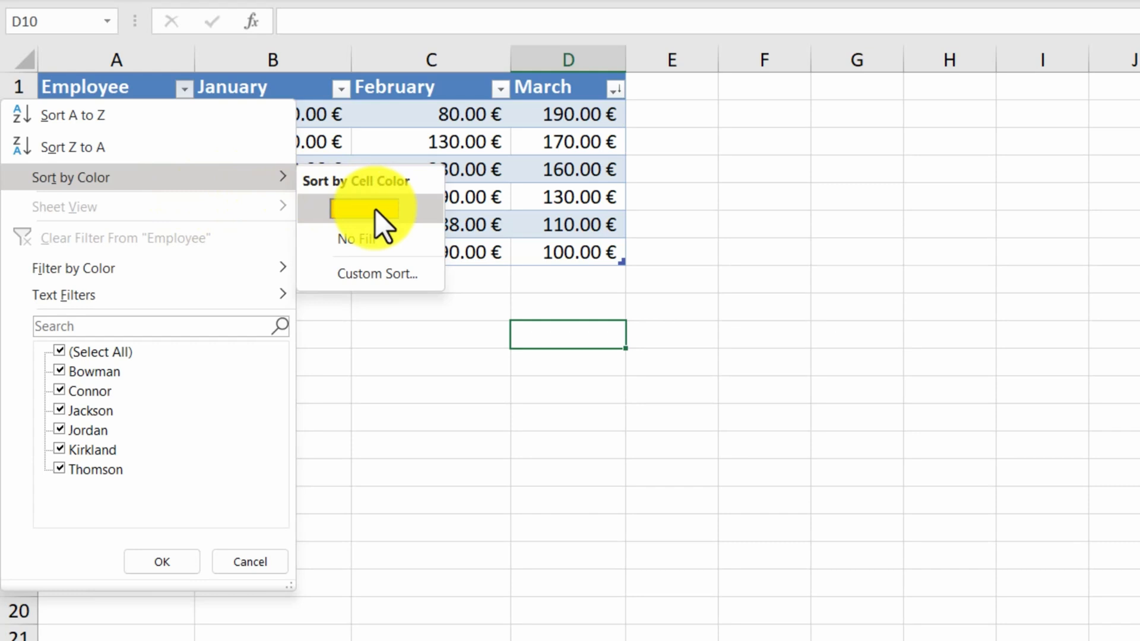
{"action": "left_click", "coordinate": [356, 208]}
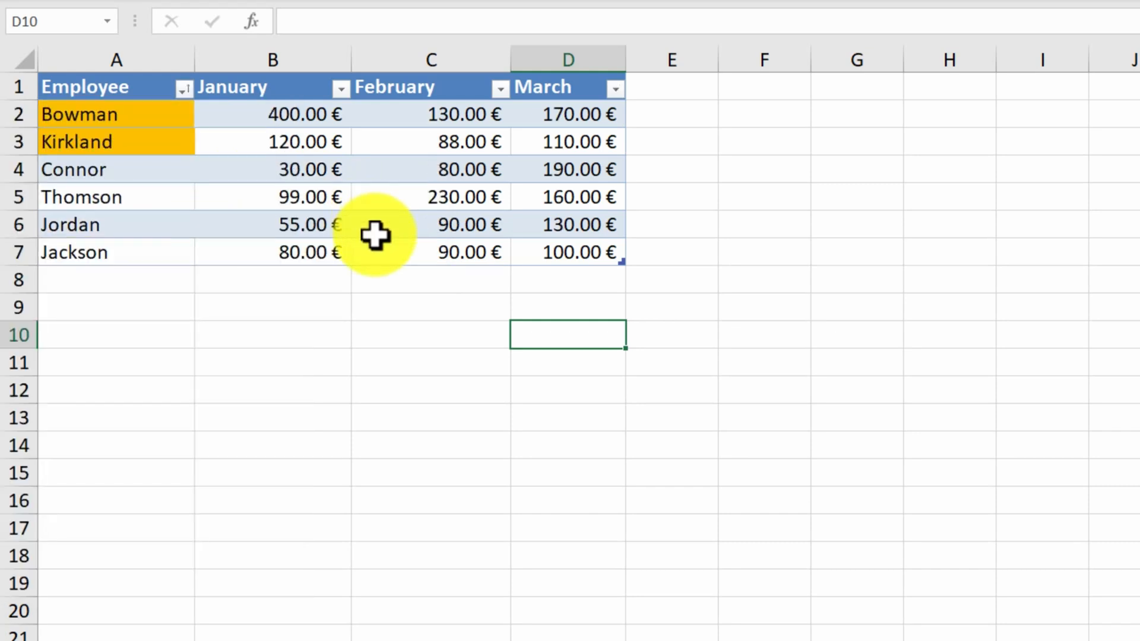
{"action": "mouse_move", "coordinate": [354, 303]}
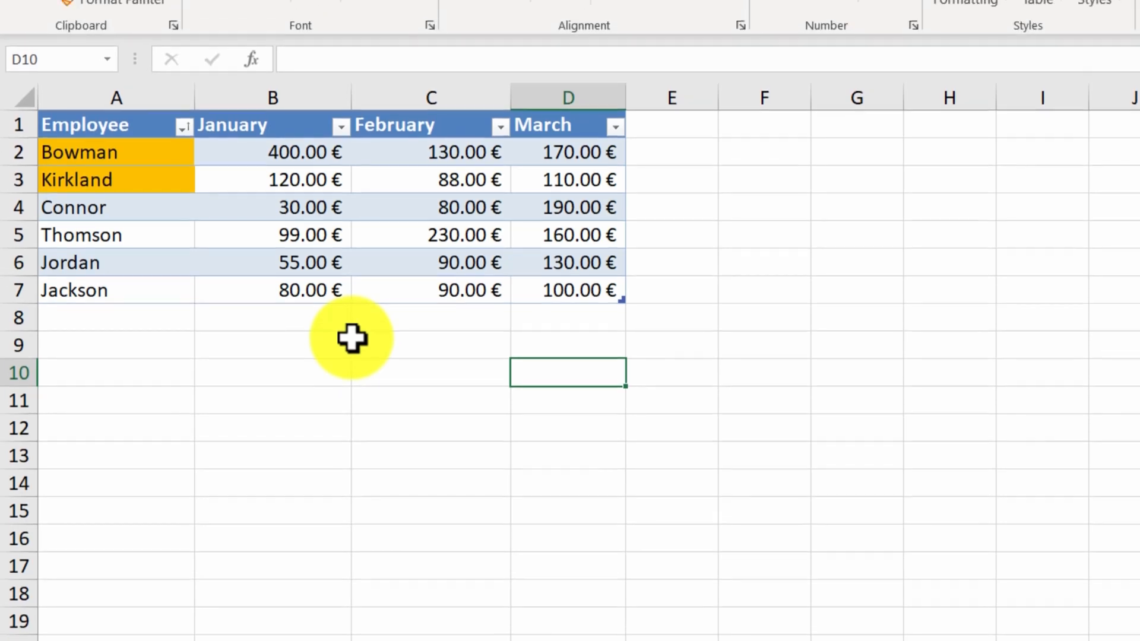
Step: Delete the Employee cell-colour level in the Data > Sort dialog, keeping Bowman and Kirkland on top
{"action": "left_click", "coordinate": [404, 15]}
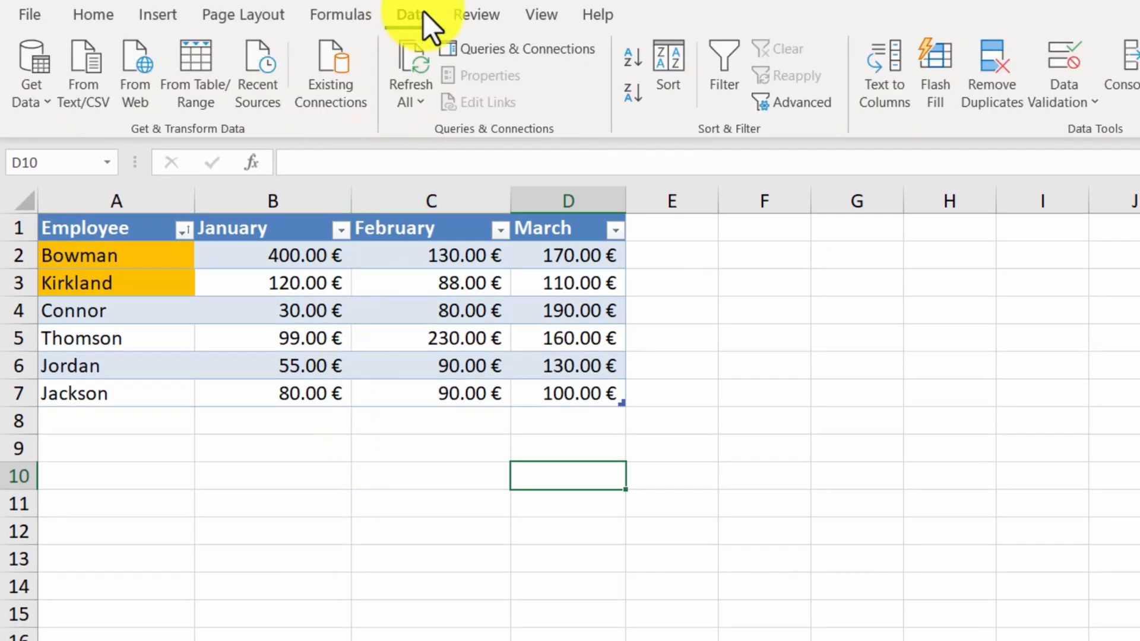
{"action": "left_click", "coordinate": [667, 70]}
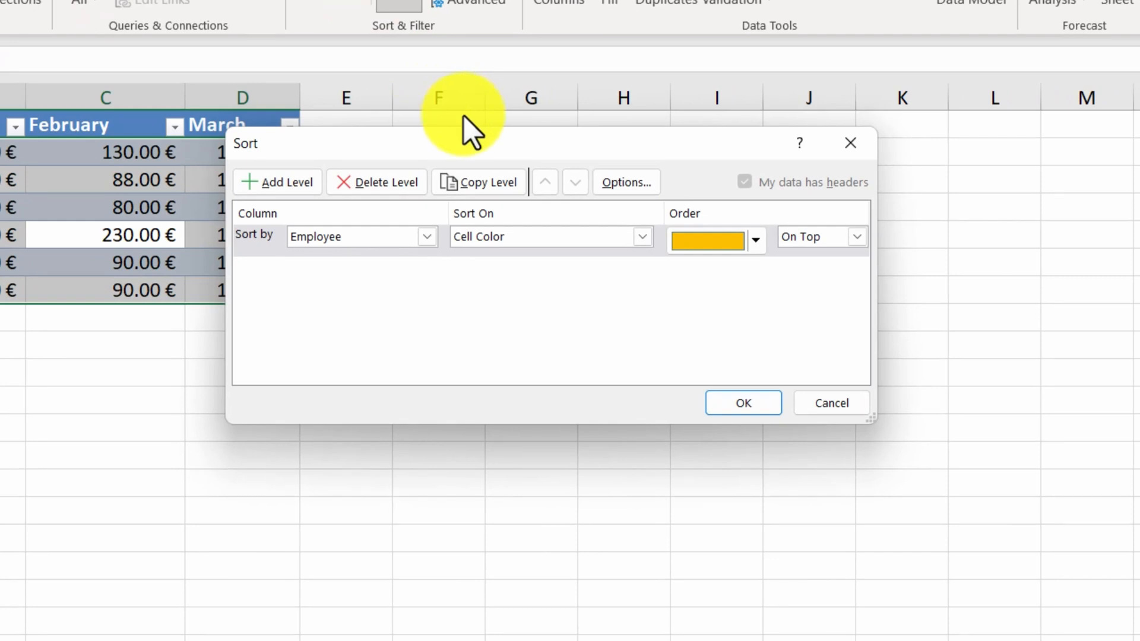
{"action": "mouse_move", "coordinate": [387, 276]}
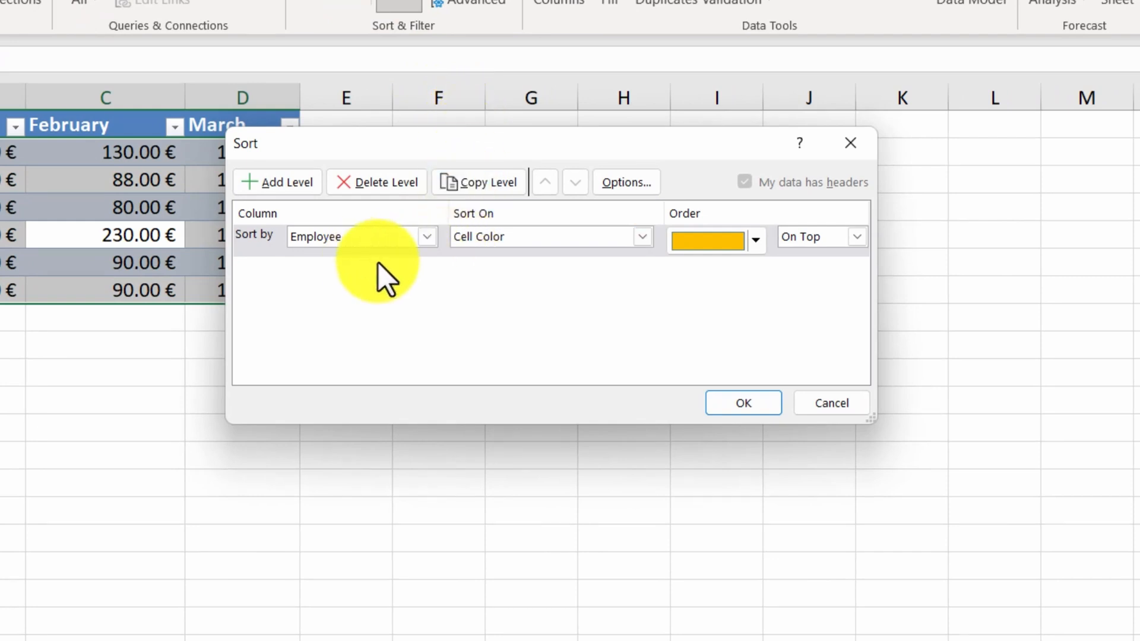
{"action": "mouse_move", "coordinate": [584, 278]}
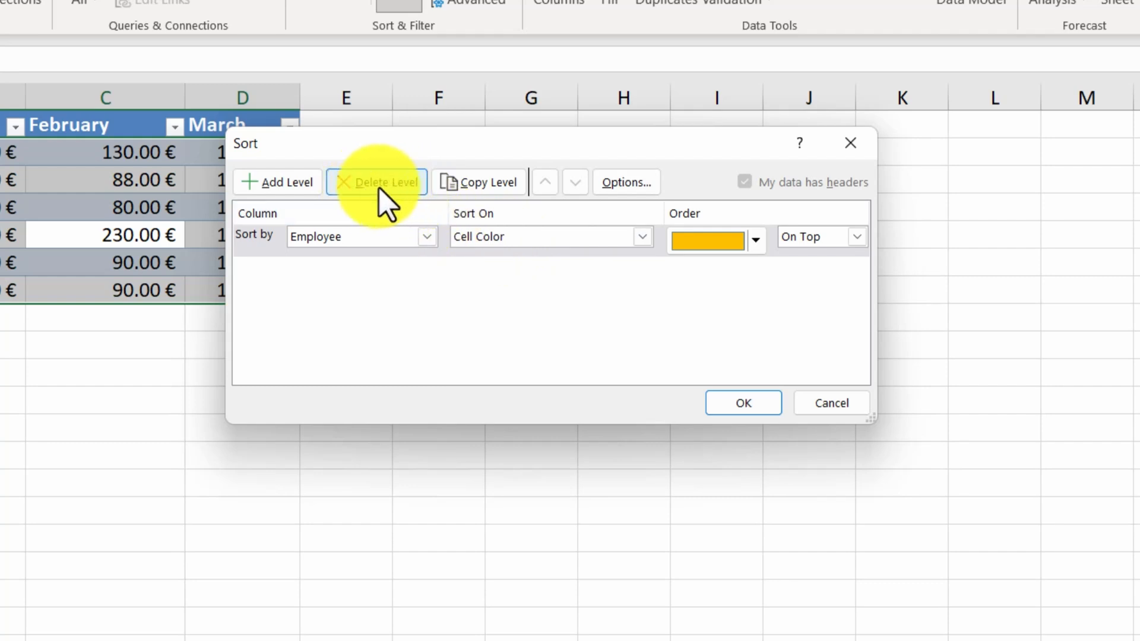
{"action": "left_click", "coordinate": [378, 182]}
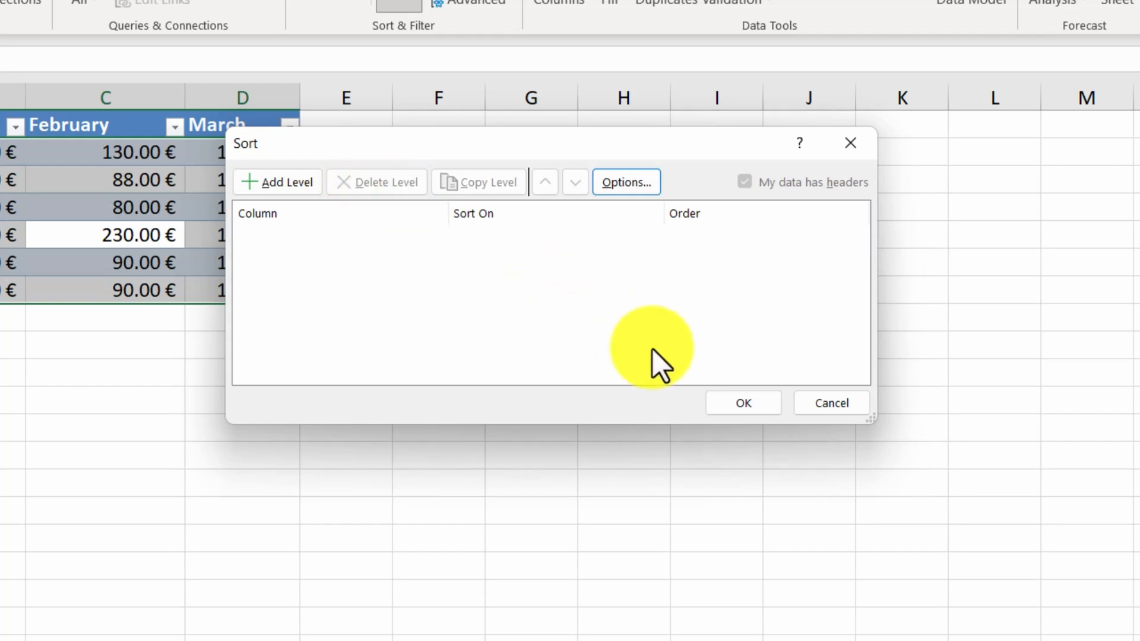
{"action": "left_click", "coordinate": [831, 403]}
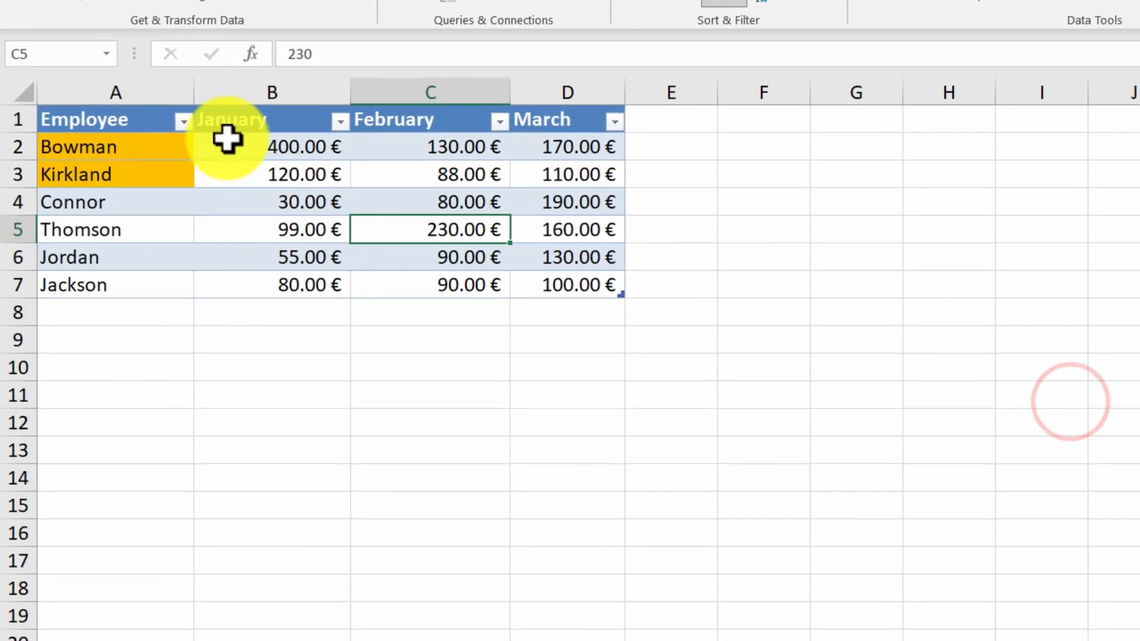
Step: Dismiss the Employee filter dropdown and move to the Courses sheet with its Lessons chart
{"action": "left_click", "coordinate": [183, 122]}
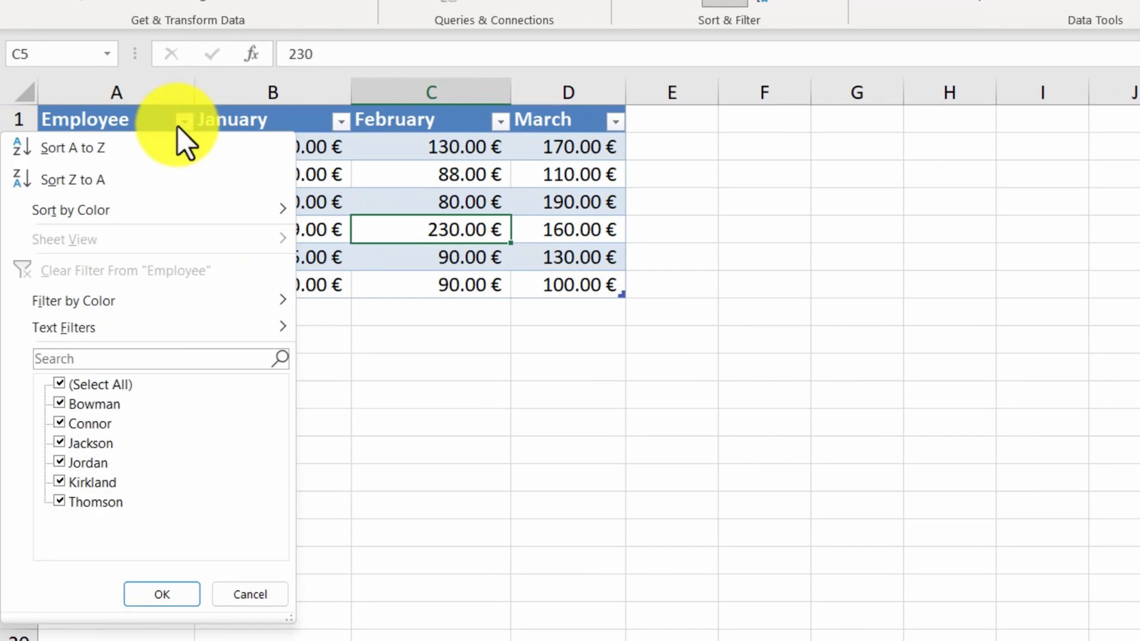
{"action": "mouse_move", "coordinate": [57, 253]}
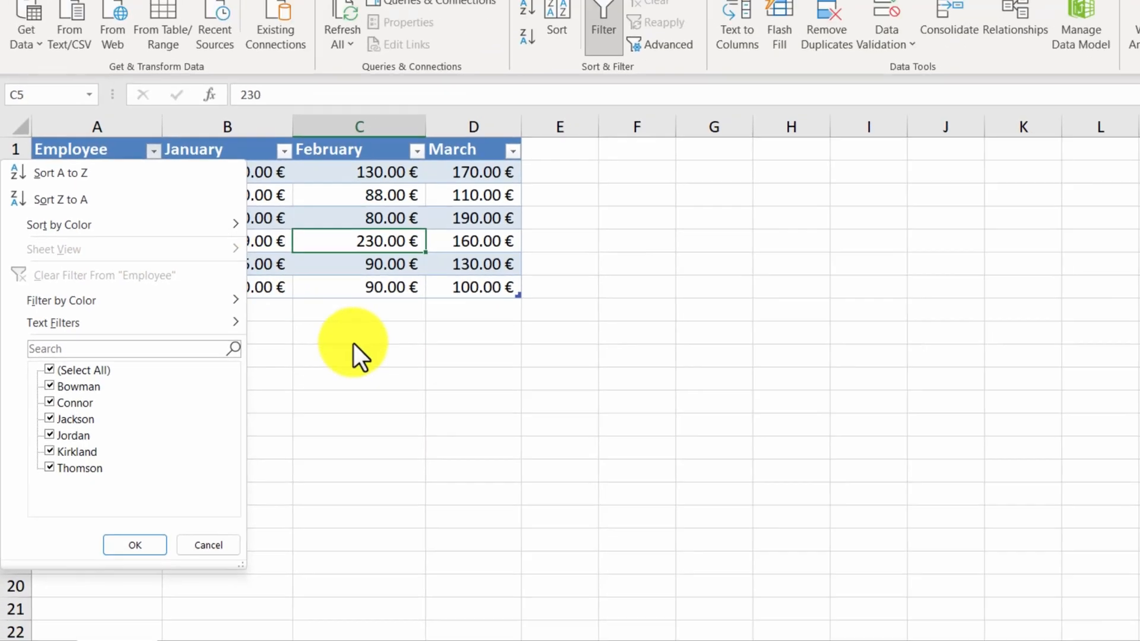
{"action": "left_click", "coordinate": [173, 584]}
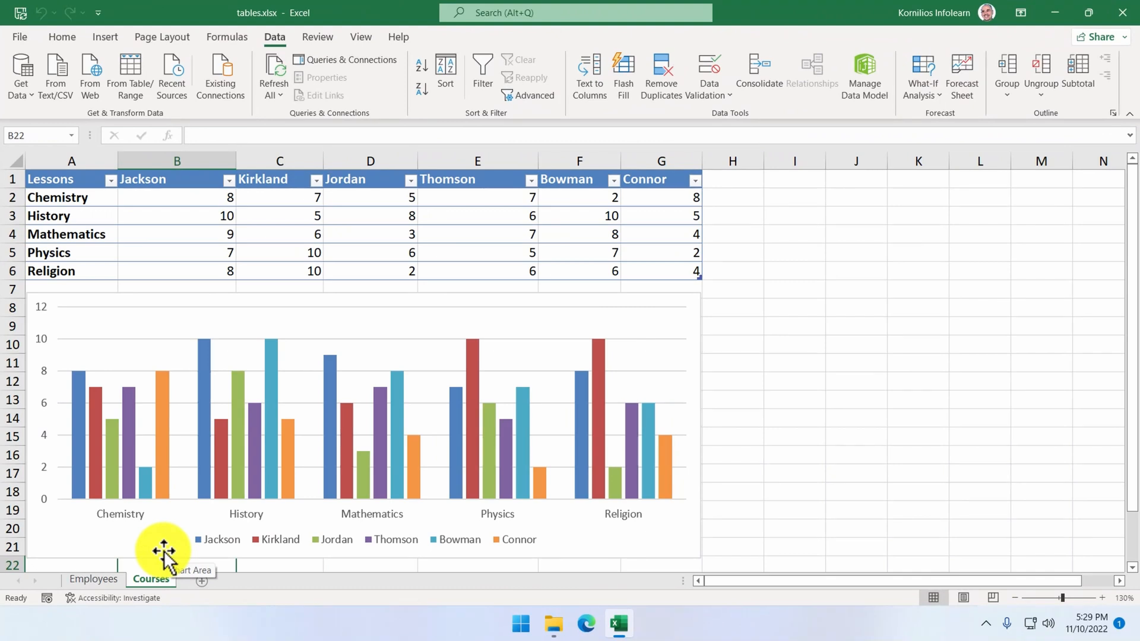
Step: Create a new temporary sheet view from the Lessons filter and sort lessons Z to A
{"action": "left_click", "coordinate": [48, 215]}
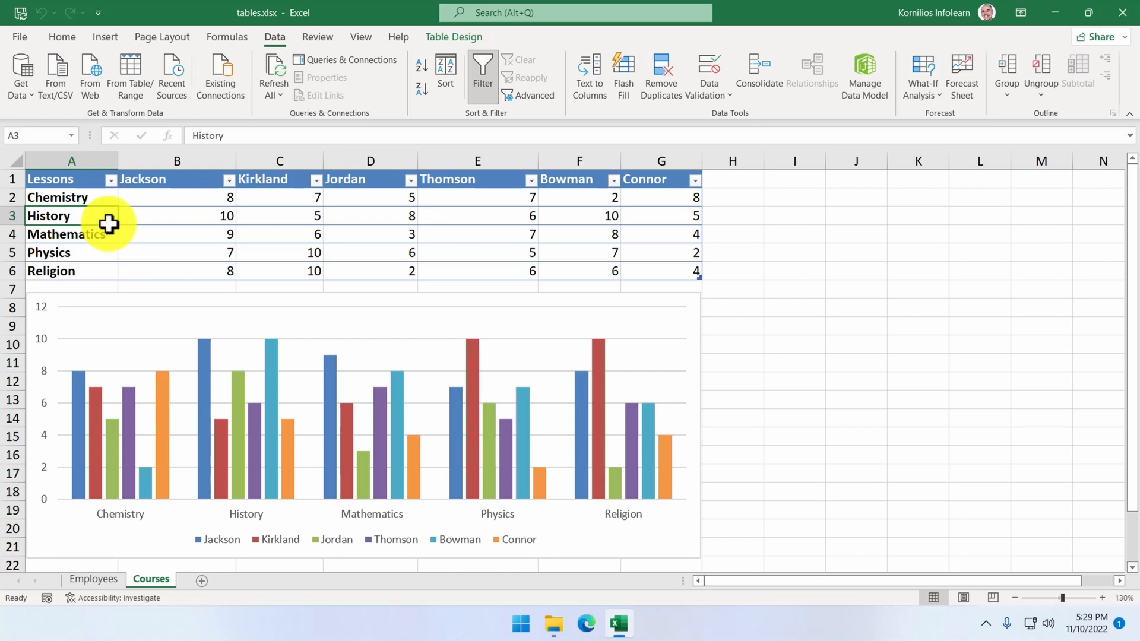
{"action": "left_click", "coordinate": [111, 179]}
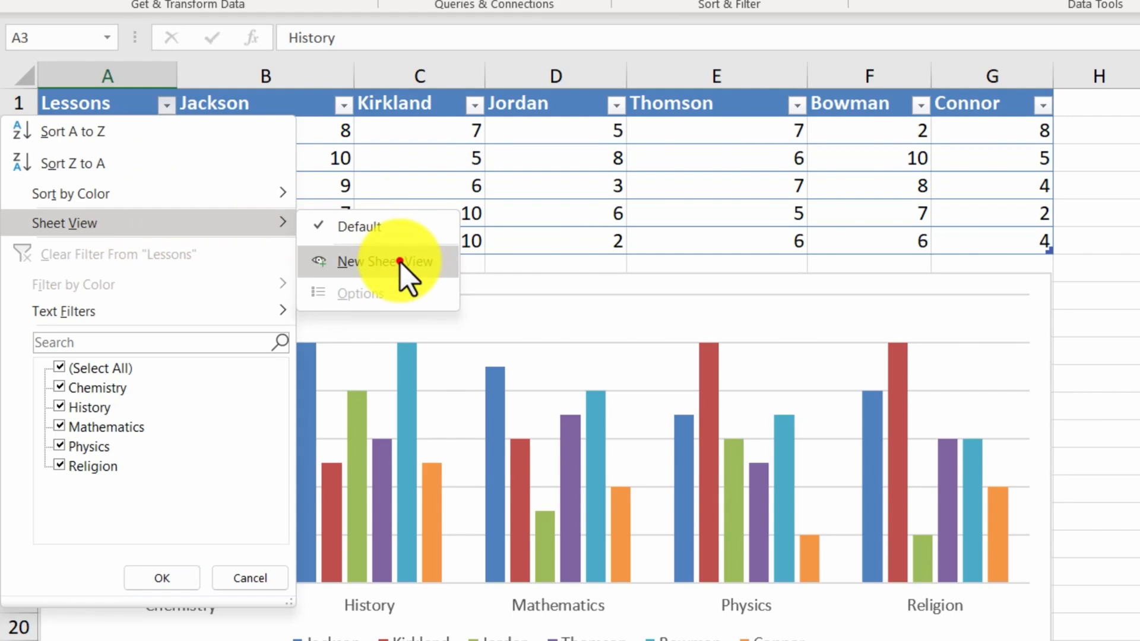
{"action": "left_click", "coordinate": [384, 261]}
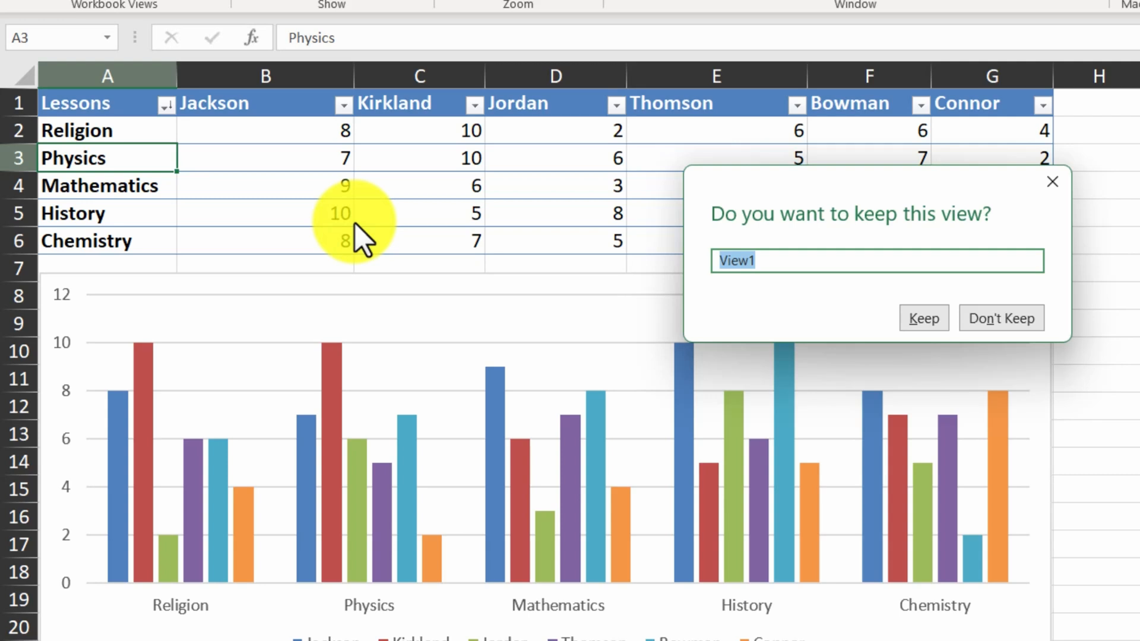
Step: Name the kept sheet view 'new view' in the keep-this-view dialog
{"action": "type", "text": "new v"}
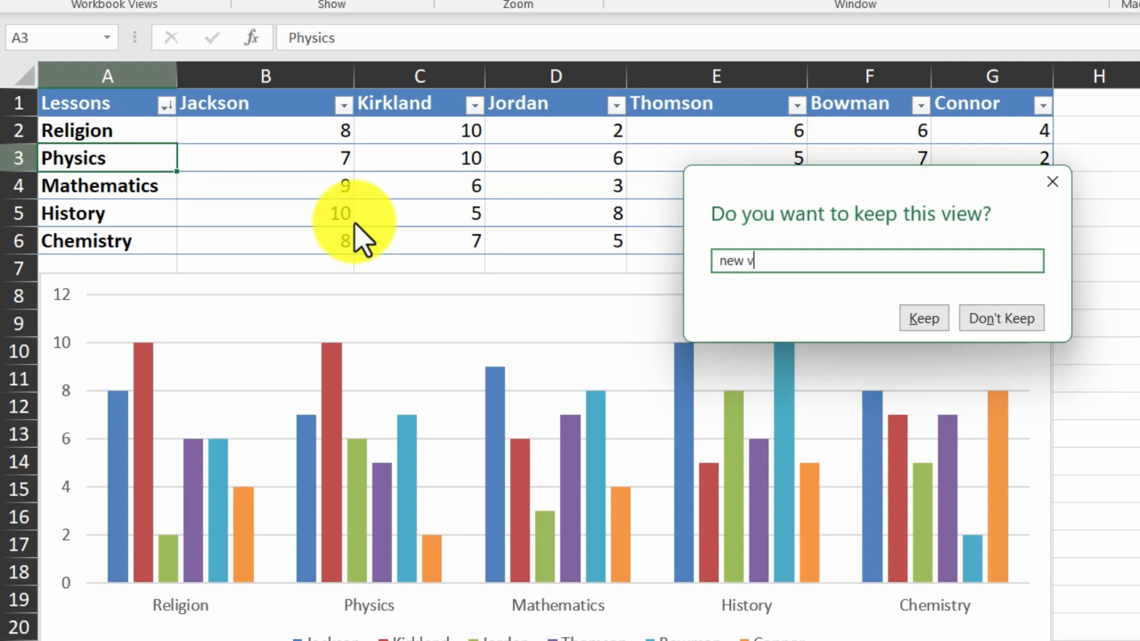
{"action": "type", "text": "iew"}
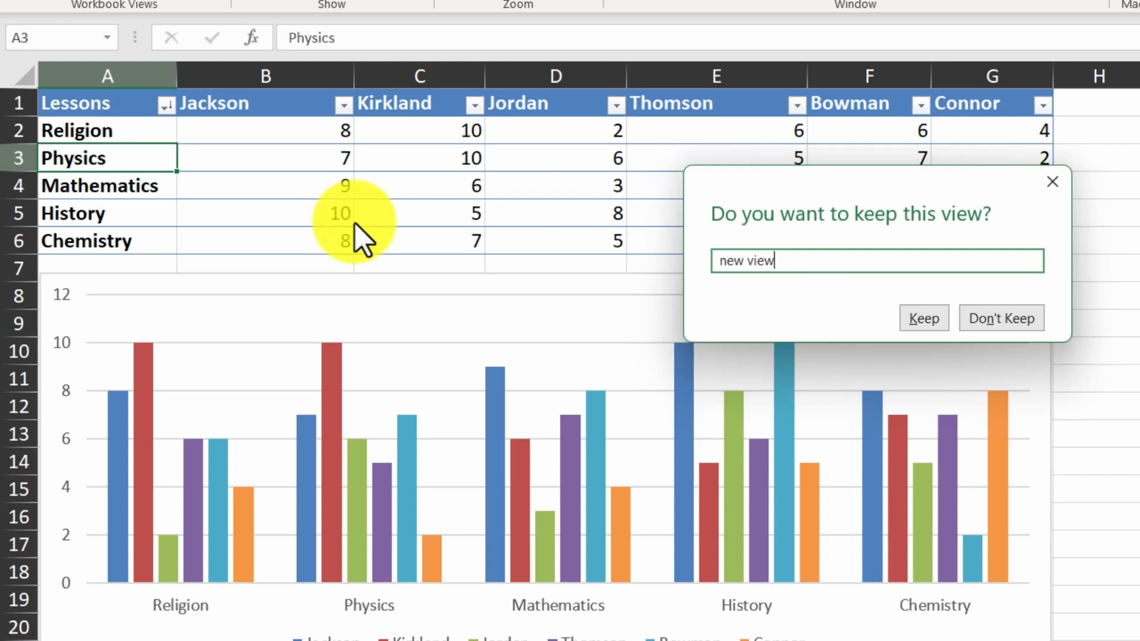
{"action": "mouse_move", "coordinate": [392, 268]}
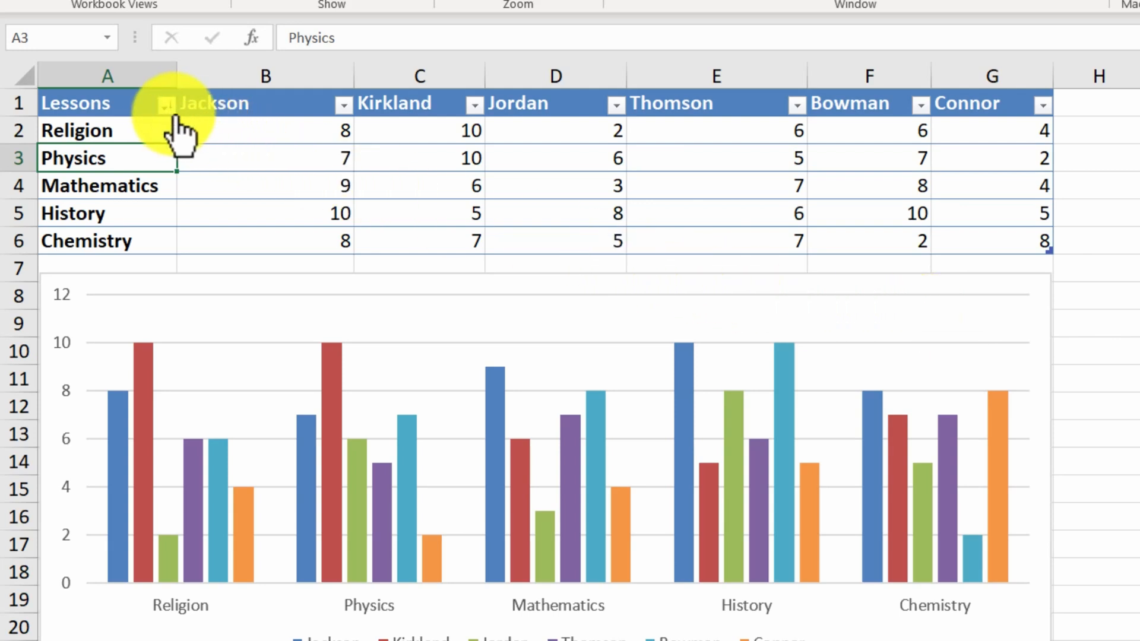
Step: Check the saved view under Lessons > Sheet View, then move to the Grades sheet
{"action": "left_click", "coordinate": [162, 104]}
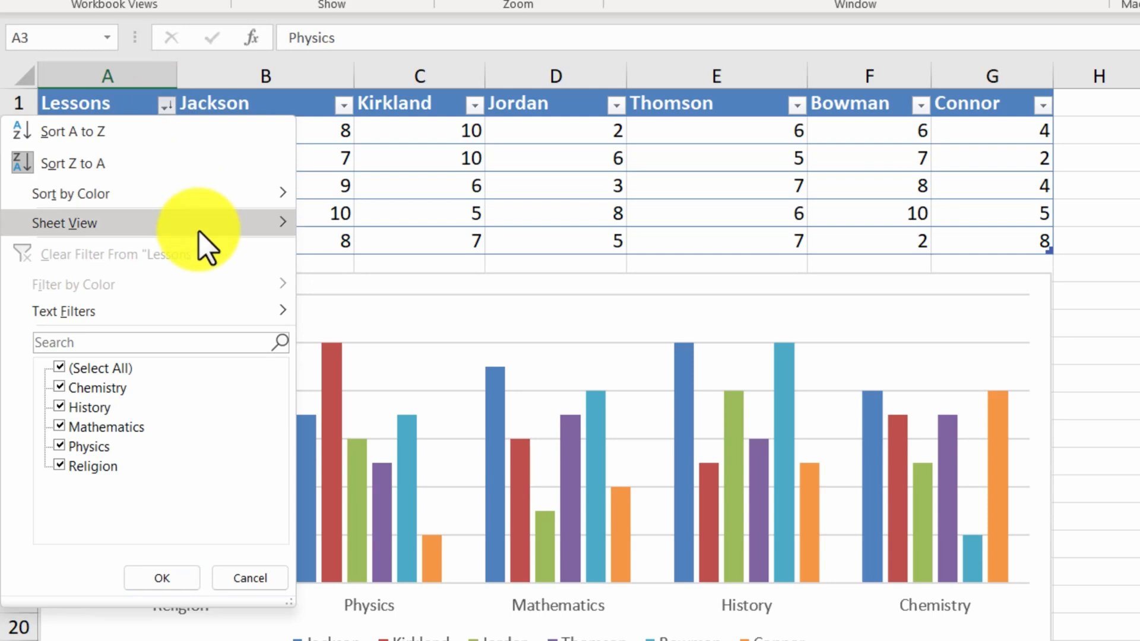
{"action": "left_click", "coordinate": [64, 223]}
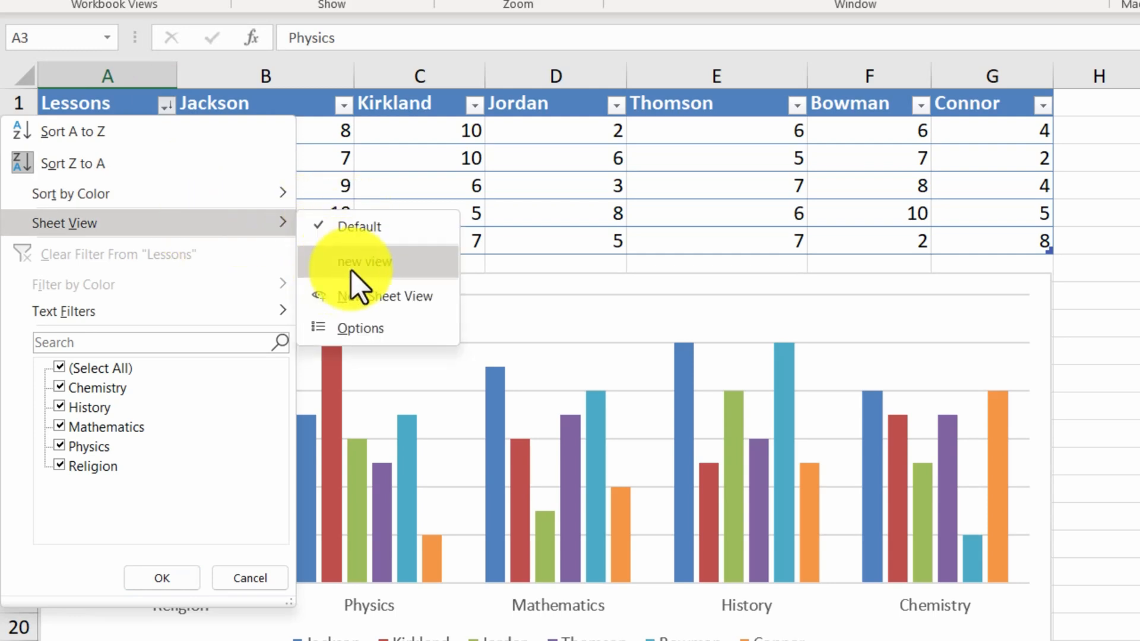
{"action": "mouse_move", "coordinate": [413, 275]}
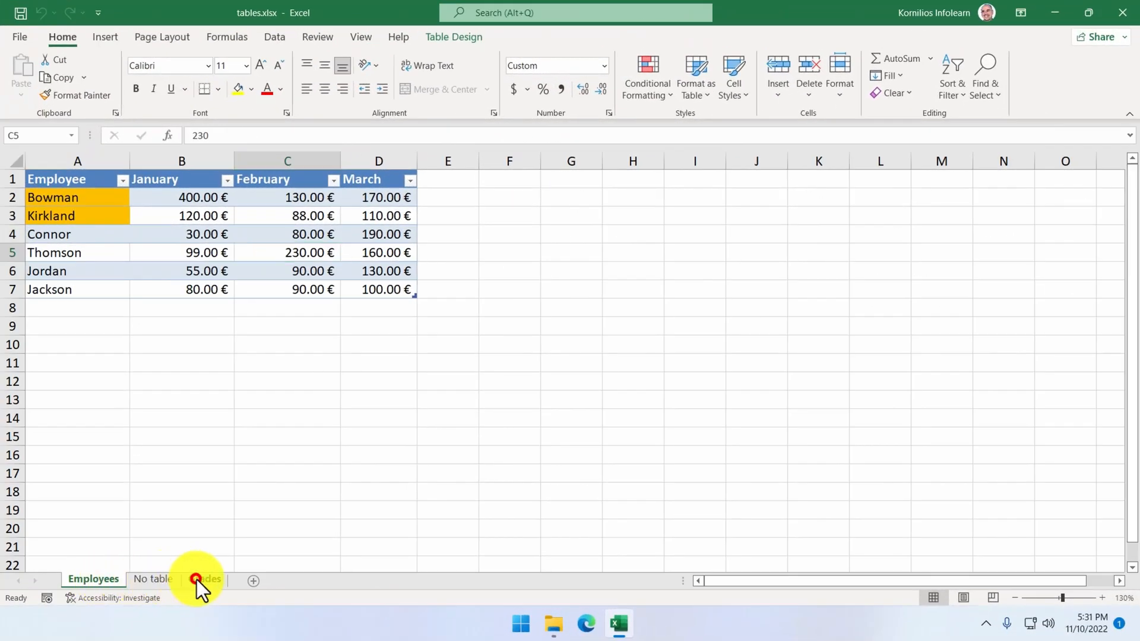
{"action": "left_click", "coordinate": [205, 580]}
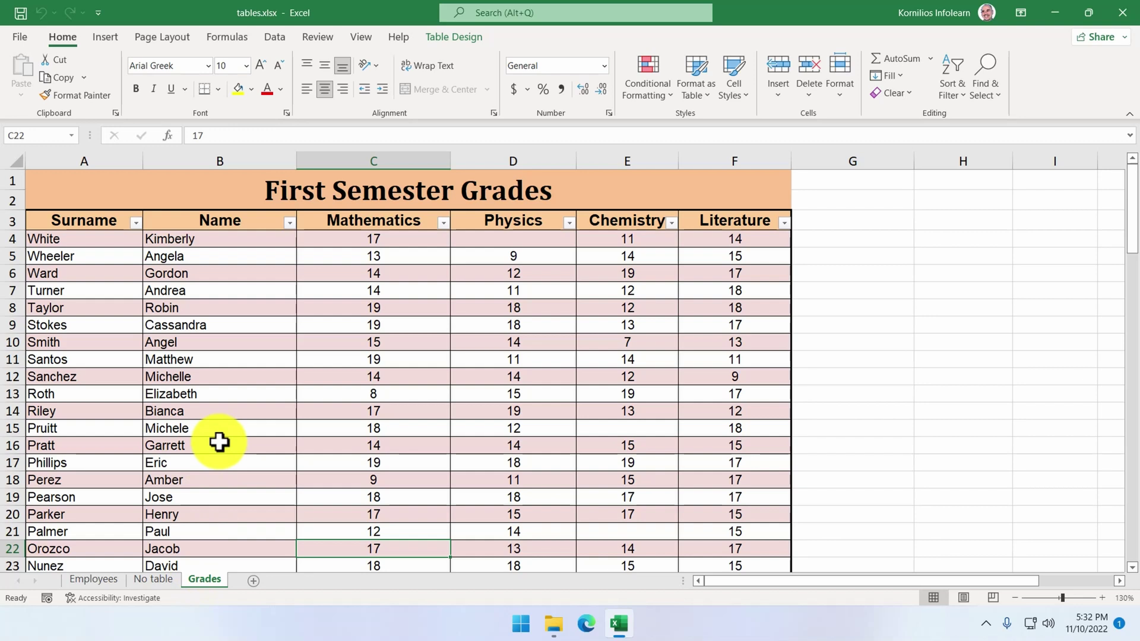
{"action": "mouse_move", "coordinate": [343, 282]}
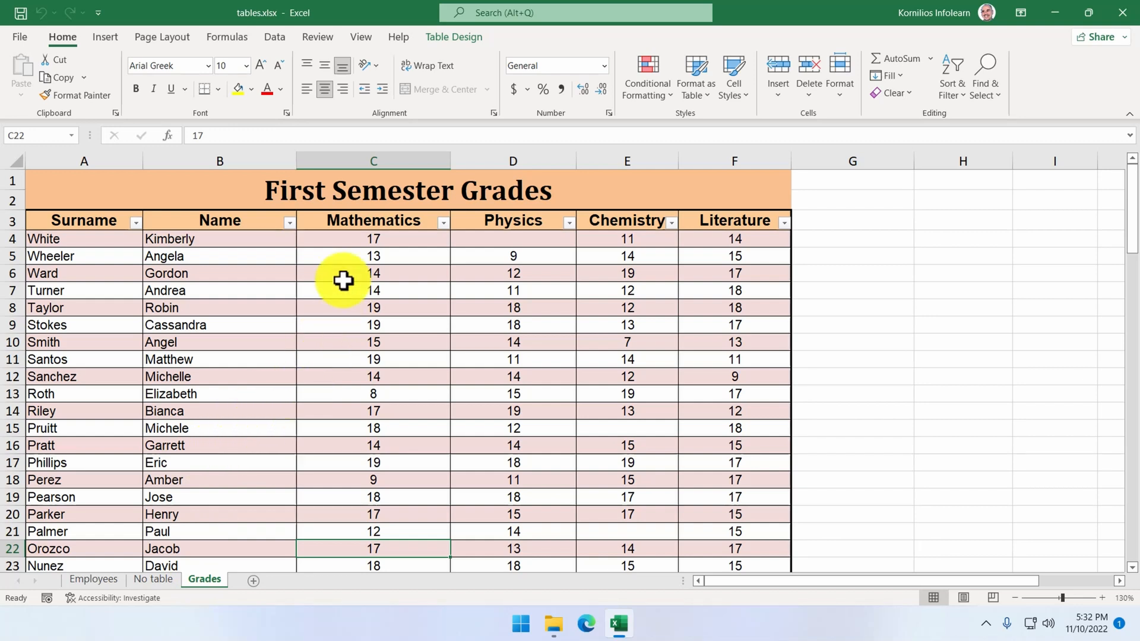
{"action": "mouse_move", "coordinate": [651, 251]}
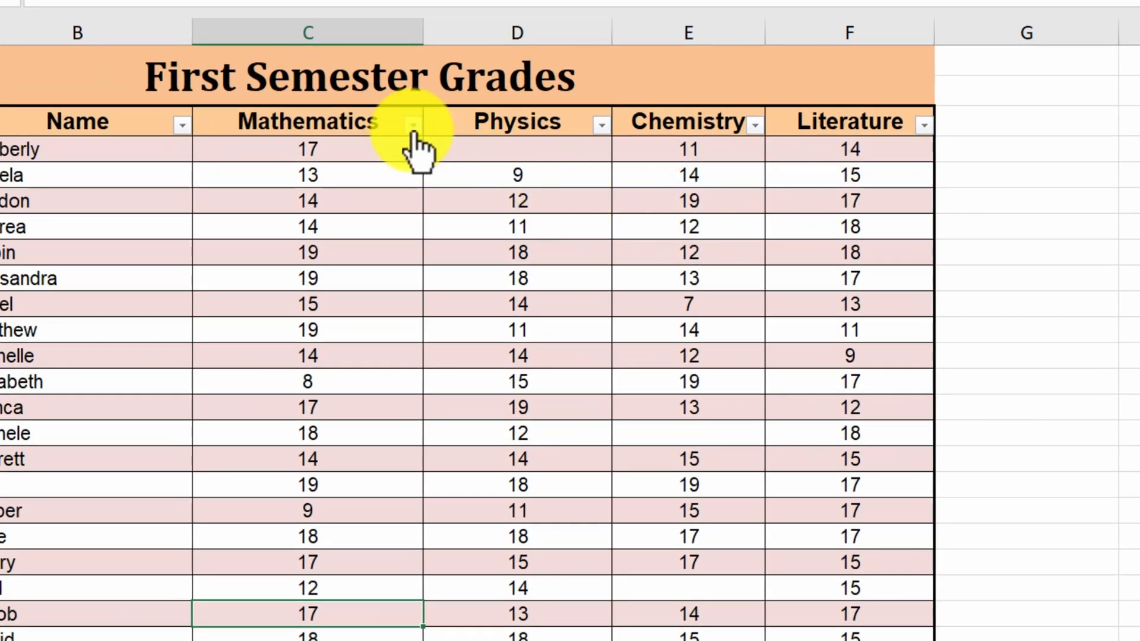
Step: Filter Mathematics to grade 18 only, leaving ten student rows
{"action": "left_click", "coordinate": [413, 122]}
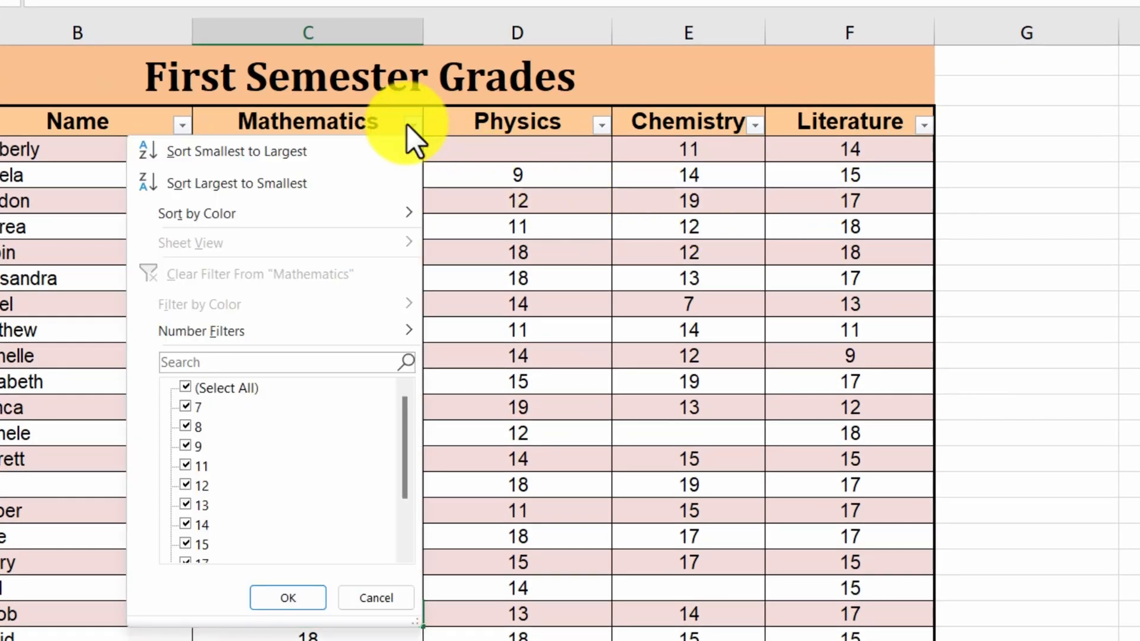
{"action": "scroll", "scroll_direction": "down", "scroll_amount": 3}
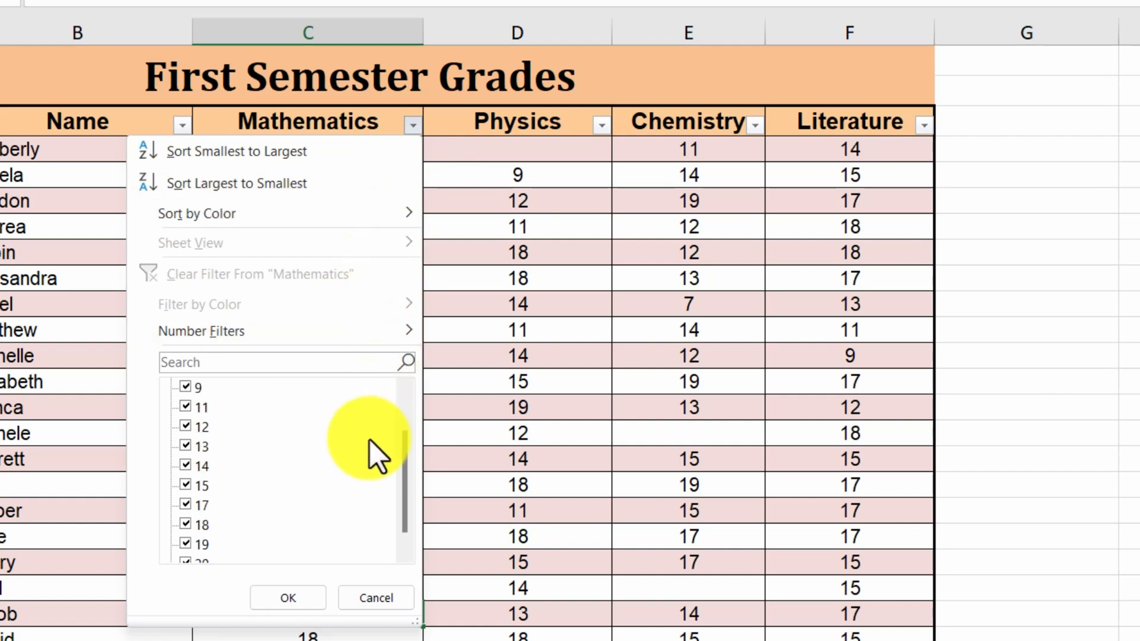
{"action": "scroll", "scroll_direction": "down", "scroll_amount": 3}
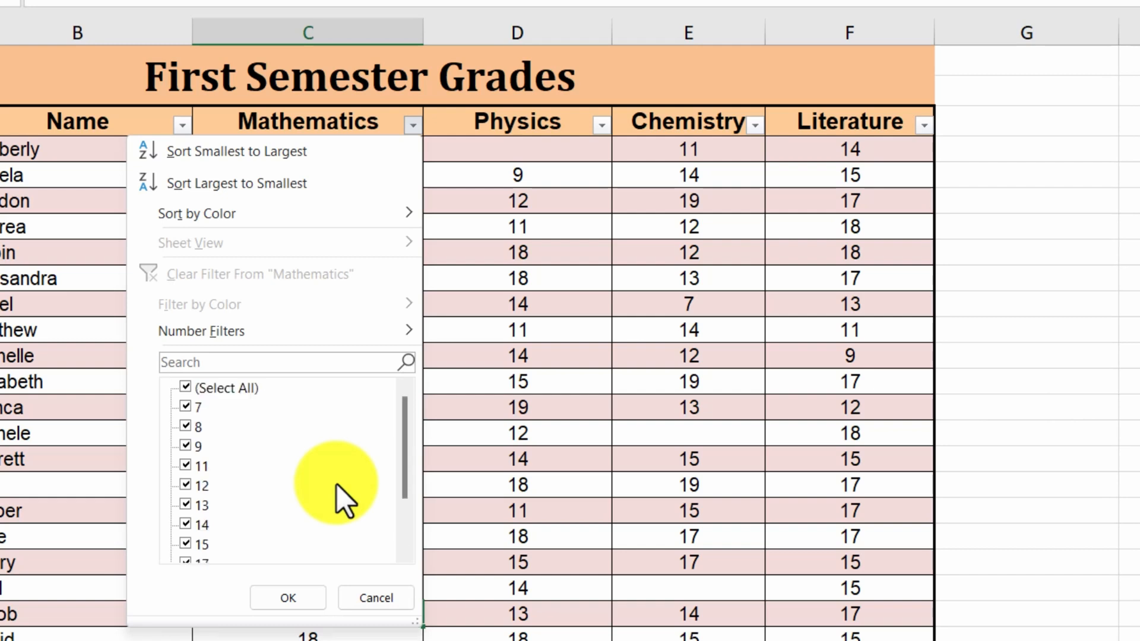
{"action": "mouse_move", "coordinate": [271, 435]}
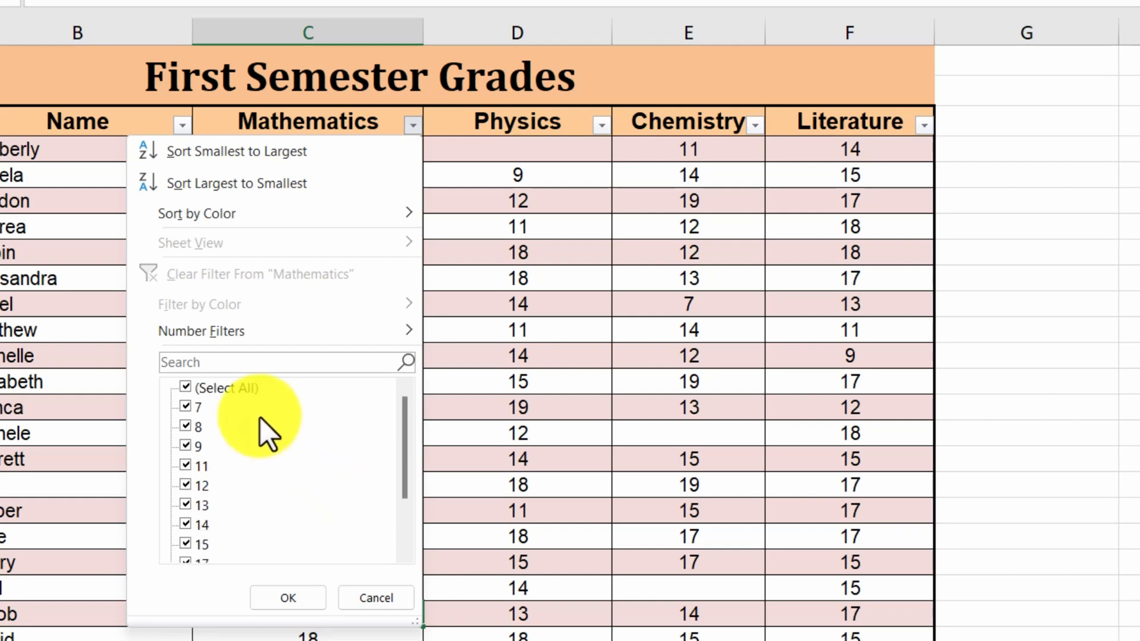
{"action": "left_click", "coordinate": [183, 387]}
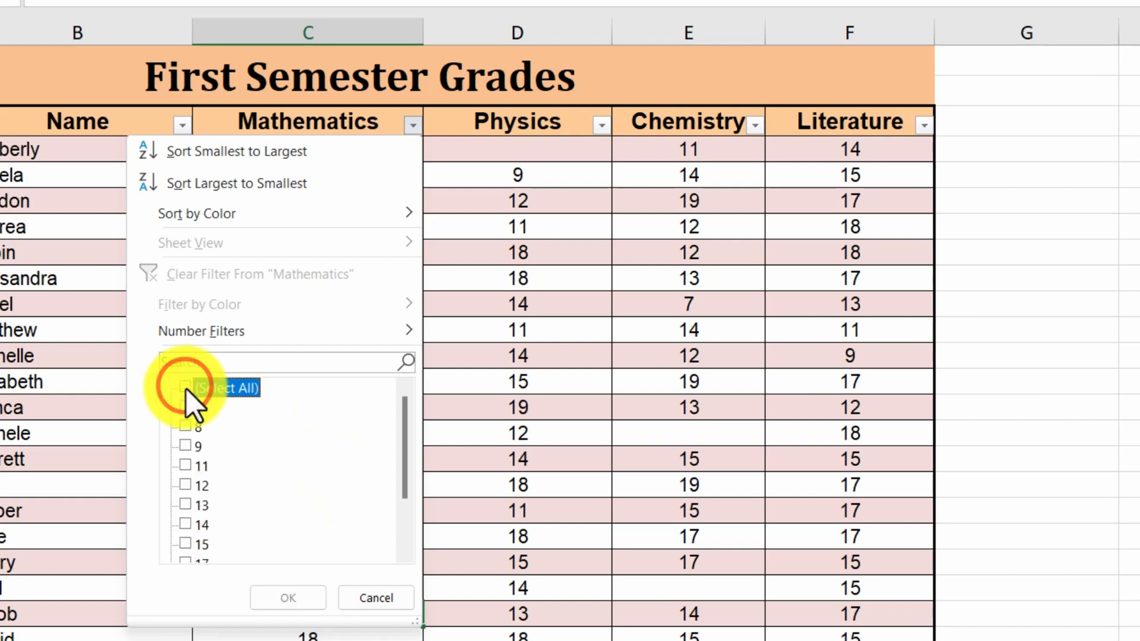
{"action": "scroll", "scroll_direction": "down", "scroll_amount": 3}
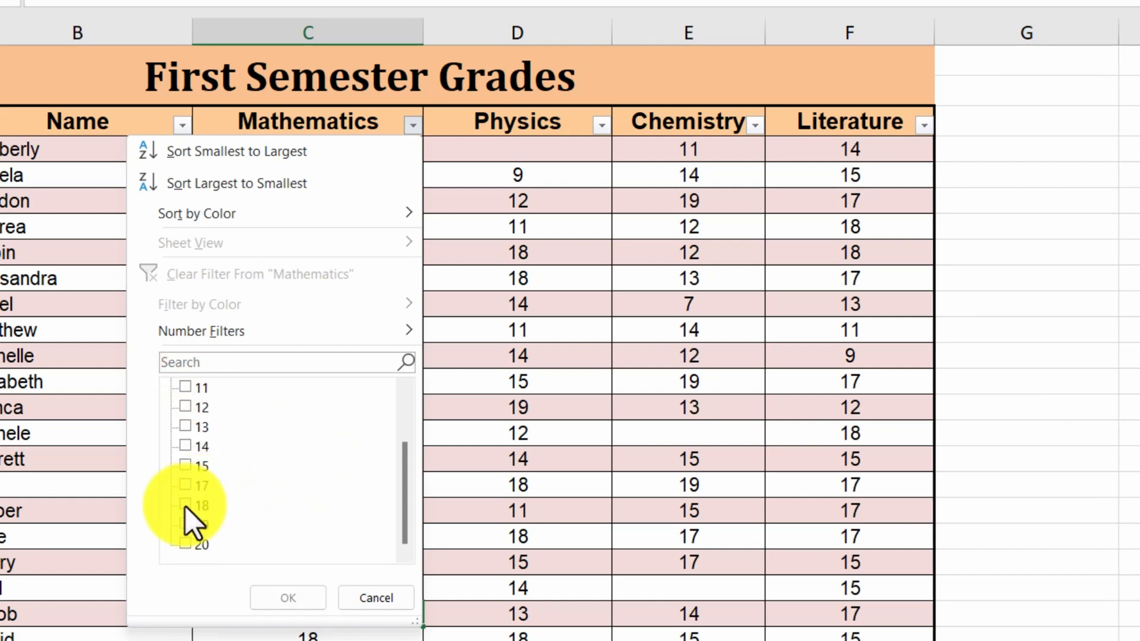
{"action": "left_click", "coordinate": [184, 506]}
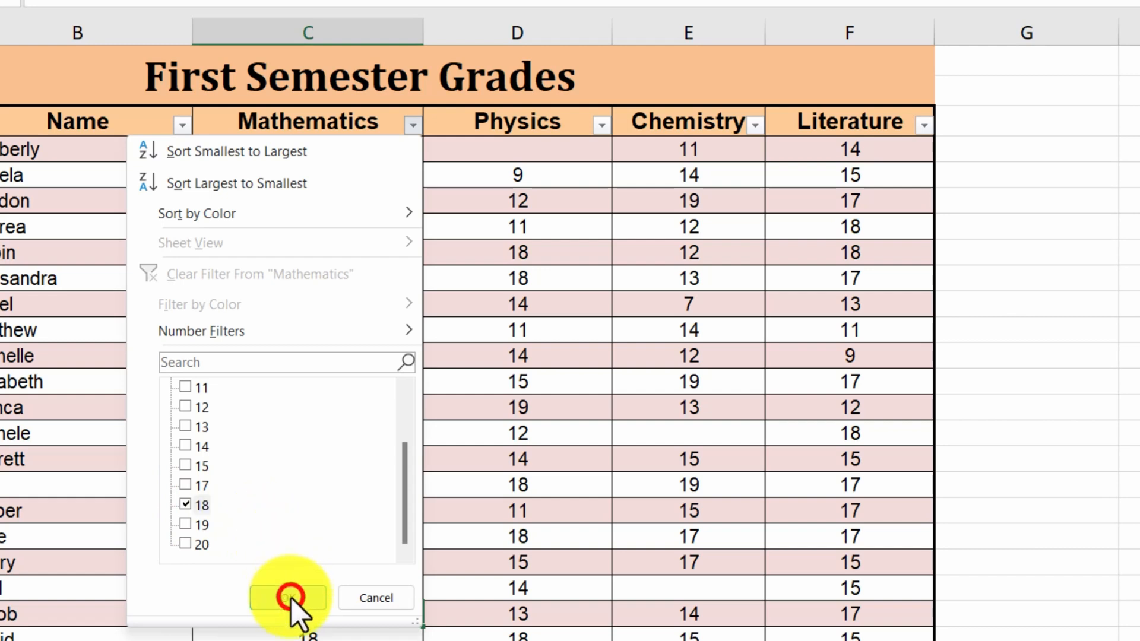
{"action": "left_click", "coordinate": [288, 598]}
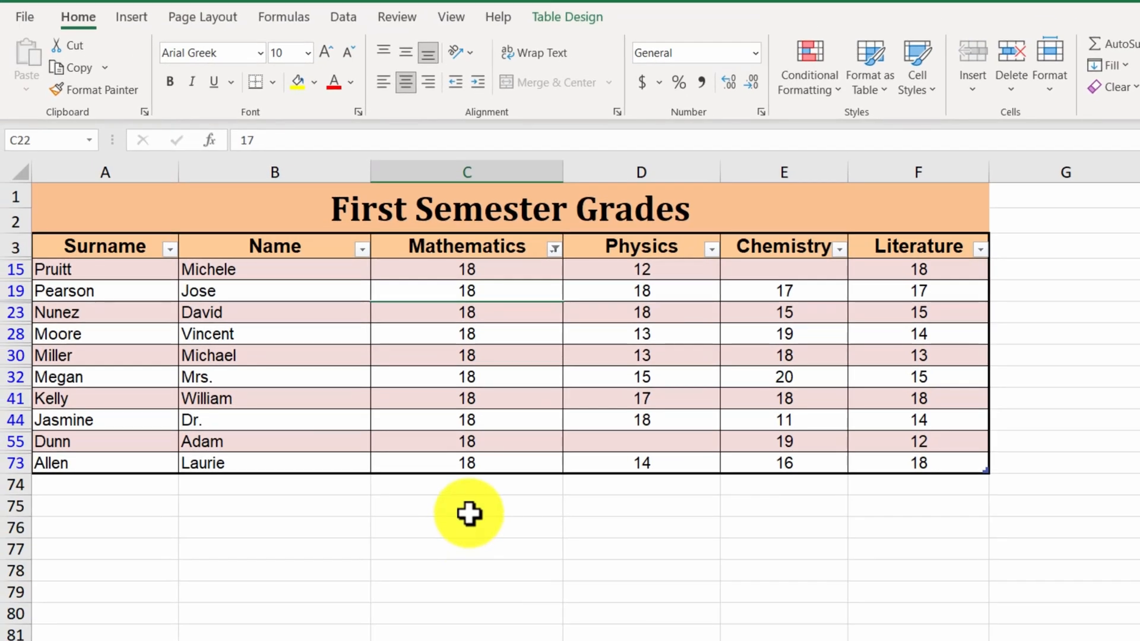
{"action": "mouse_move", "coordinate": [487, 494]}
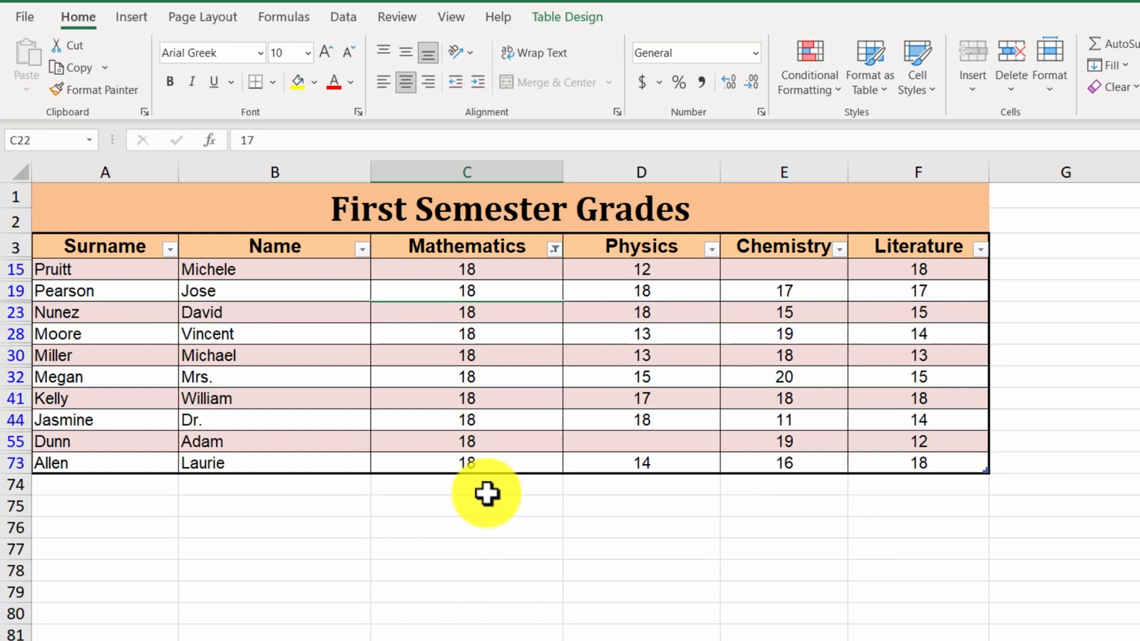
{"action": "mouse_move", "coordinate": [477, 511]}
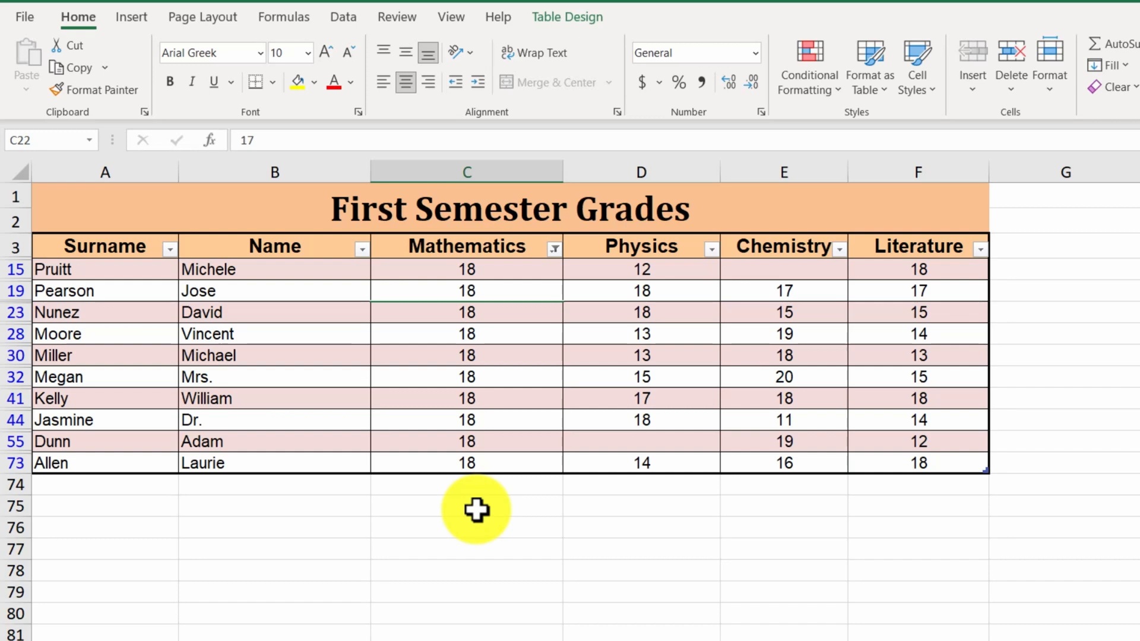
{"action": "mouse_move", "coordinate": [426, 504]}
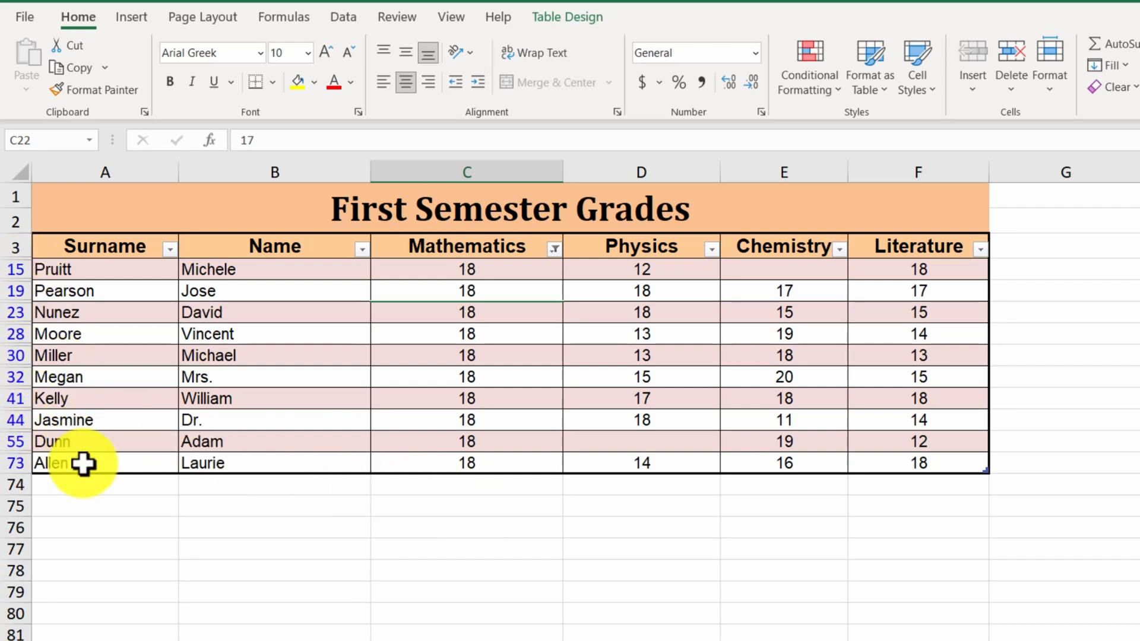
{"action": "mouse_move", "coordinate": [83, 490]}
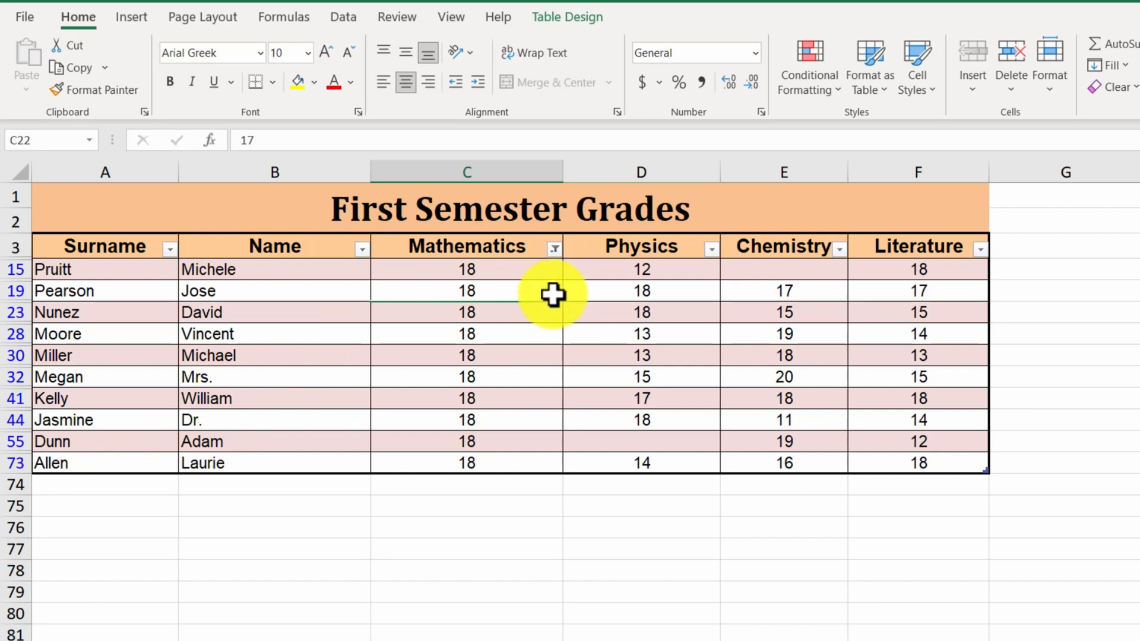
{"action": "mouse_move", "coordinate": [553, 312]}
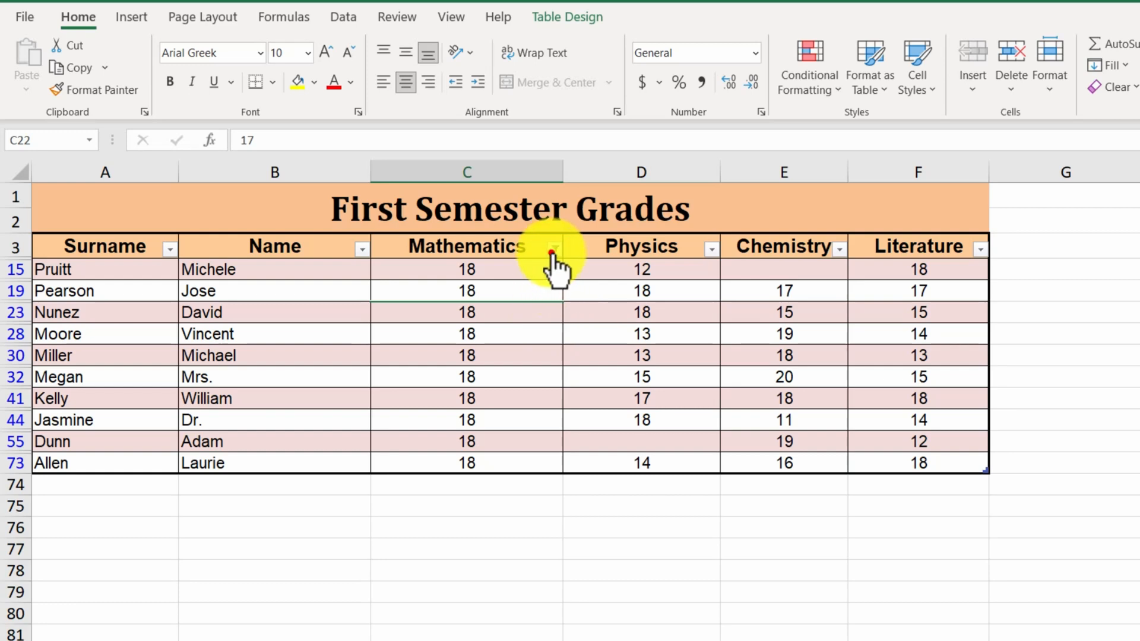
Step: Clear the filter from the Mathematics column so all students reappear
{"action": "left_click", "coordinate": [553, 248]}
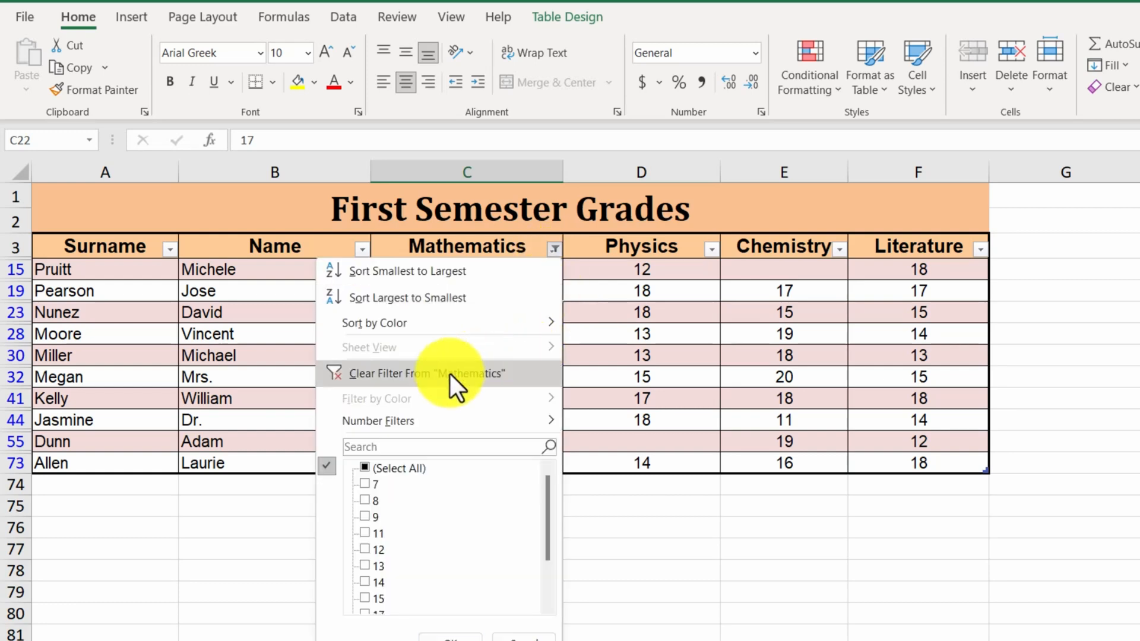
{"action": "mouse_move", "coordinate": [468, 387]}
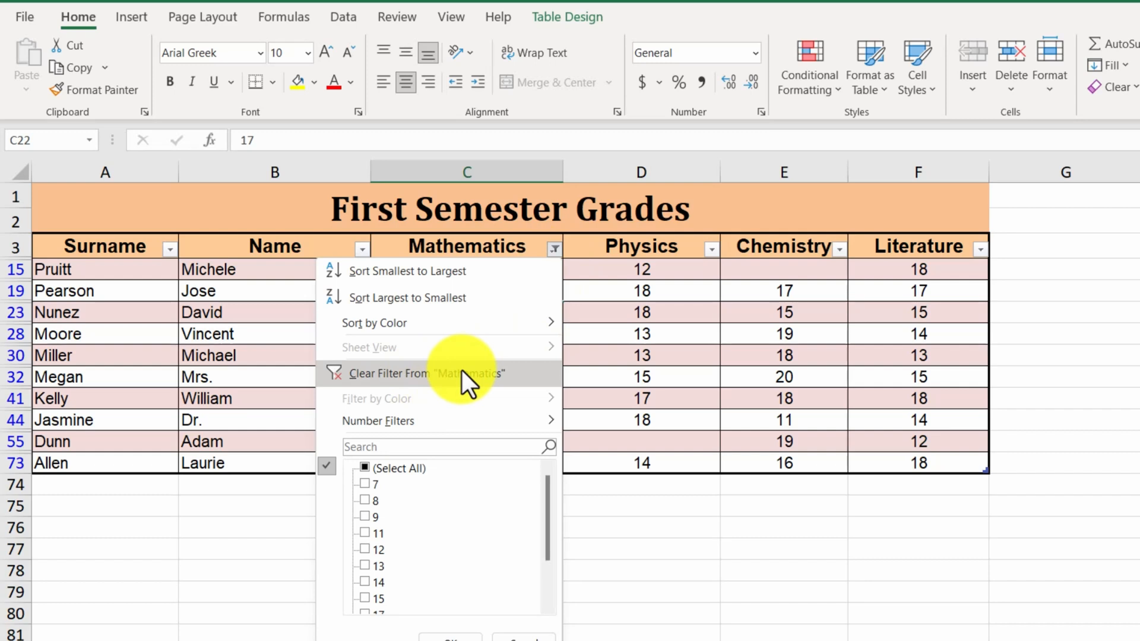
{"action": "left_click", "coordinate": [425, 373]}
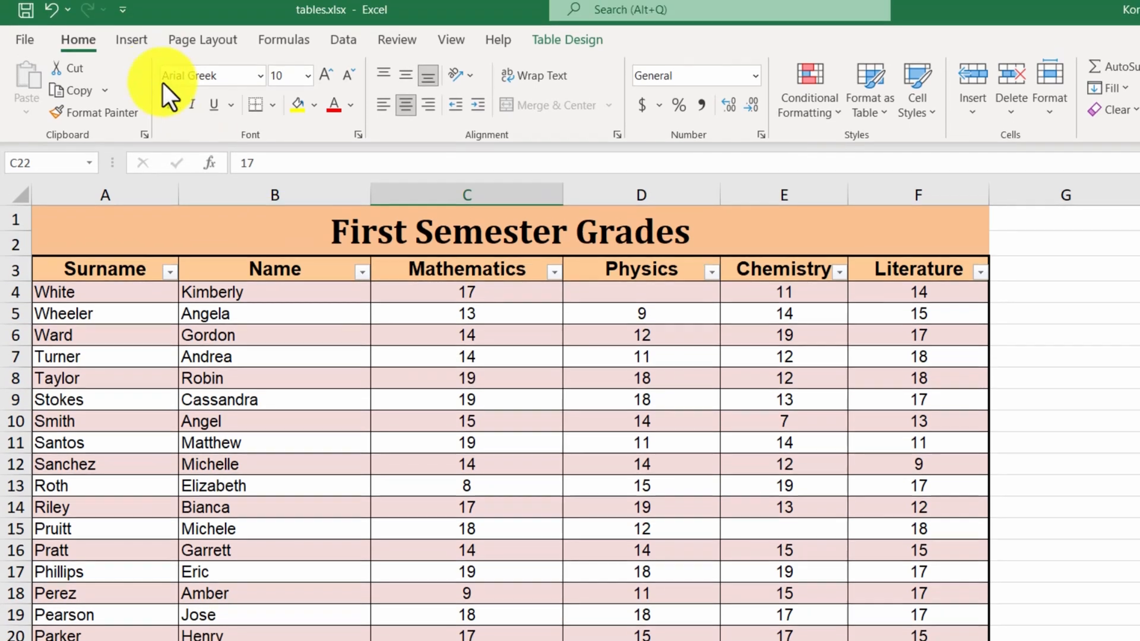
Step: Tick (Select All) in the Mathematics filter to show every grade value again
{"action": "left_click", "coordinate": [553, 271]}
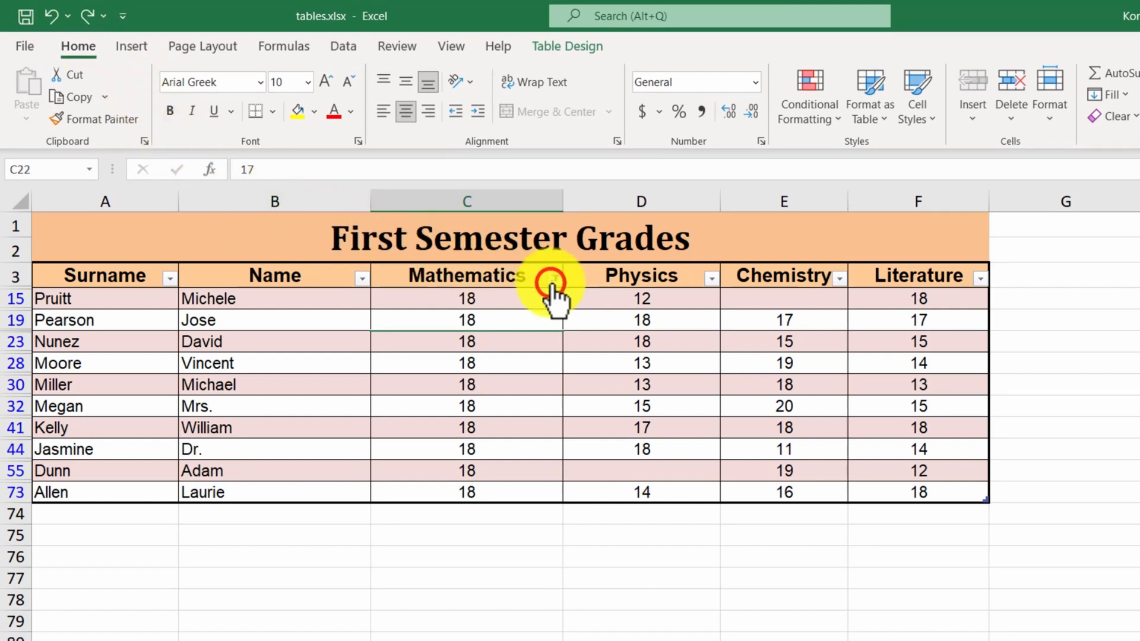
{"action": "left_click", "coordinate": [553, 278]}
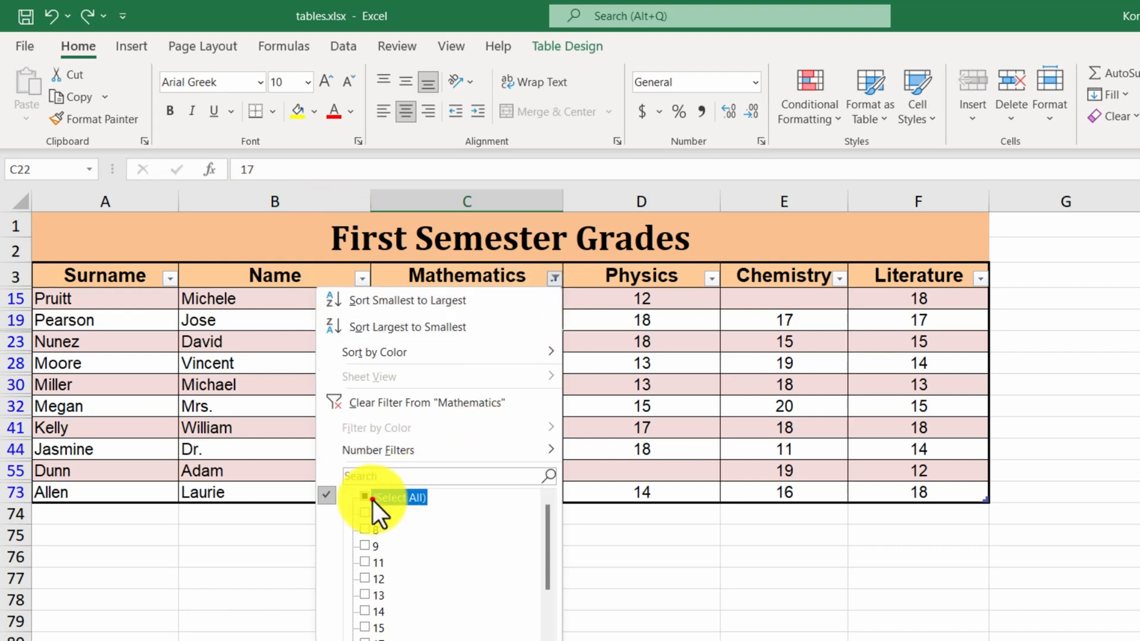
{"action": "left_click", "coordinate": [364, 498]}
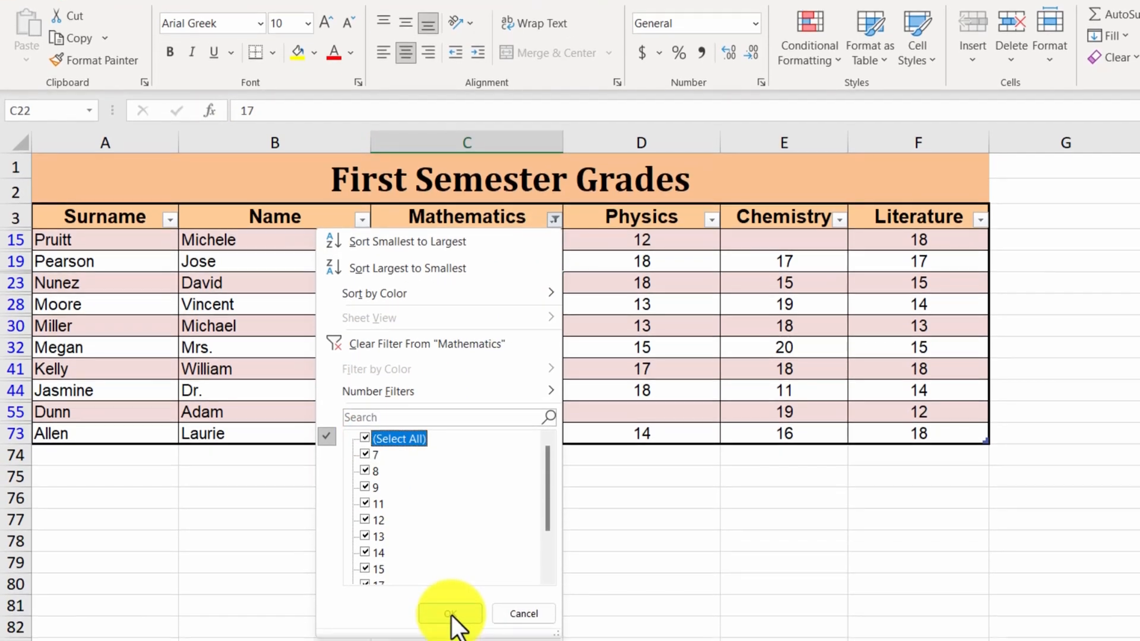
{"action": "left_click", "coordinate": [449, 613]}
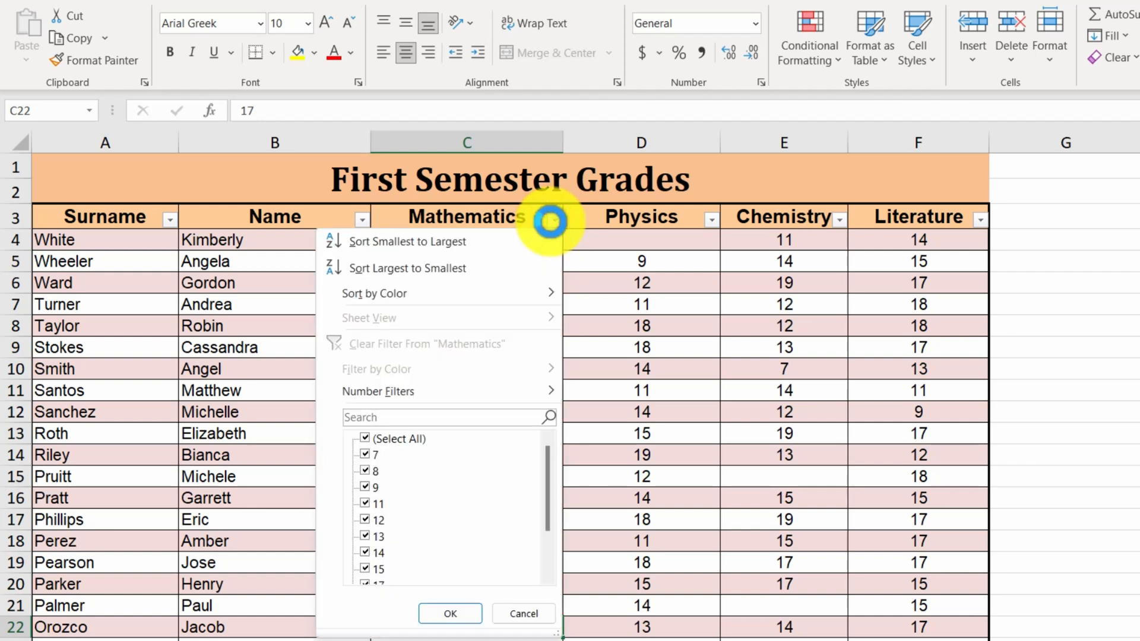
Step: Apply a Top 10 number filter on Mathematics set to Top, 5, Items
{"action": "left_click", "coordinate": [377, 392]}
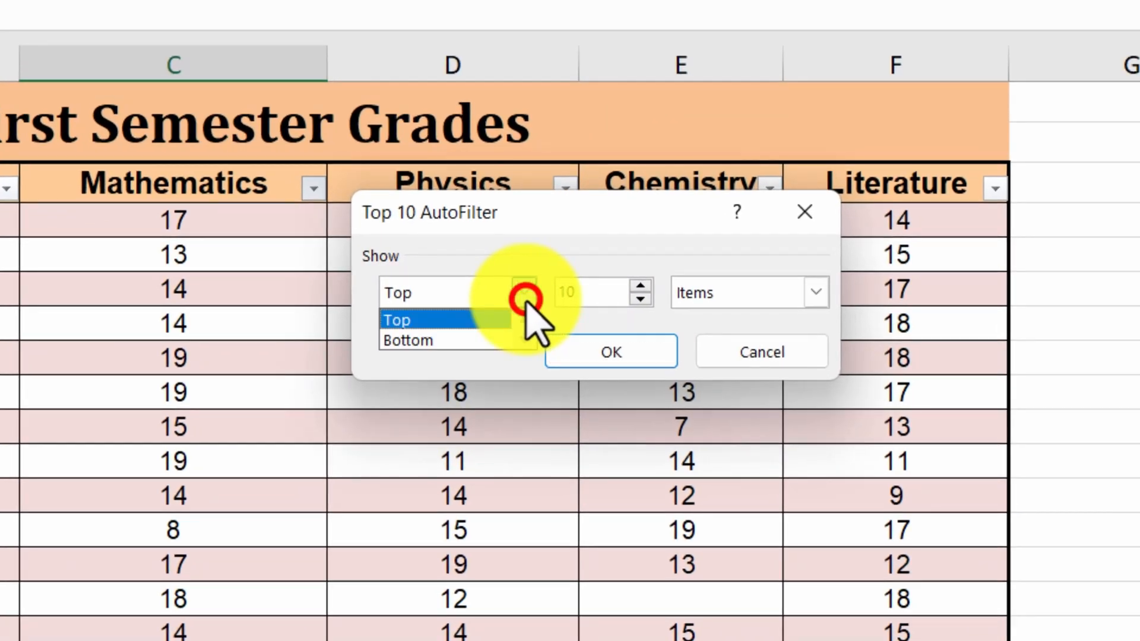
{"action": "left_click", "coordinate": [409, 319]}
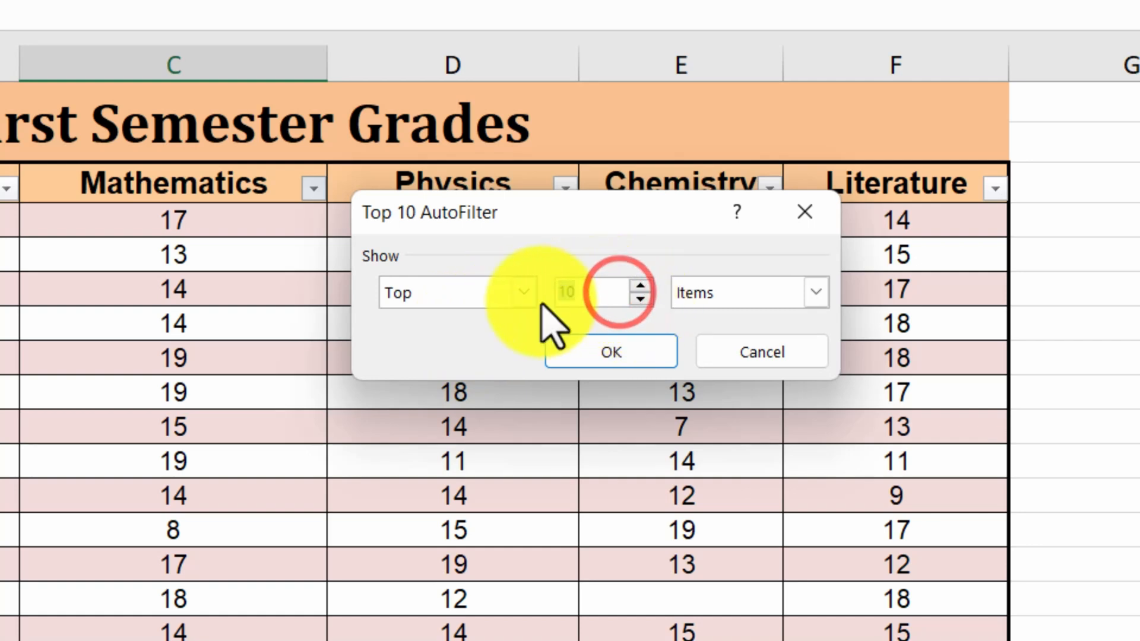
{"action": "type", "text": "5"}
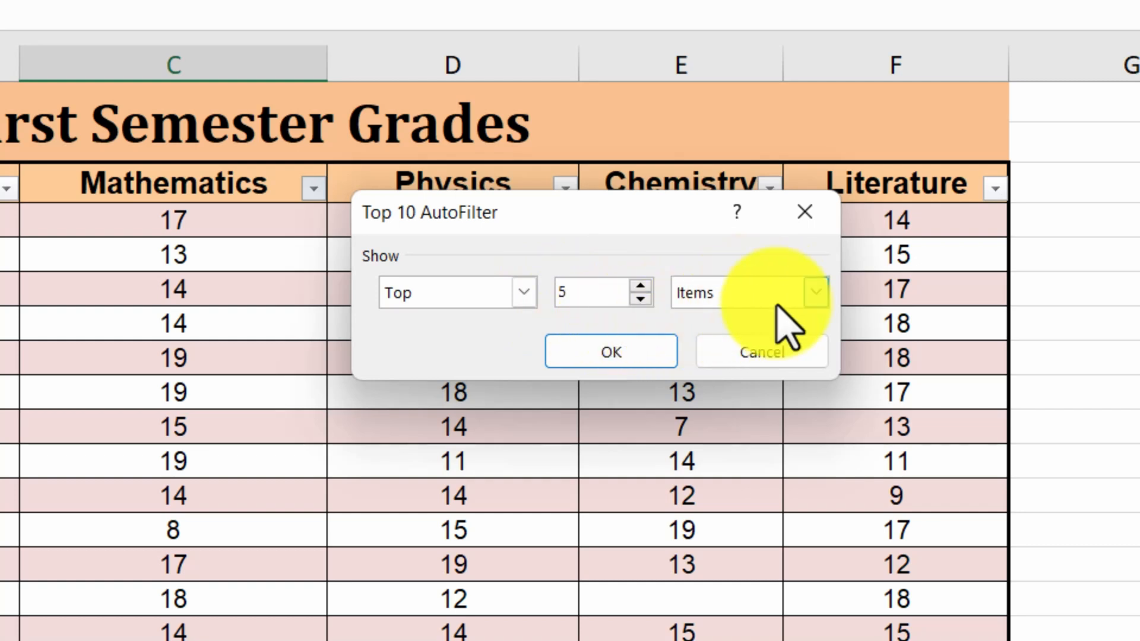
{"action": "left_click", "coordinate": [814, 292]}
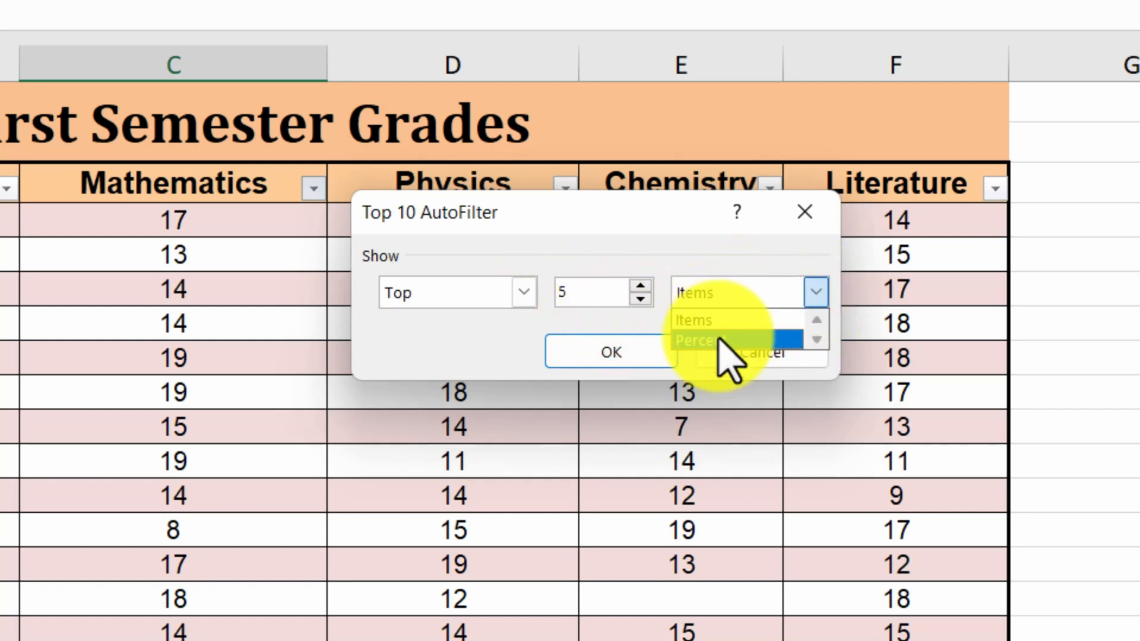
{"action": "left_click", "coordinate": [693, 321]}
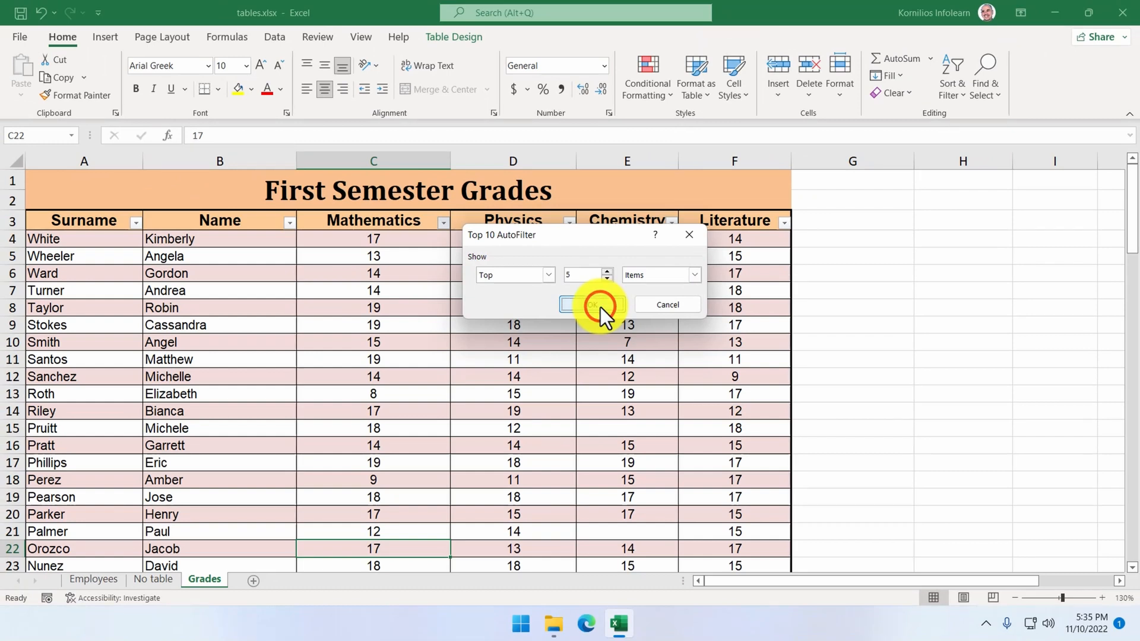
{"action": "left_click", "coordinate": [593, 304]}
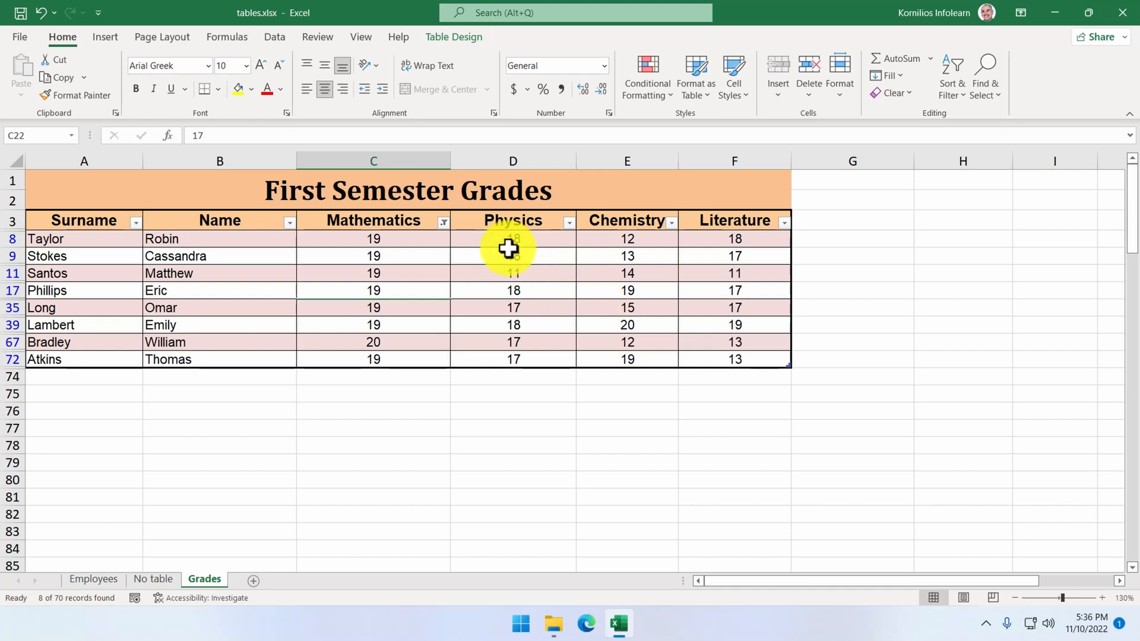
Step: Clear the top-five filter from the Mathematics column
{"action": "left_click", "coordinate": [443, 222]}
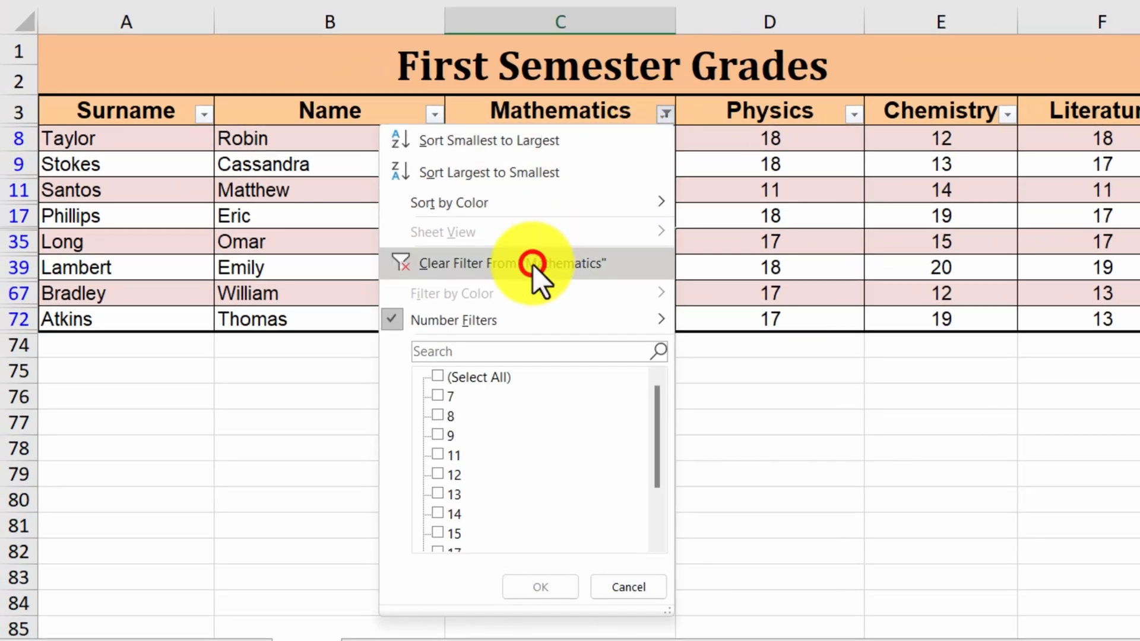
{"action": "left_click", "coordinate": [520, 262]}
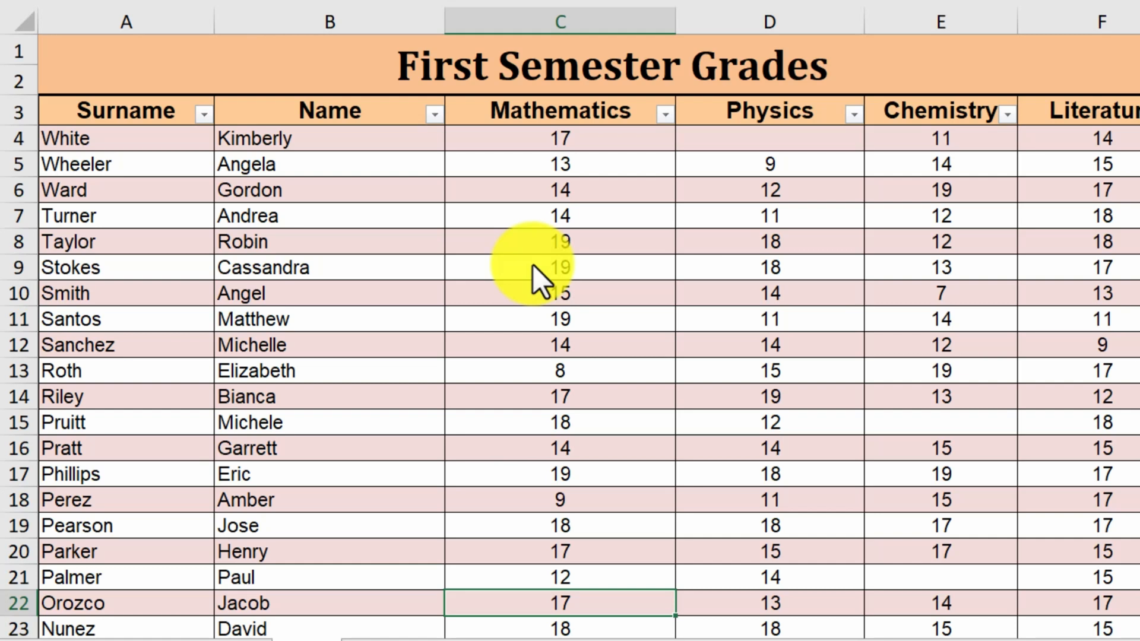
{"action": "mouse_move", "coordinate": [855, 125]}
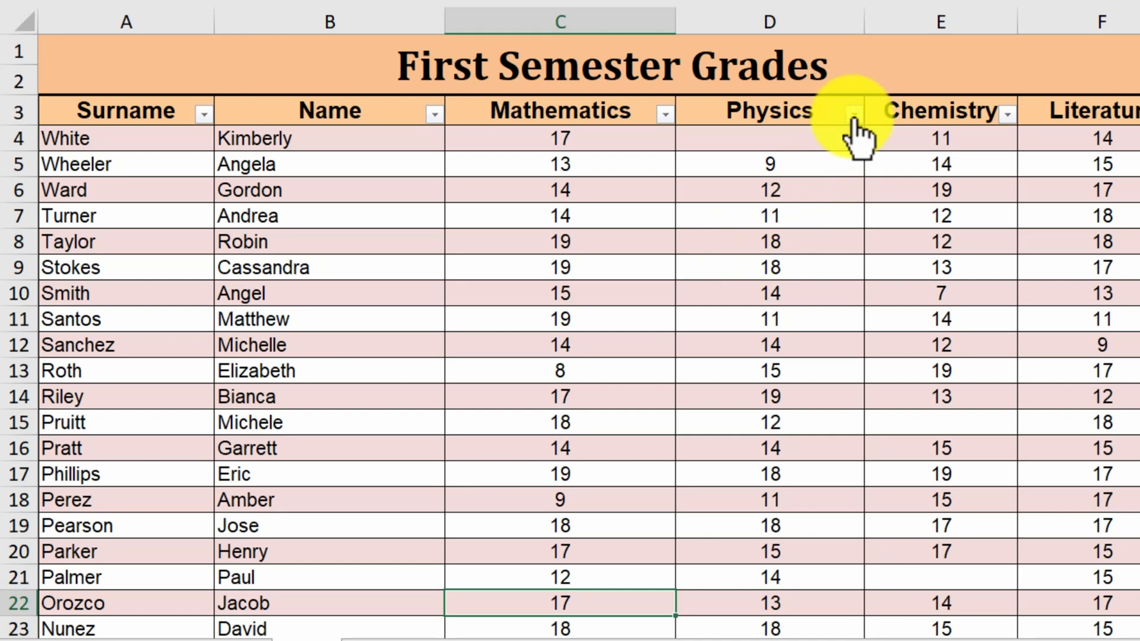
Step: Start a custom Physics number filter with first condition greater than or equal to 10
{"action": "left_click", "coordinate": [855, 113]}
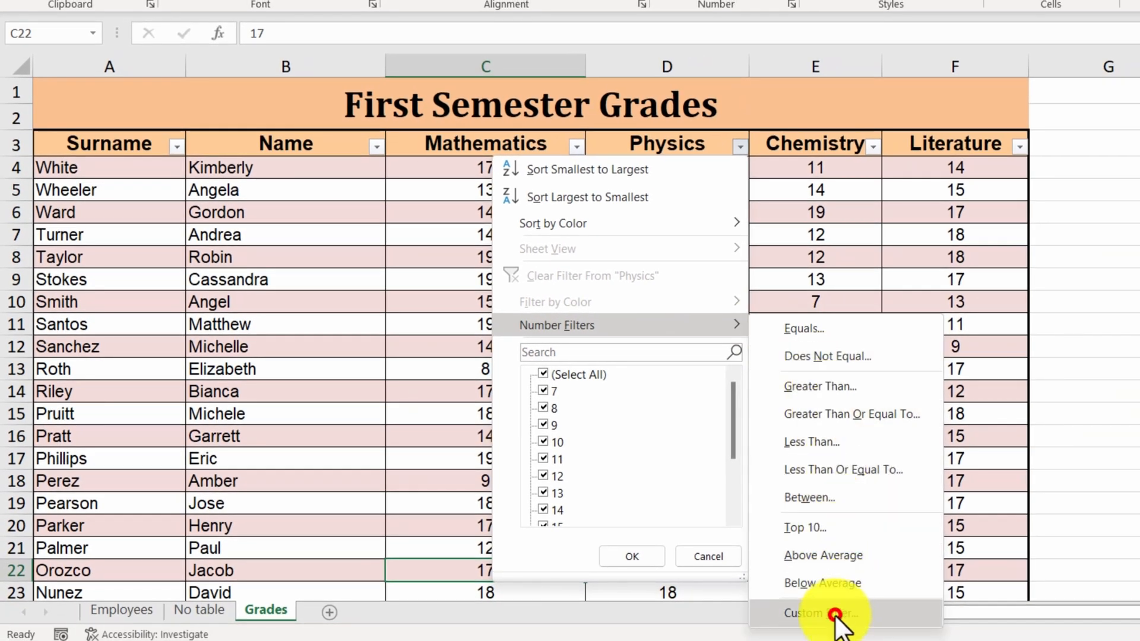
{"action": "left_click", "coordinate": [822, 613]}
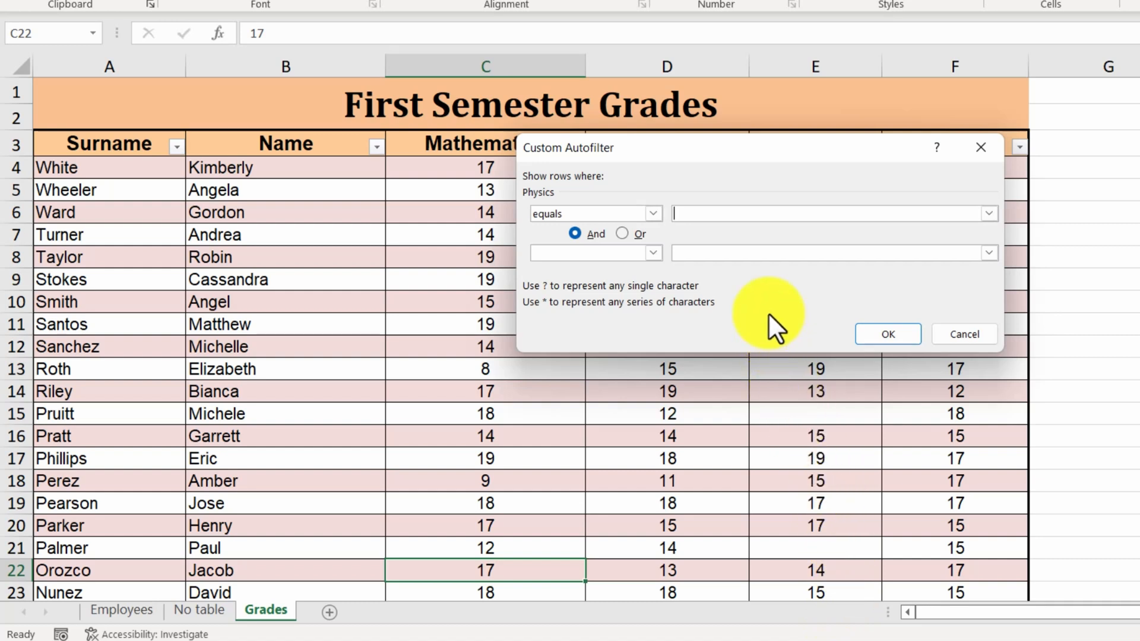
{"action": "left_click", "coordinate": [653, 214]}
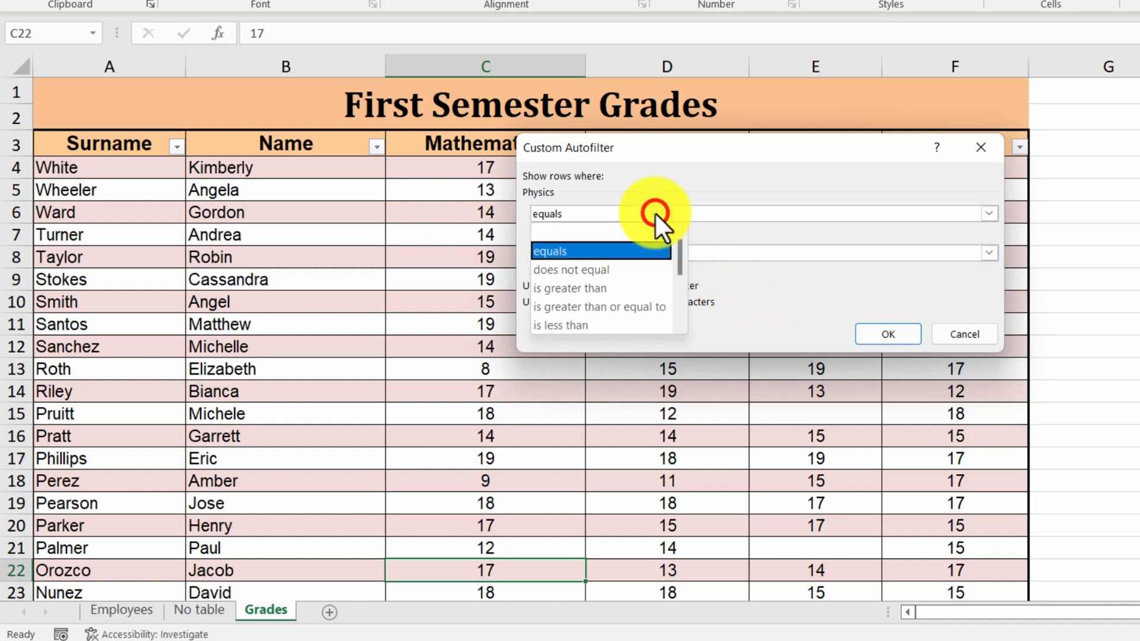
{"action": "left_click", "coordinate": [598, 306]}
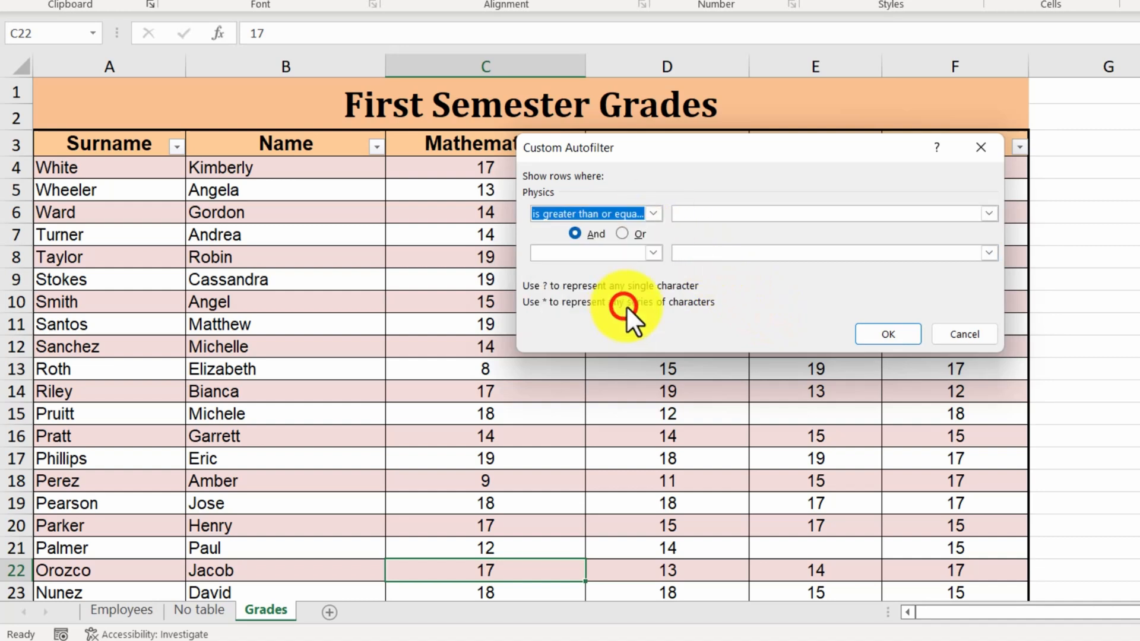
{"action": "type", "text": "10"}
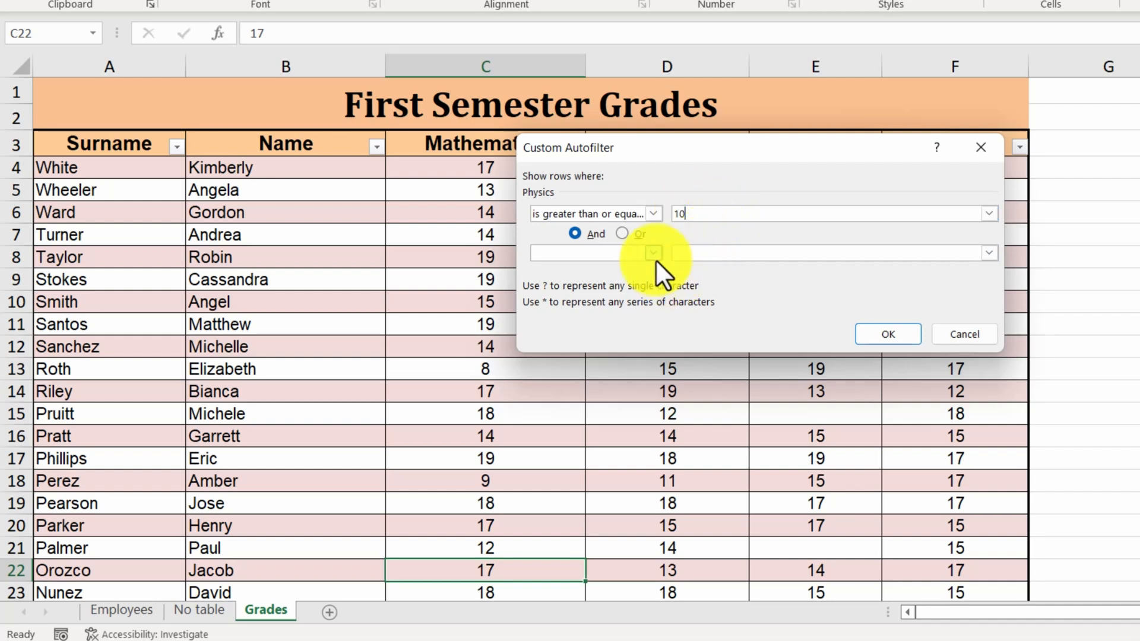
Step: Add an And condition less than or equal to 15 and apply the Physics range filter
{"action": "left_click", "coordinate": [653, 253]}
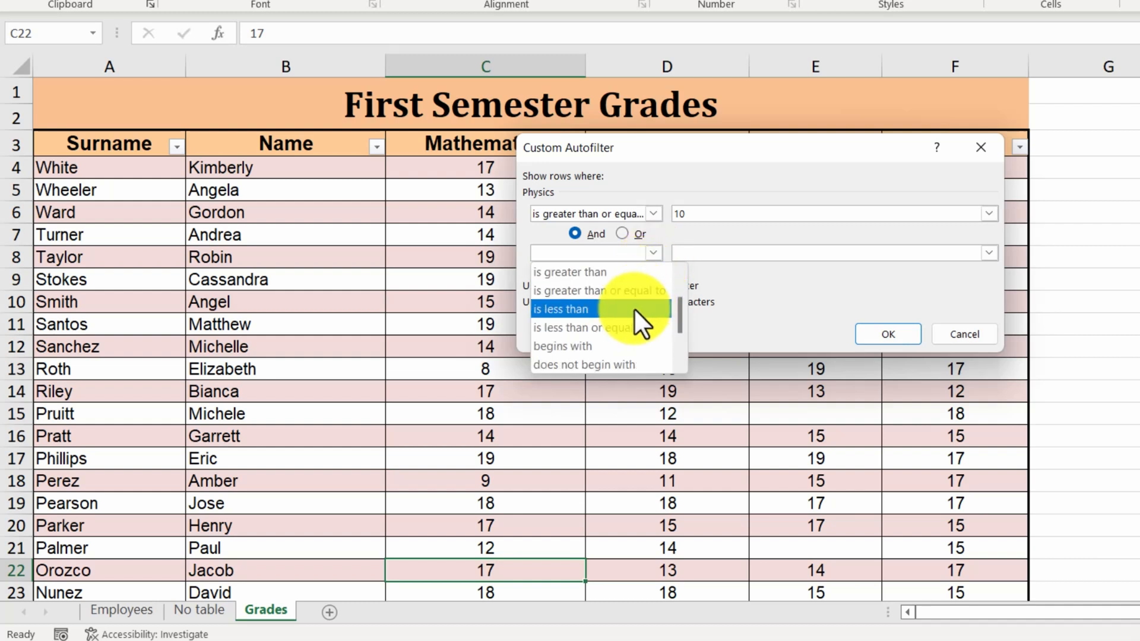
{"action": "left_click", "coordinate": [582, 328]}
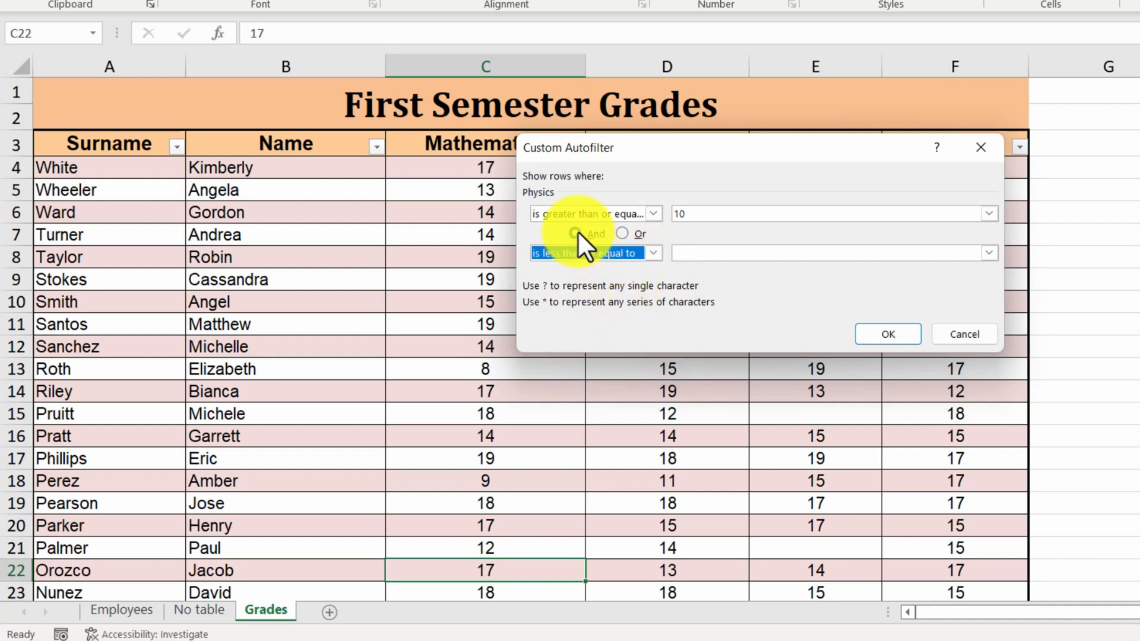
{"action": "left_click", "coordinate": [575, 233]}
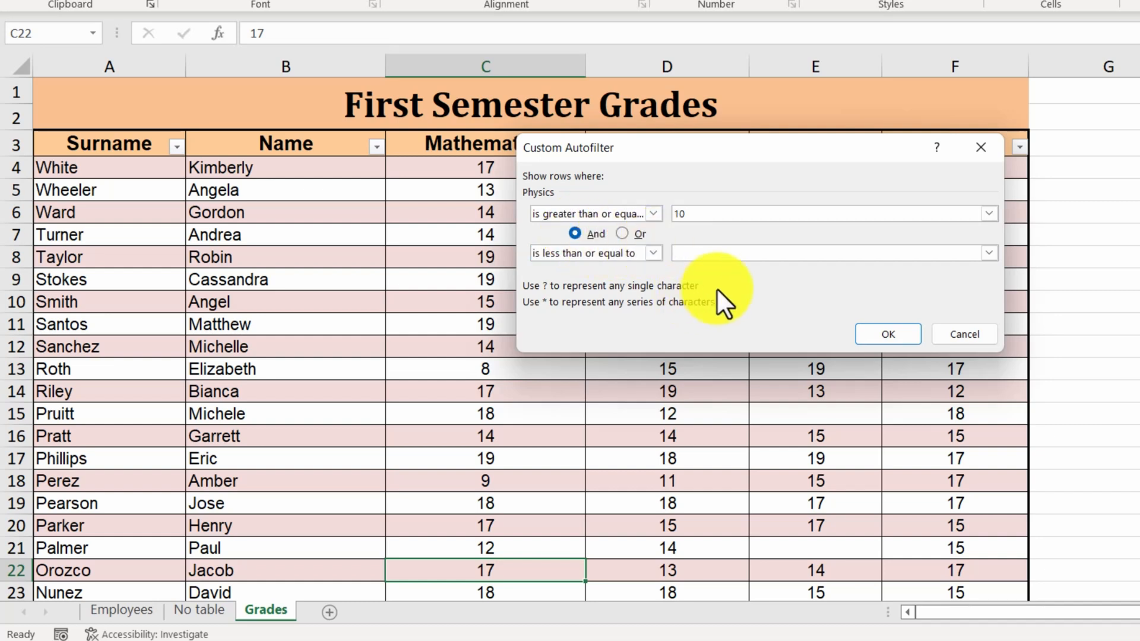
{"action": "left_click", "coordinate": [988, 252]}
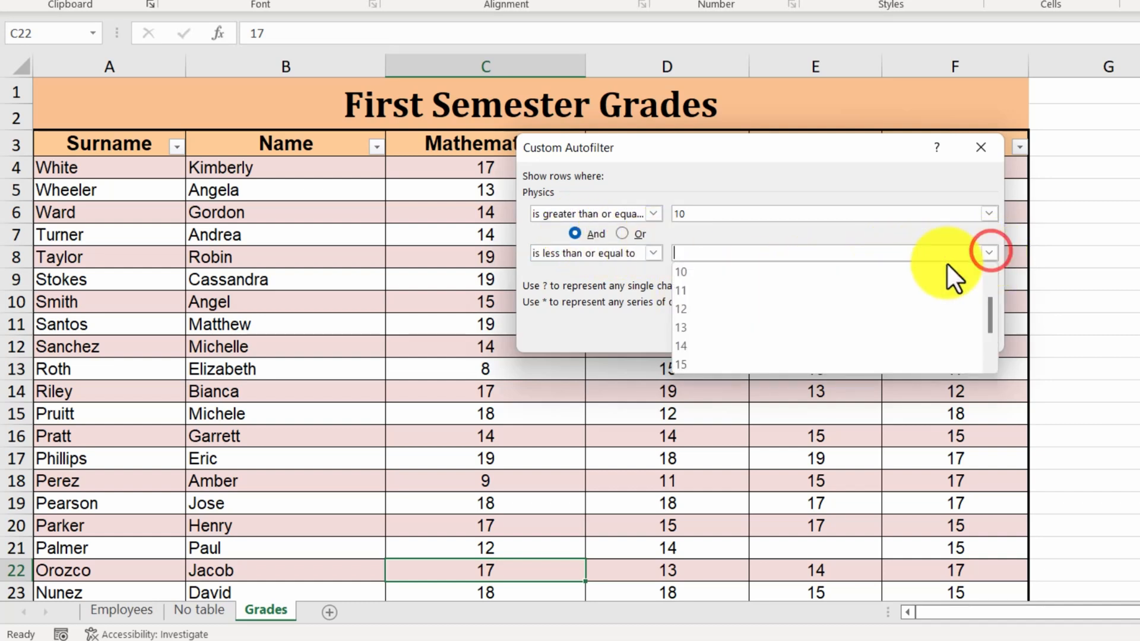
{"action": "left_click", "coordinate": [682, 365]}
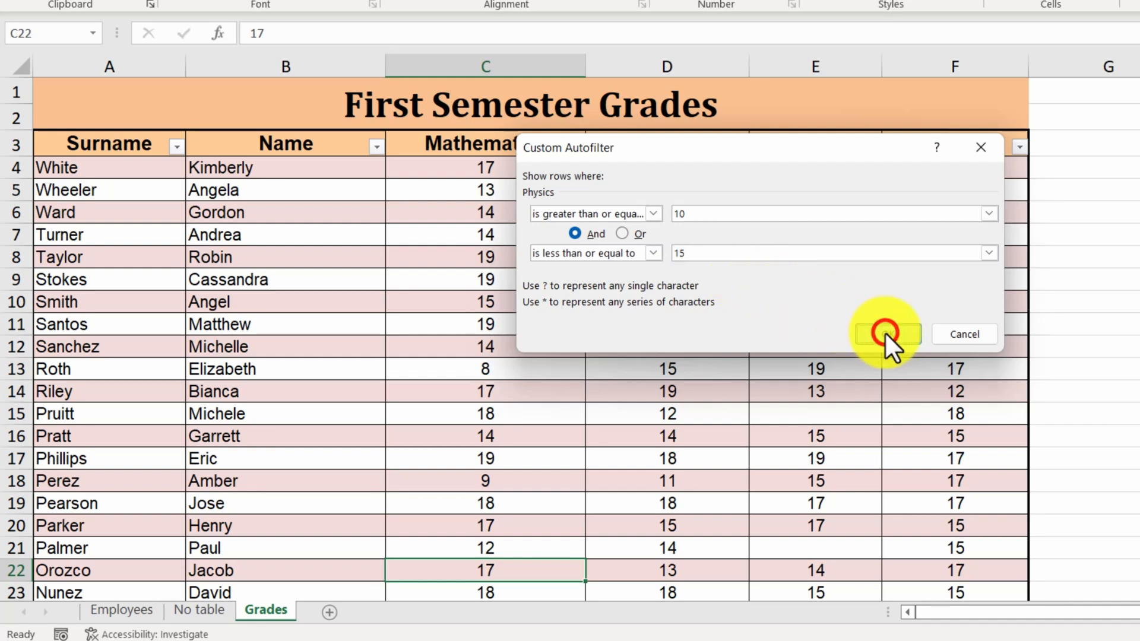
{"action": "left_click", "coordinate": [887, 333]}
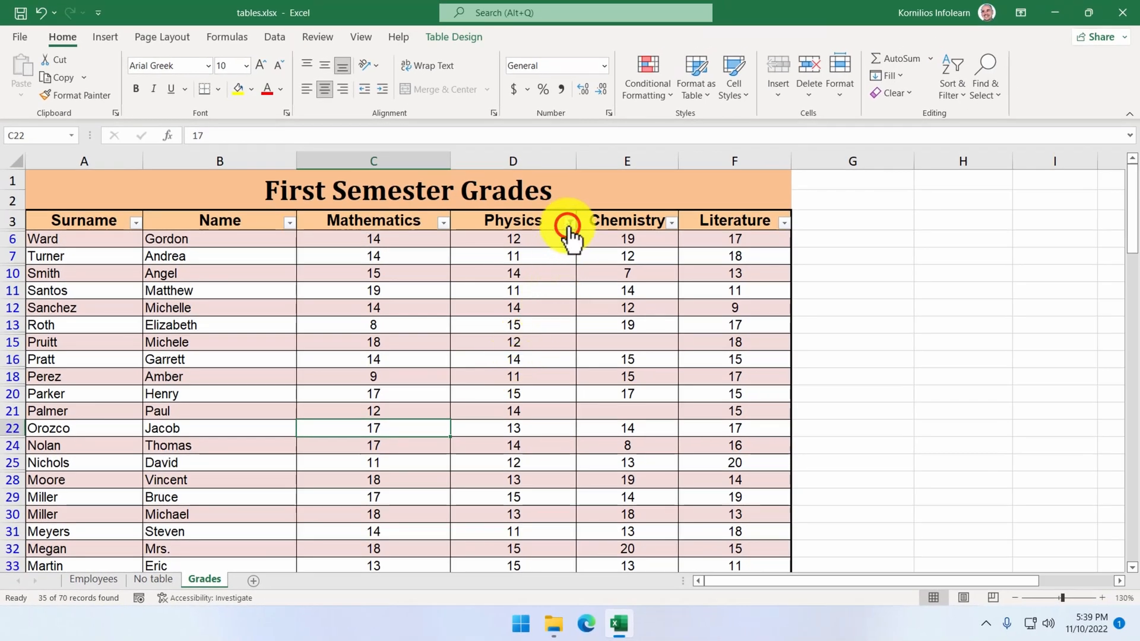
Step: Clear the Physics filter, then select Pruitt's and Palmer's empty Chemistry cells
{"action": "left_click", "coordinate": [568, 221]}
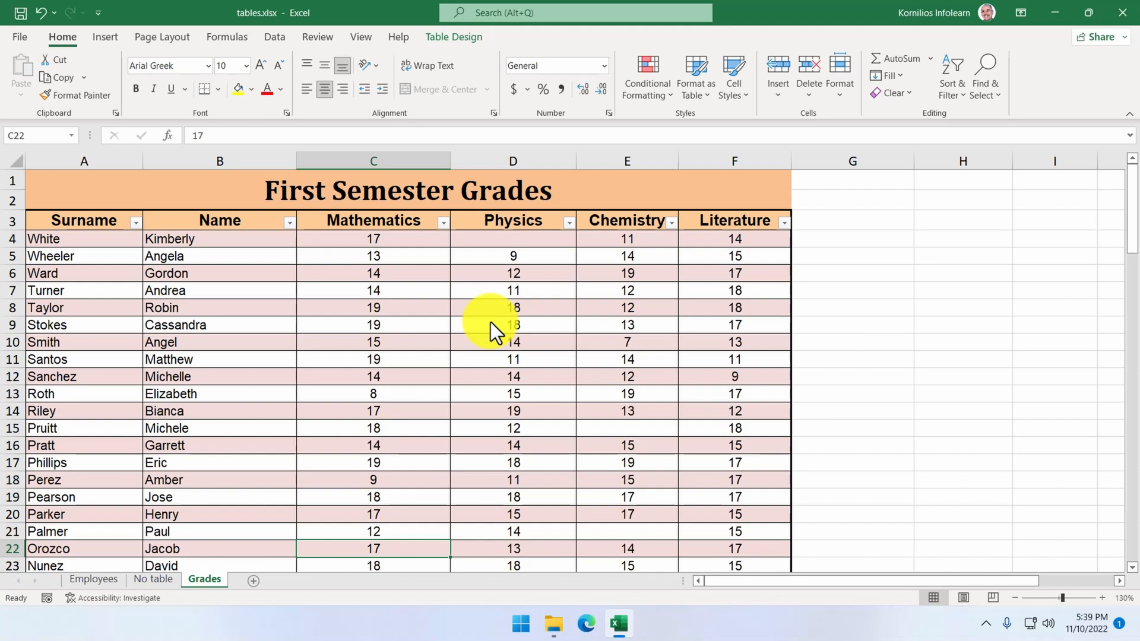
{"action": "mouse_move", "coordinate": [630, 385]}
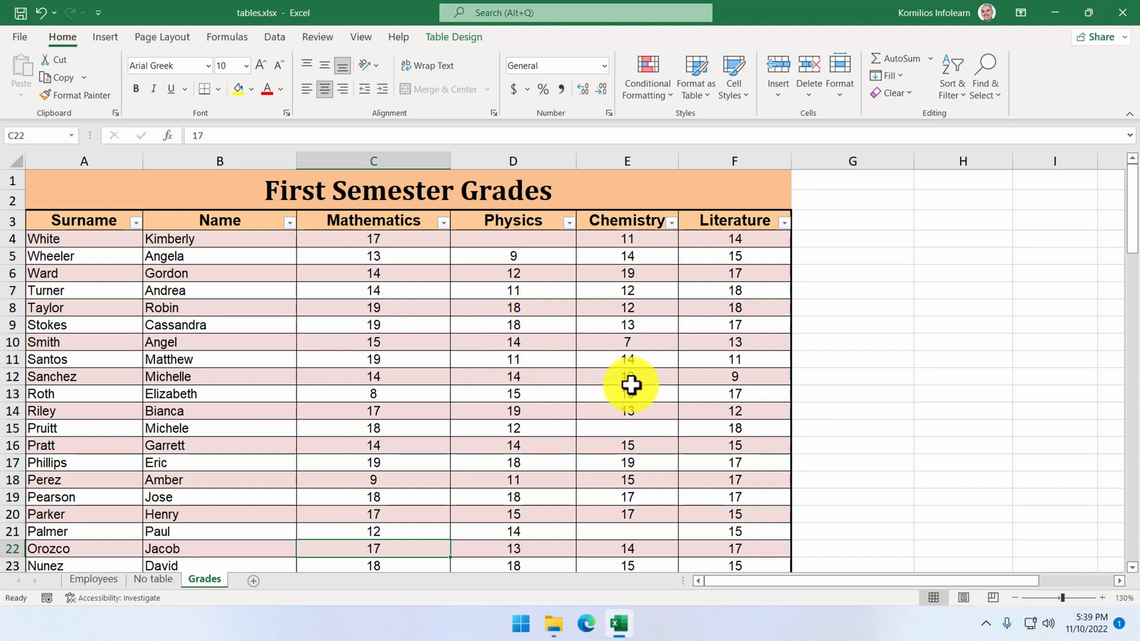
{"action": "left_click", "coordinate": [627, 427]}
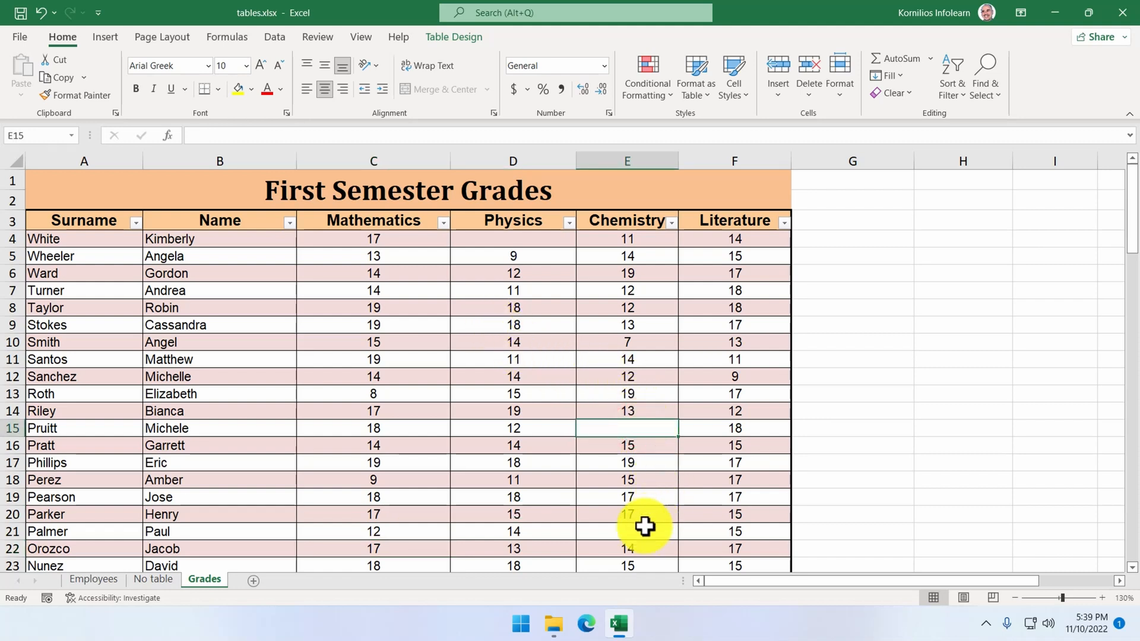
{"action": "left_click", "coordinate": [643, 531]}
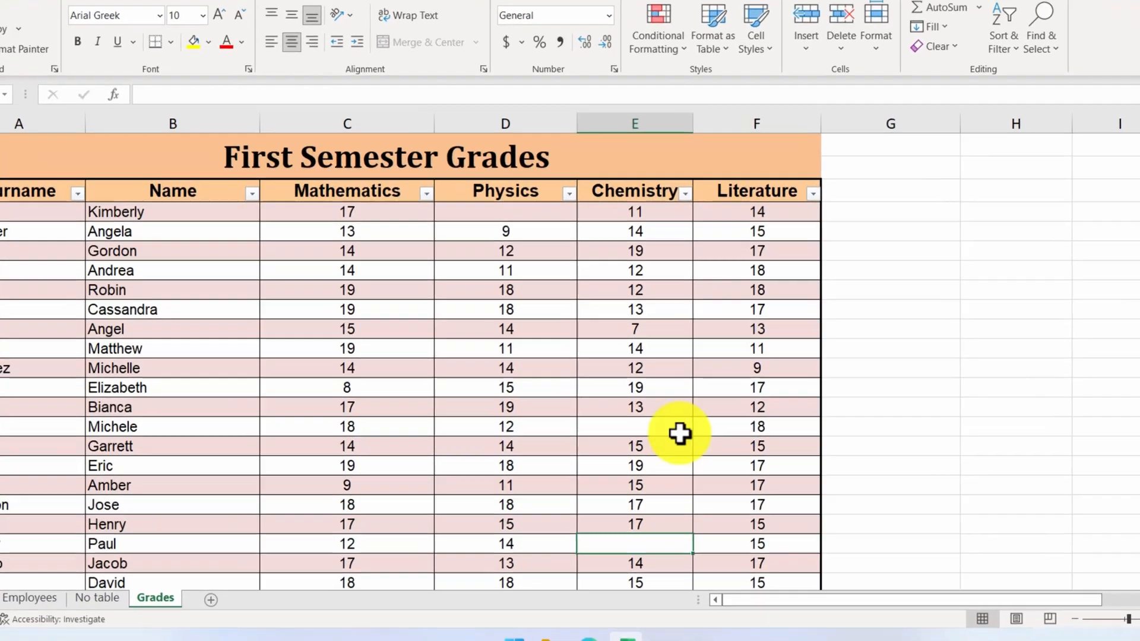
Step: Filter Chemistry to only (Blanks), leaving Pruitt, Palmer and Curtis
{"action": "left_click", "coordinate": [685, 193]}
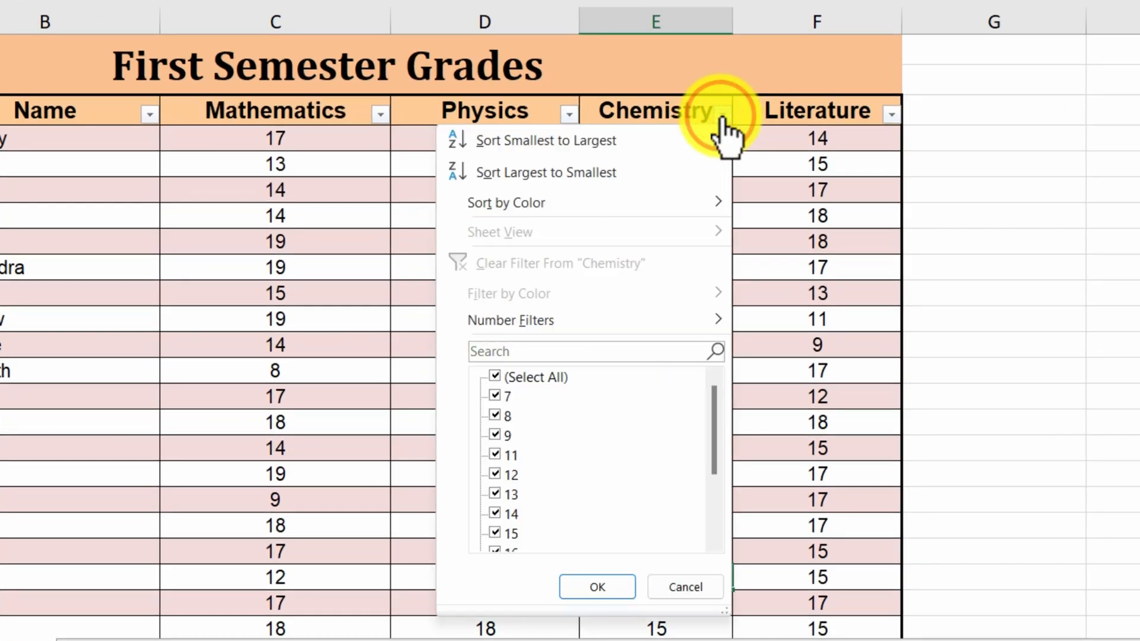
{"action": "mouse_move", "coordinate": [720, 160]}
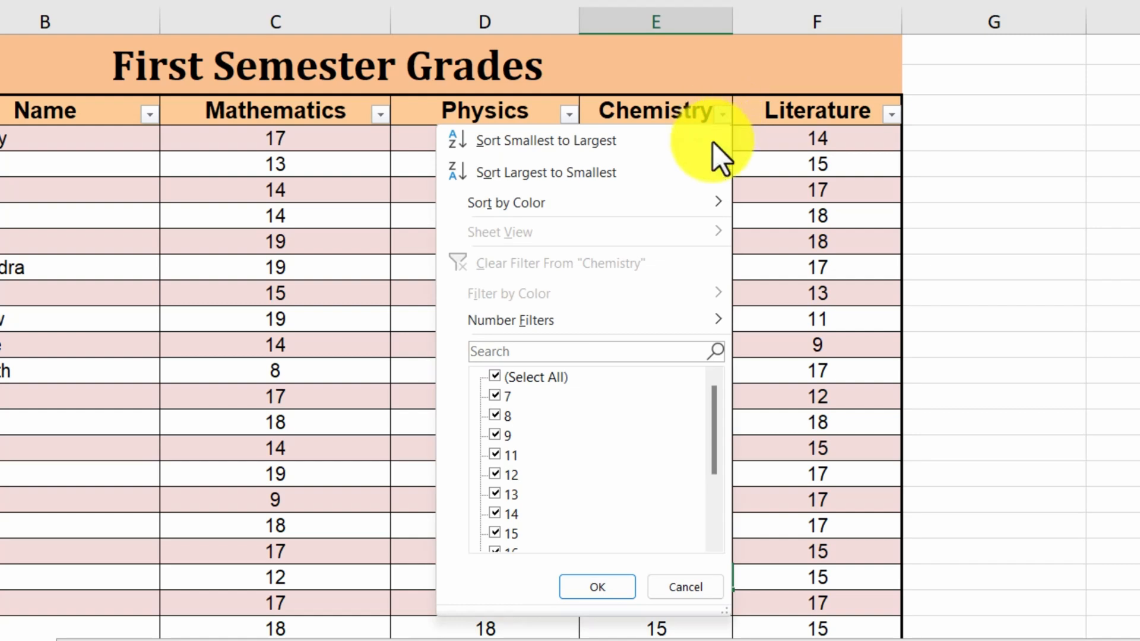
{"action": "left_click", "coordinate": [493, 378]}
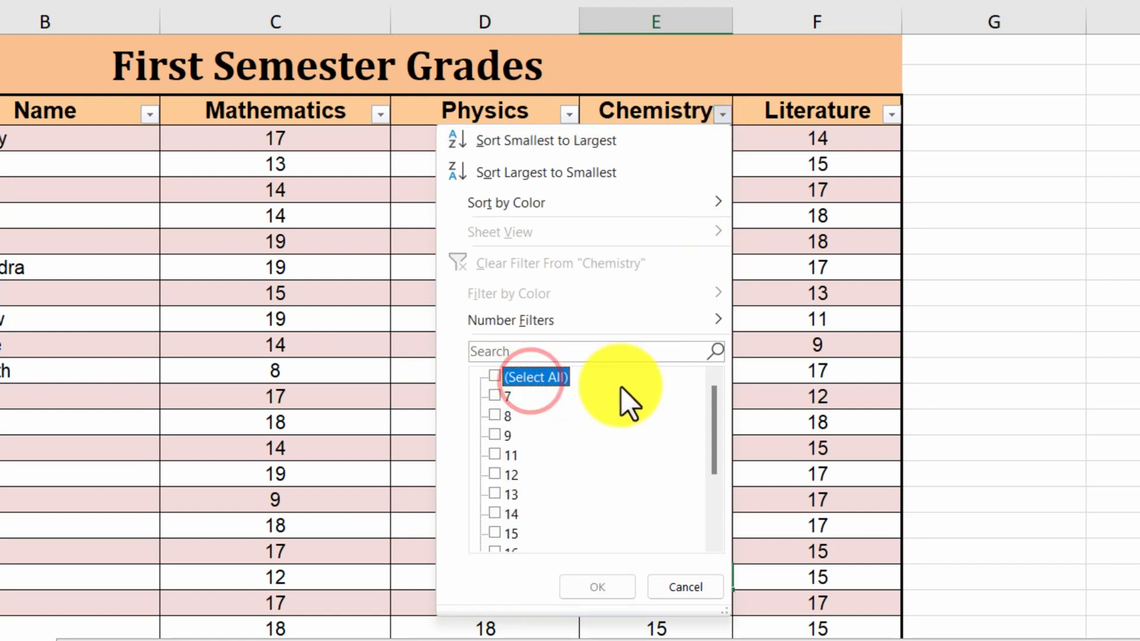
{"action": "scroll", "scroll_direction": "down", "scroll_amount": 3}
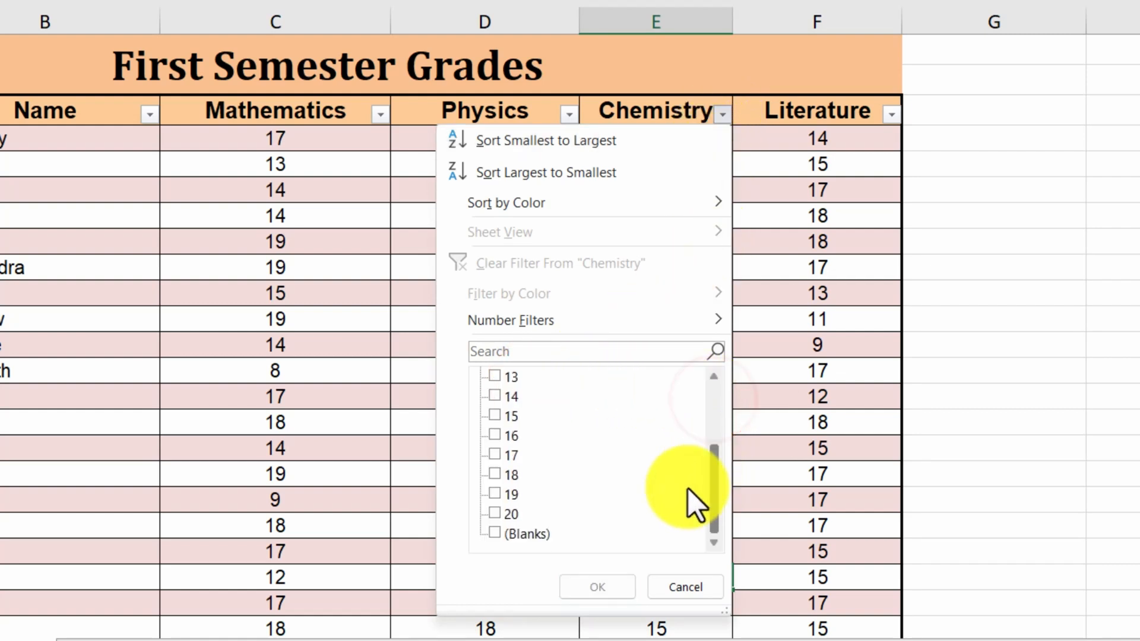
{"action": "left_click", "coordinate": [494, 533]}
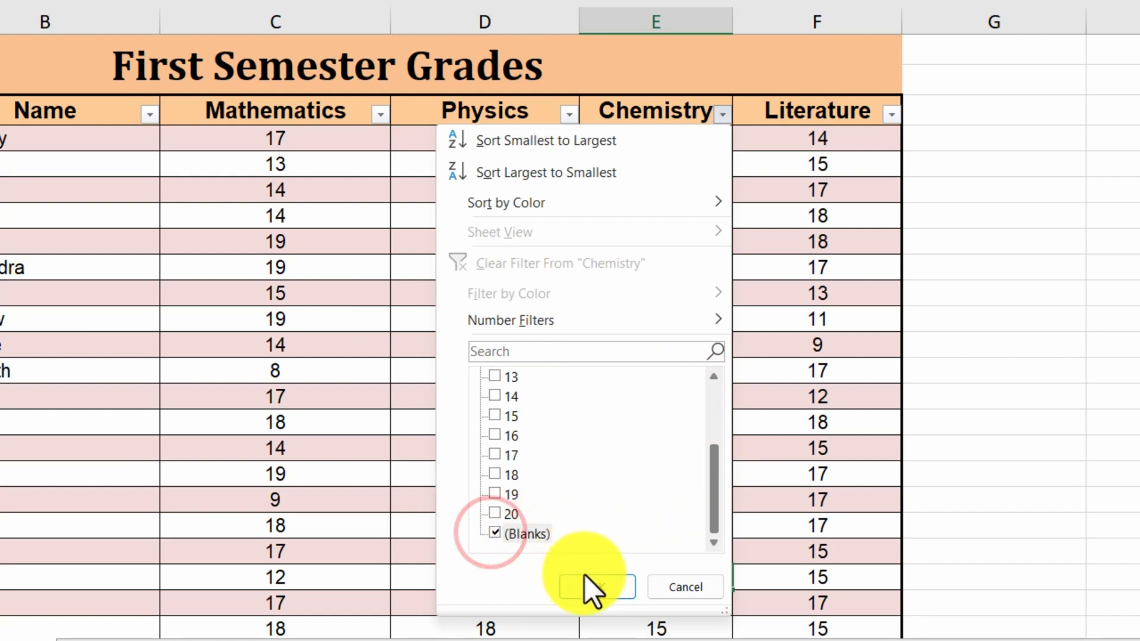
{"action": "left_click", "coordinate": [589, 587]}
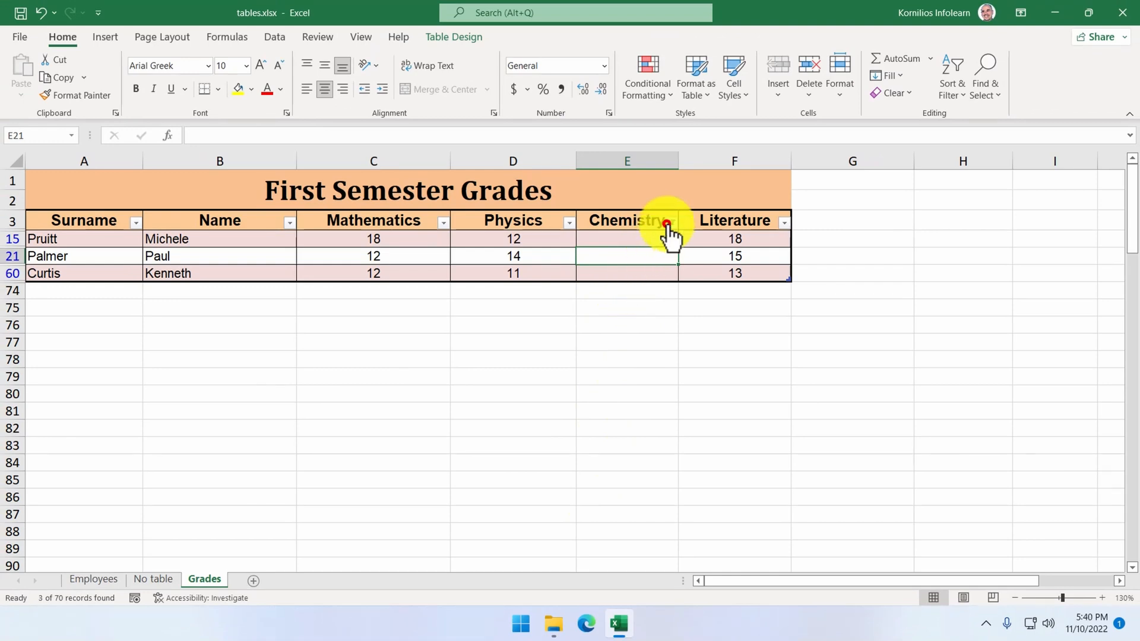
Step: Clear the blanks filter from Chemistry, then reopen and dismiss its dropdown unchanged
{"action": "left_click", "coordinate": [671, 221]}
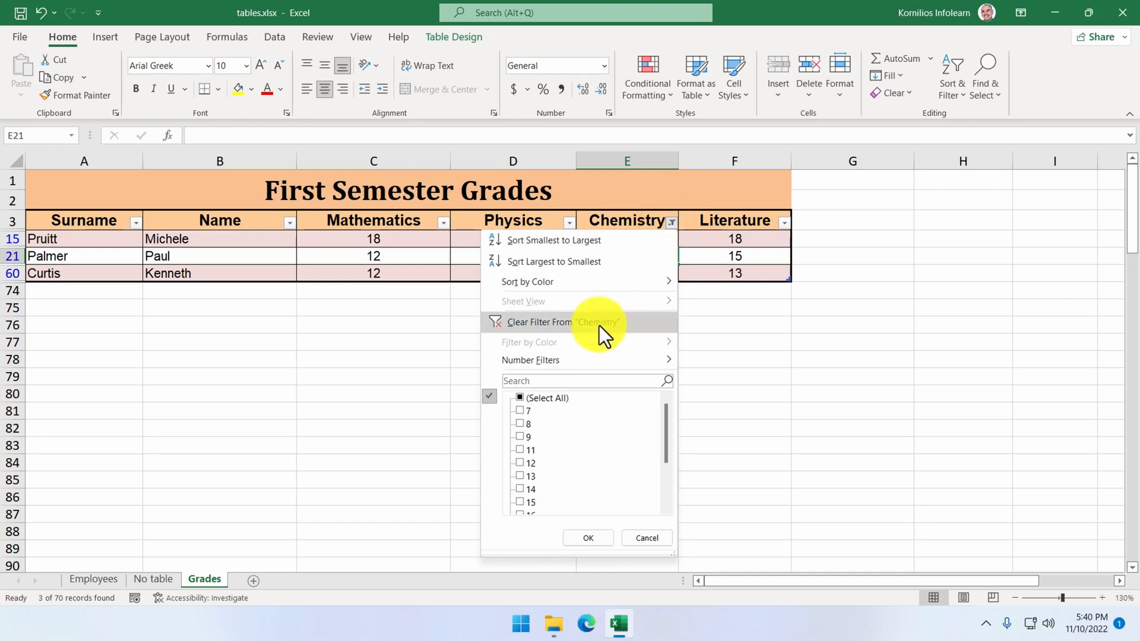
{"action": "left_click", "coordinate": [540, 322]}
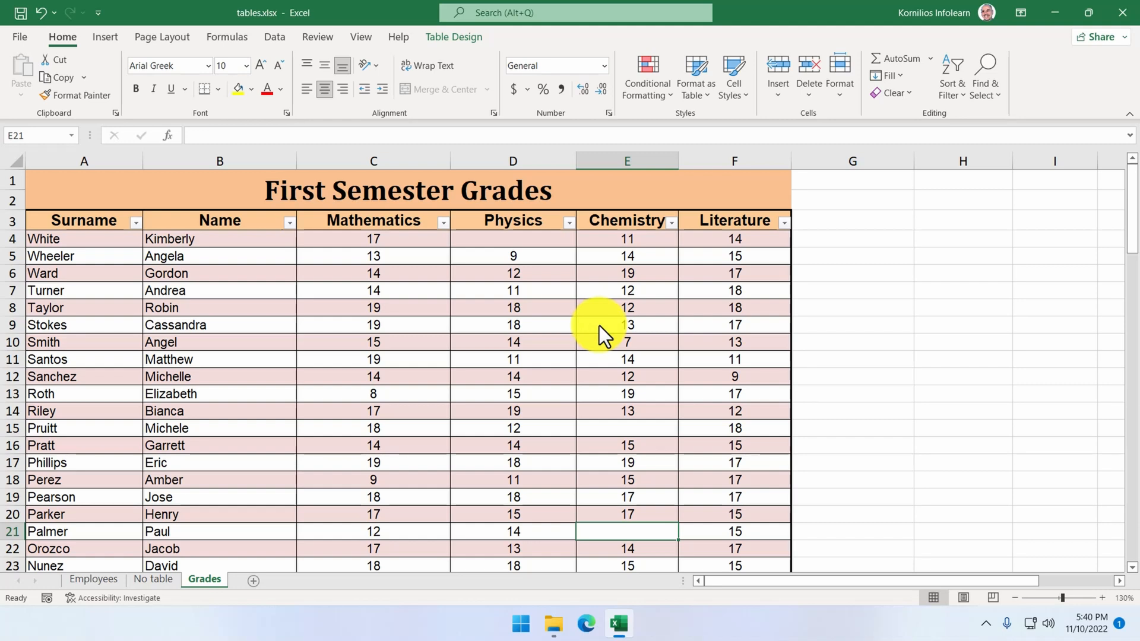
{"action": "mouse_move", "coordinate": [671, 235]}
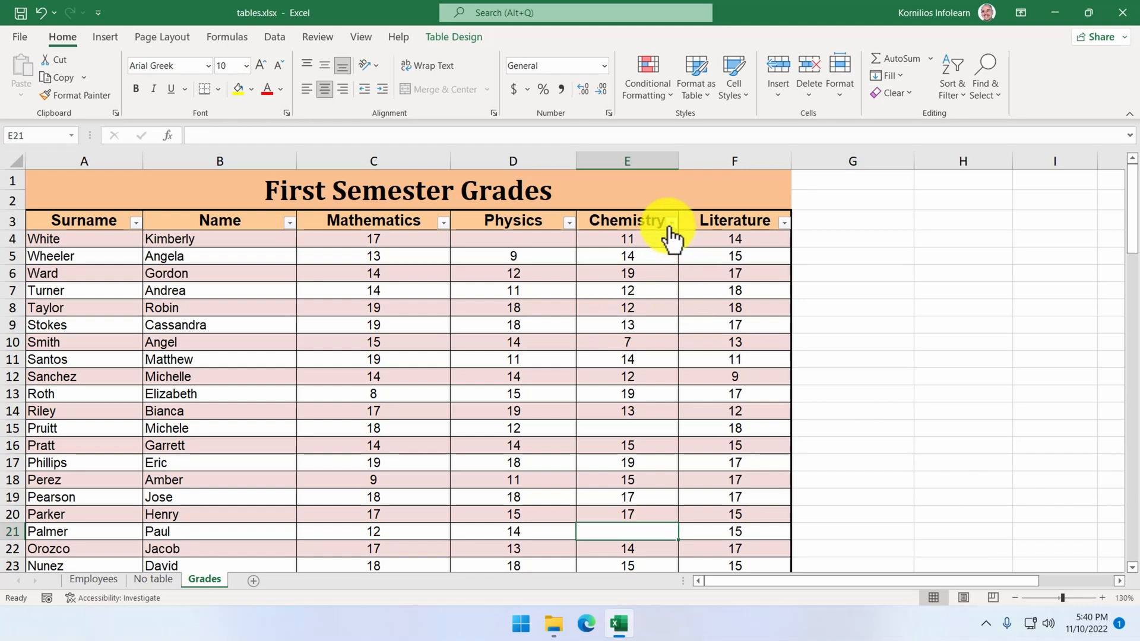
{"action": "left_click", "coordinate": [672, 221]}
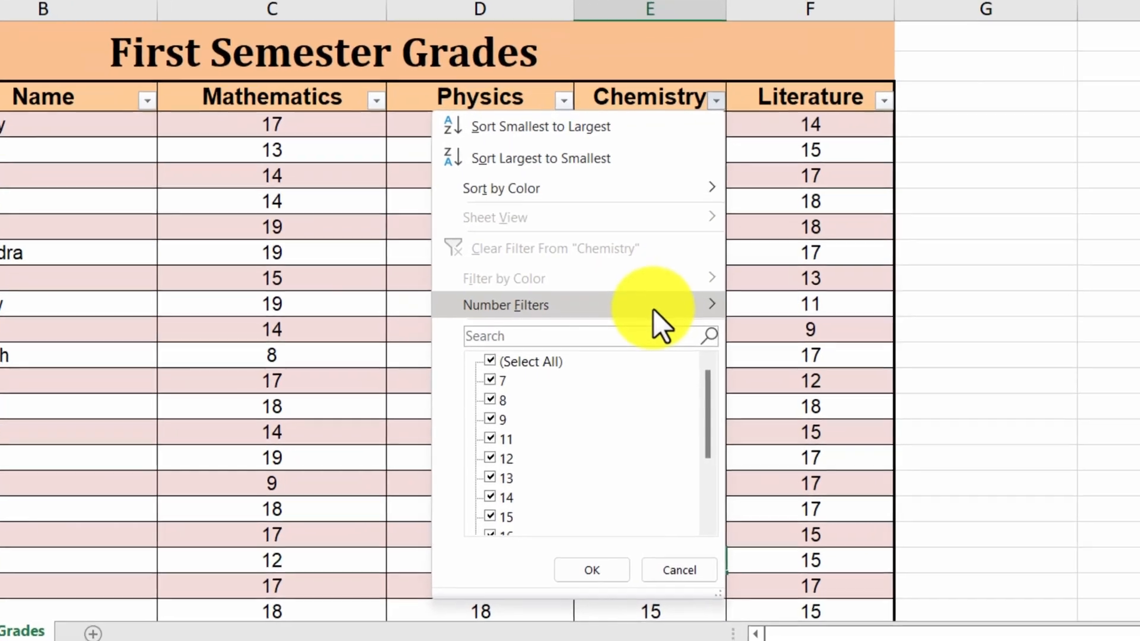
{"action": "left_click", "coordinate": [506, 304]}
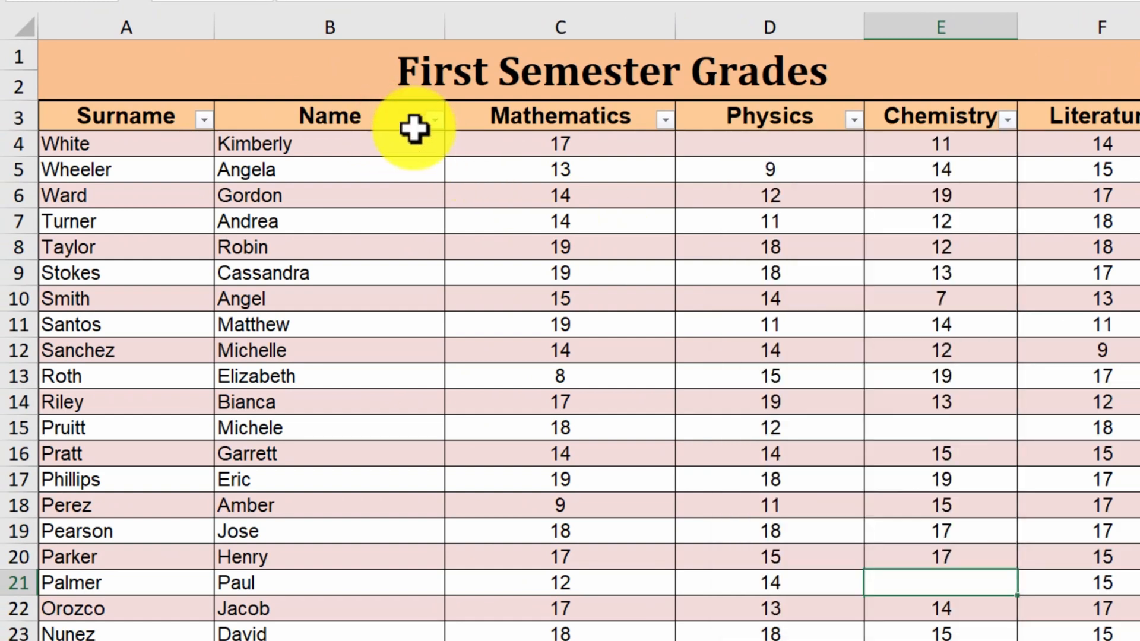
Step: Apply a Begins With 'a' text filter on the Name column
{"action": "left_click", "coordinate": [434, 116]}
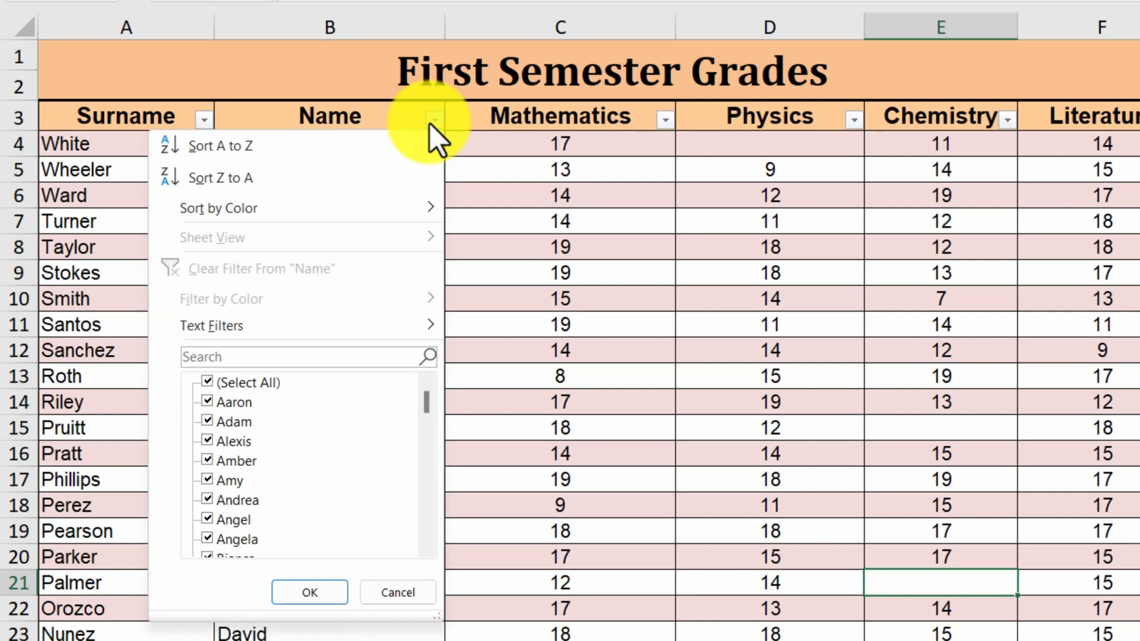
{"action": "mouse_move", "coordinate": [343, 333]}
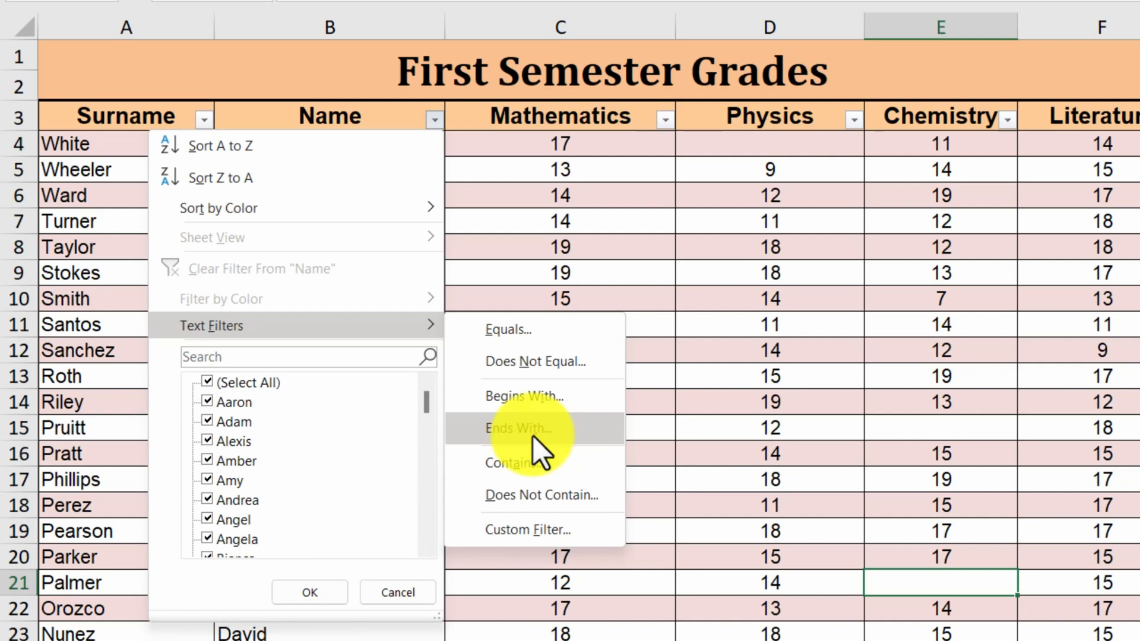
{"action": "mouse_move", "coordinate": [536, 479]}
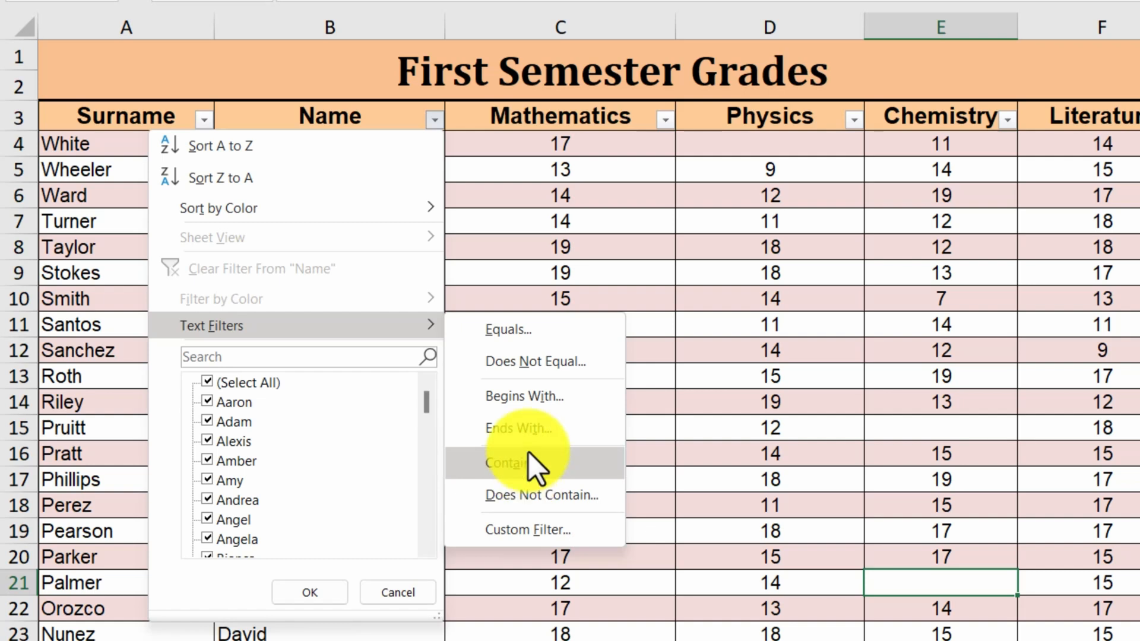
{"action": "mouse_move", "coordinate": [535, 411]}
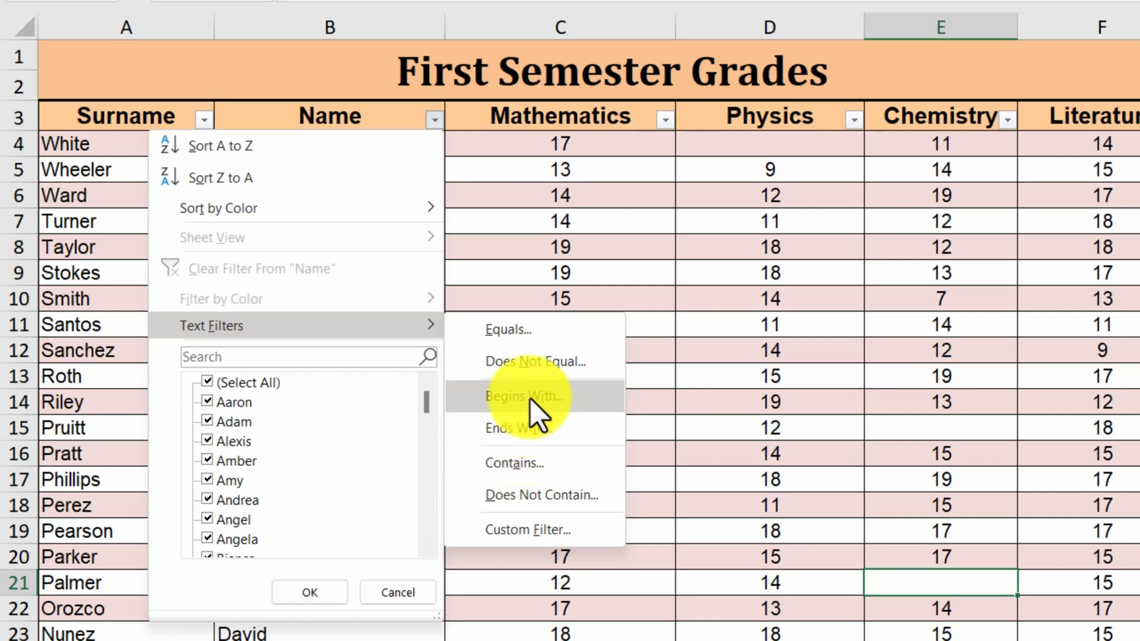
{"action": "left_click", "coordinate": [525, 396]}
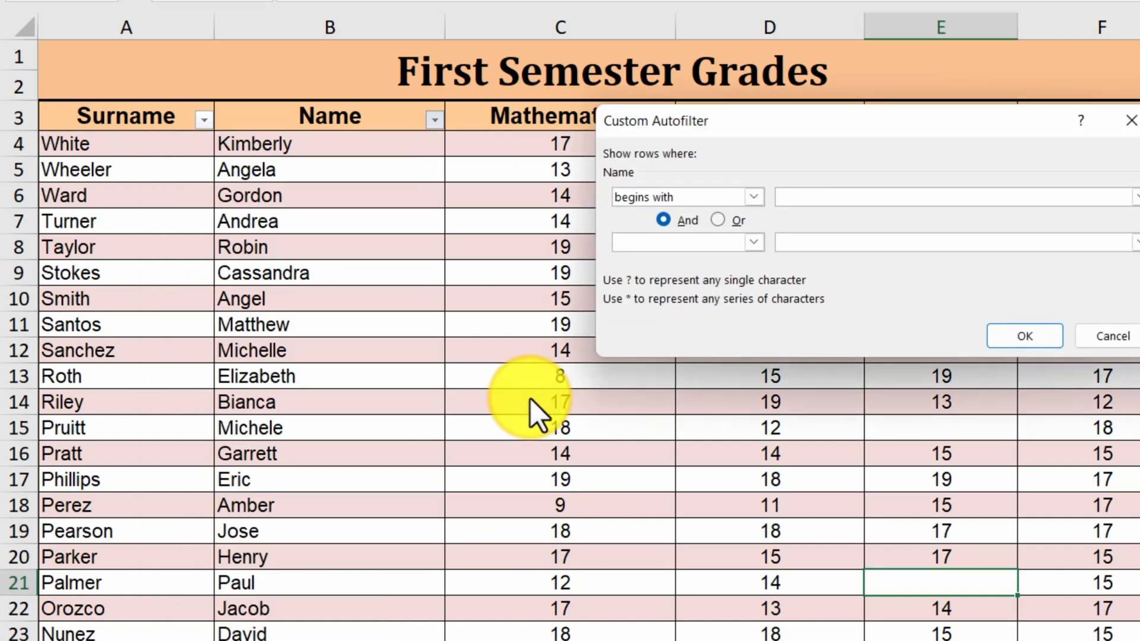
{"action": "type", "text": "a"}
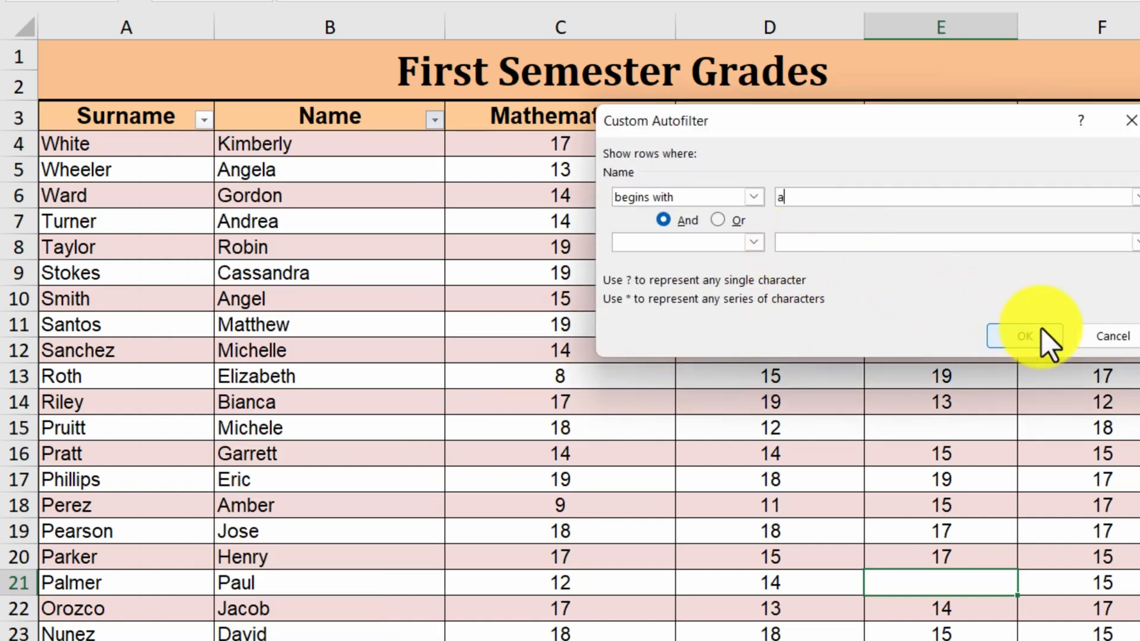
{"action": "left_click", "coordinate": [1026, 336]}
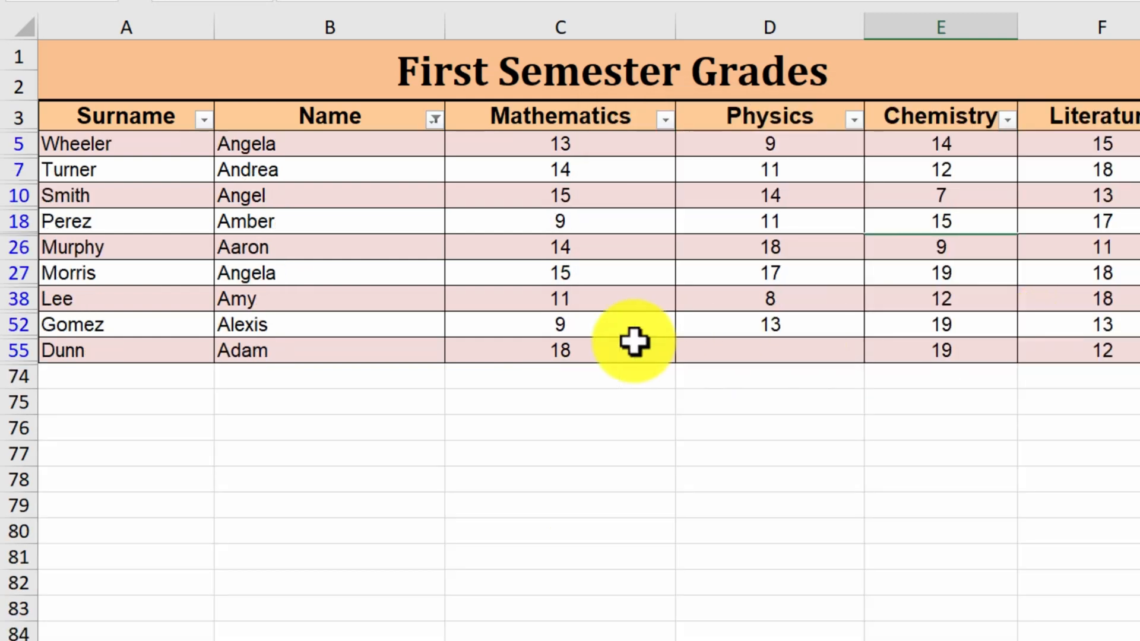
{"action": "mouse_move", "coordinate": [614, 342]}
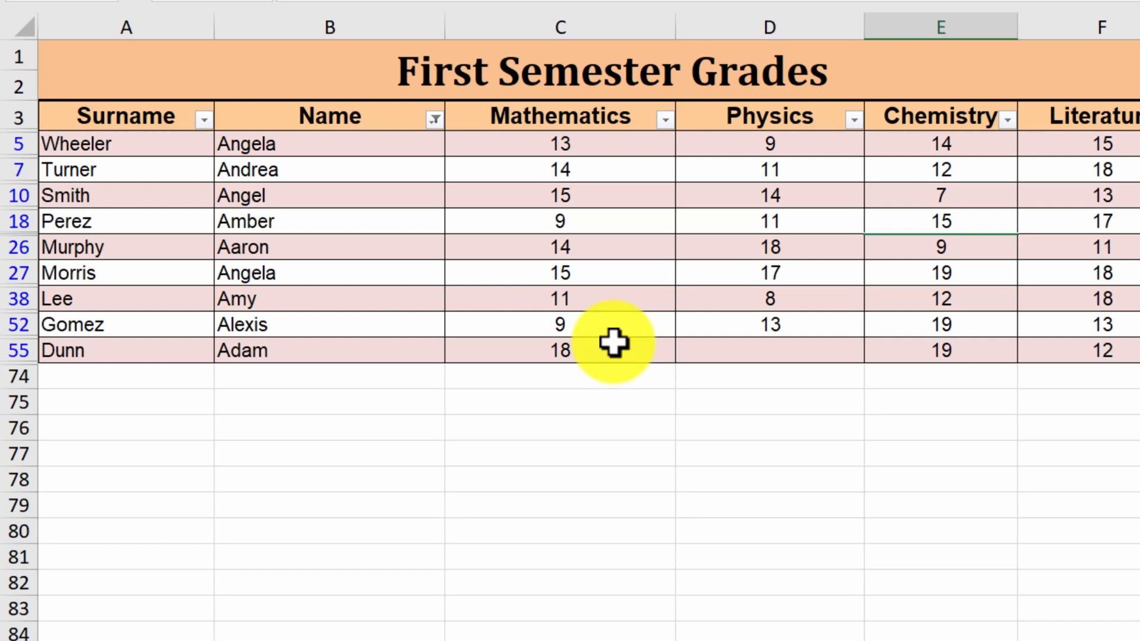
{"action": "mouse_move", "coordinate": [748, 238]}
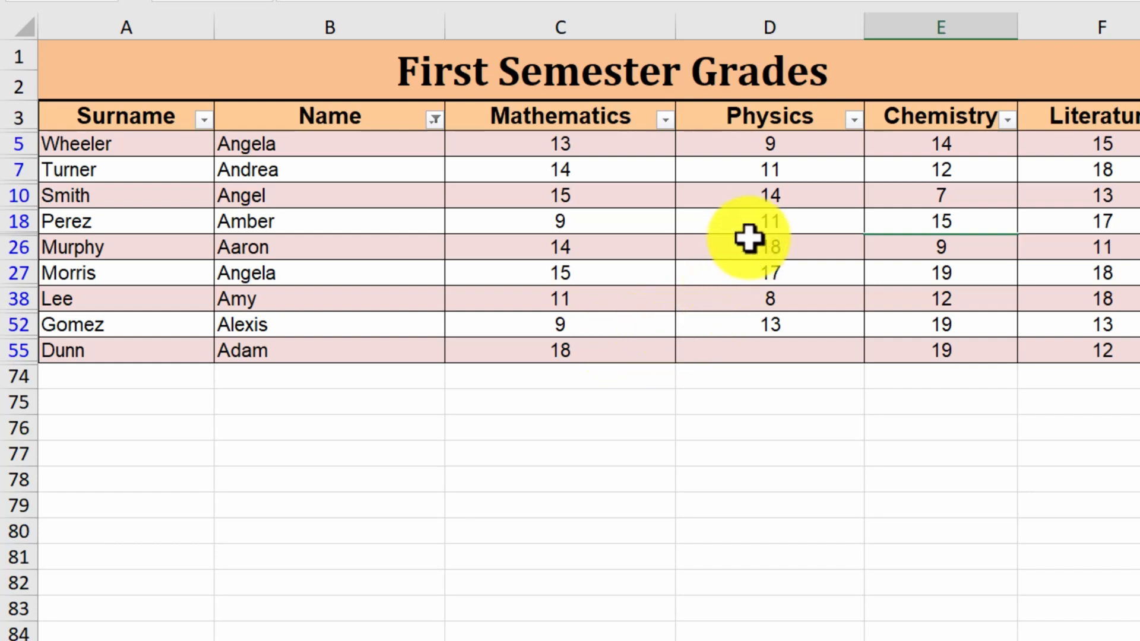
Step: Add a Greater Than 10 number filter on Mathematics, leaving seven A-named students
{"action": "left_click", "coordinate": [665, 118]}
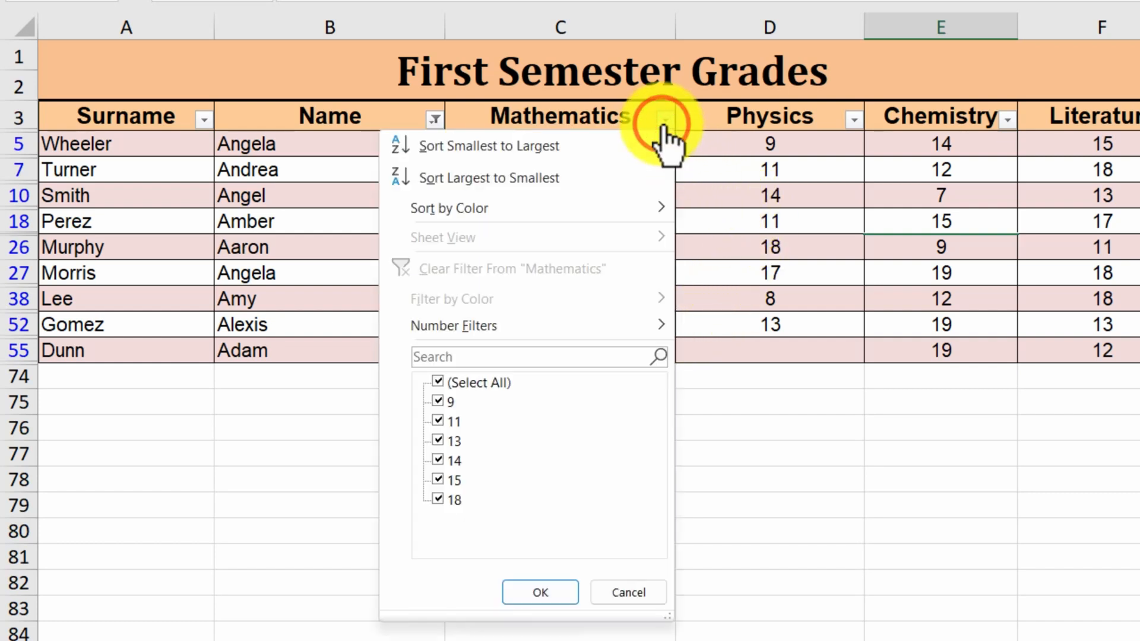
{"action": "left_click", "coordinate": [454, 325]}
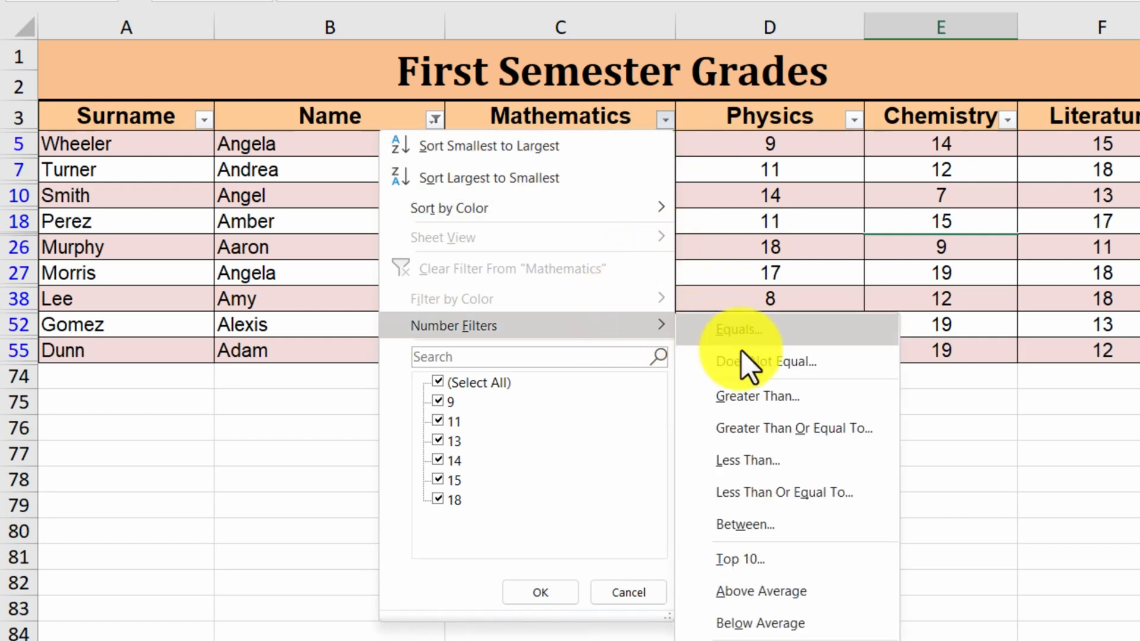
{"action": "left_click", "coordinate": [758, 397]}
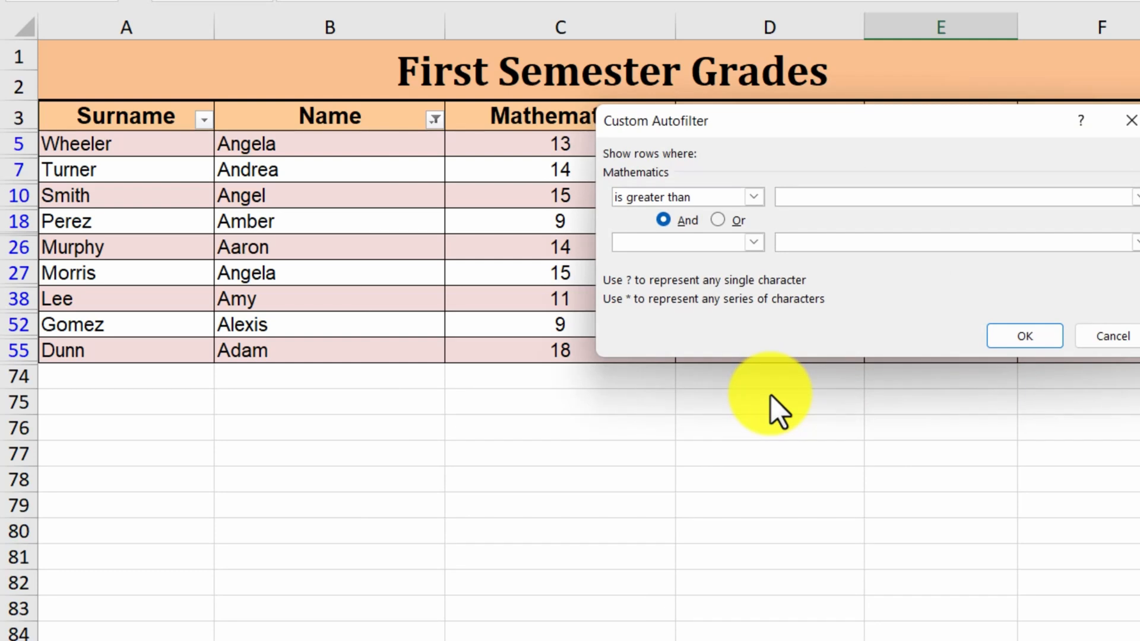
{"action": "type", "text": "10"}
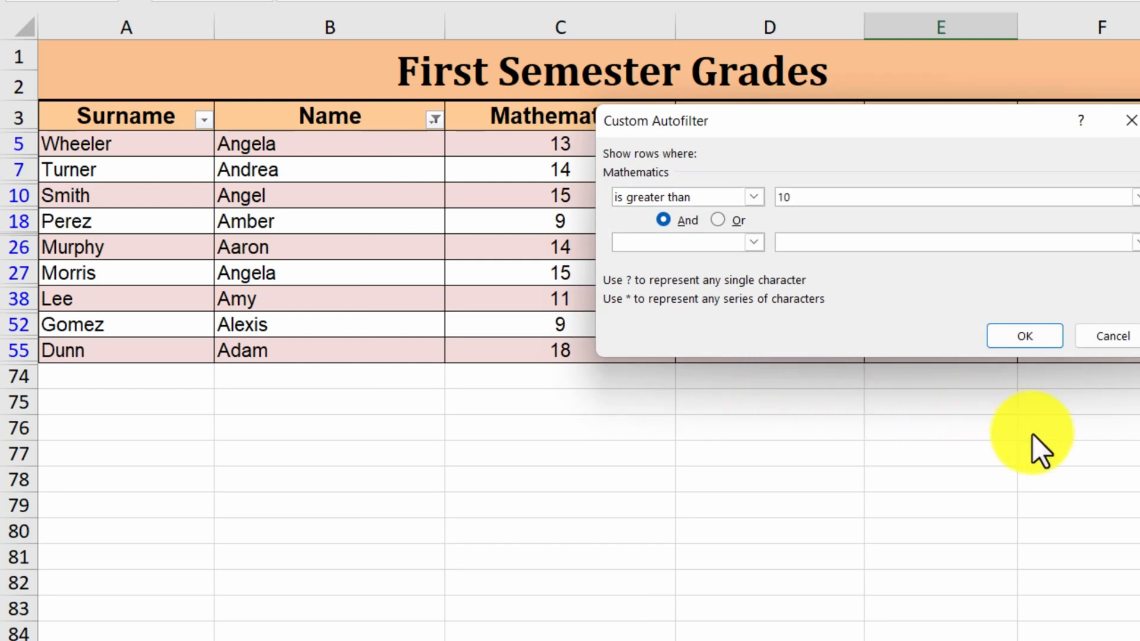
{"action": "left_click", "coordinate": [1025, 335]}
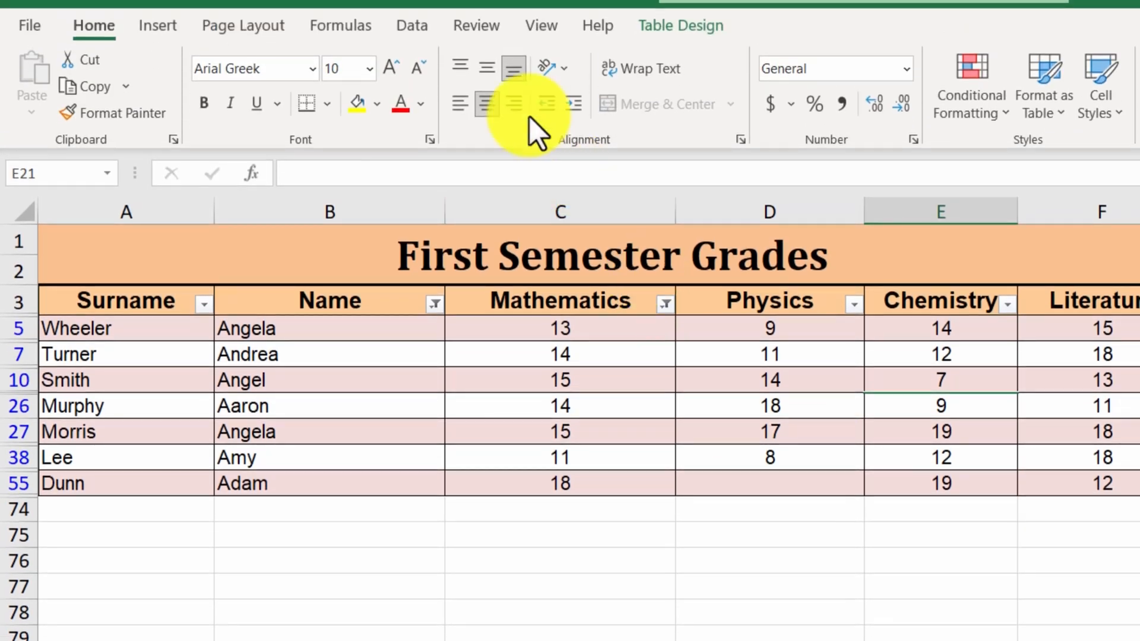
Step: Toggle the Filter command on the Data ribbon to remove filtering from the Grades table
{"action": "left_click", "coordinate": [411, 26]}
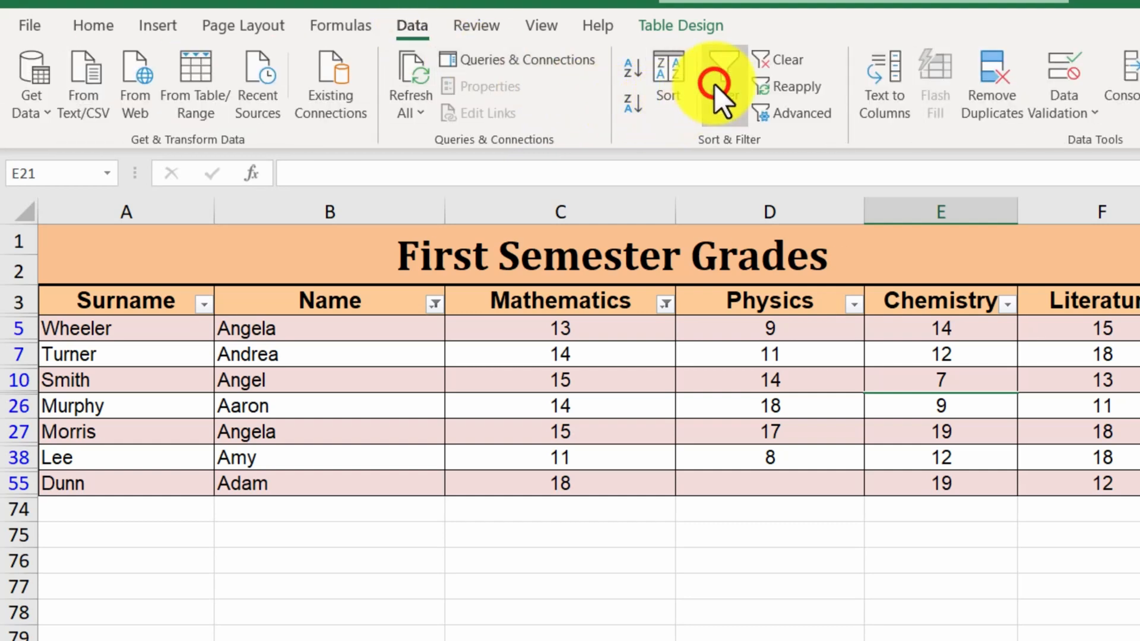
{"action": "left_click", "coordinate": [722, 77]}
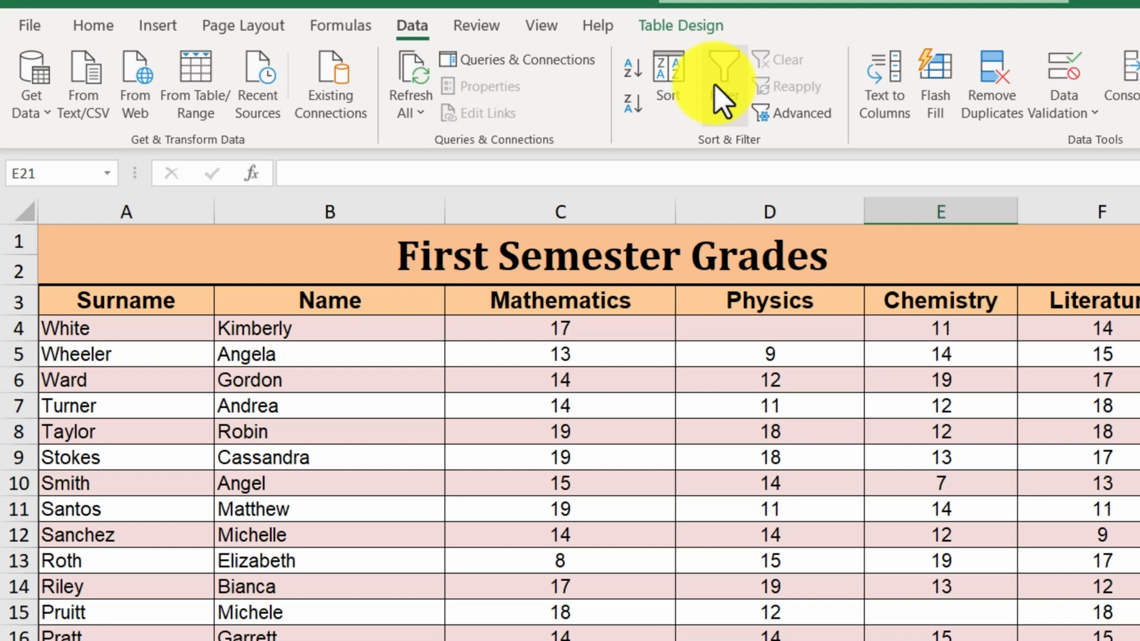
{"action": "left_click", "coordinate": [720, 76]}
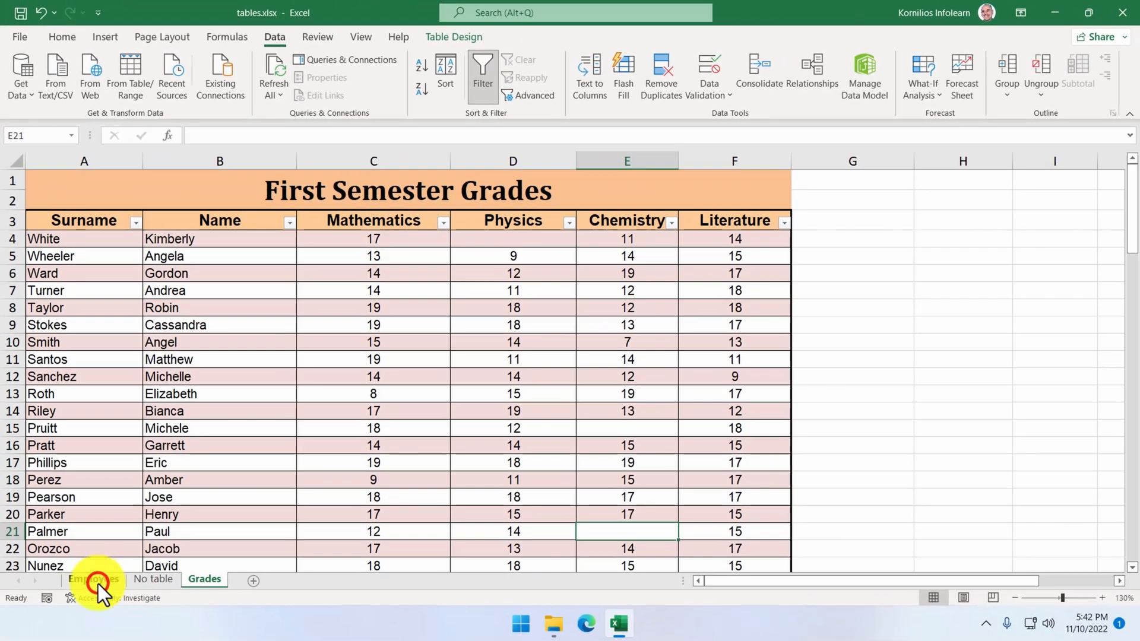
Step: Filter the Employee column by the orange cell colour, leaving only Bowman and Kirkland
{"action": "left_click", "coordinate": [95, 580]}
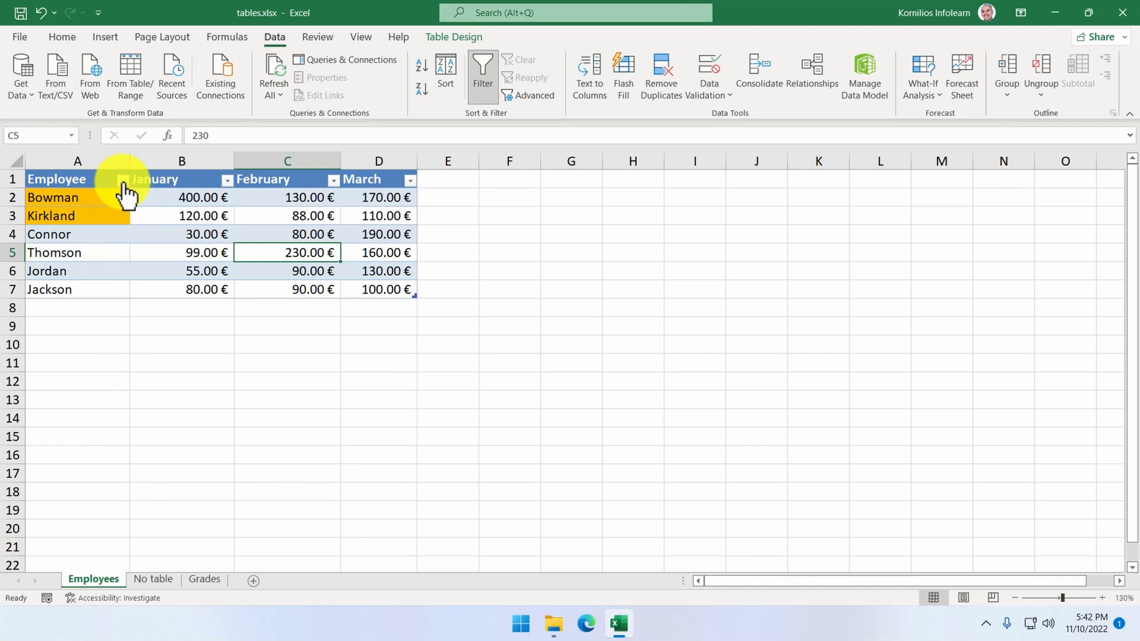
{"action": "left_click", "coordinate": [121, 179]}
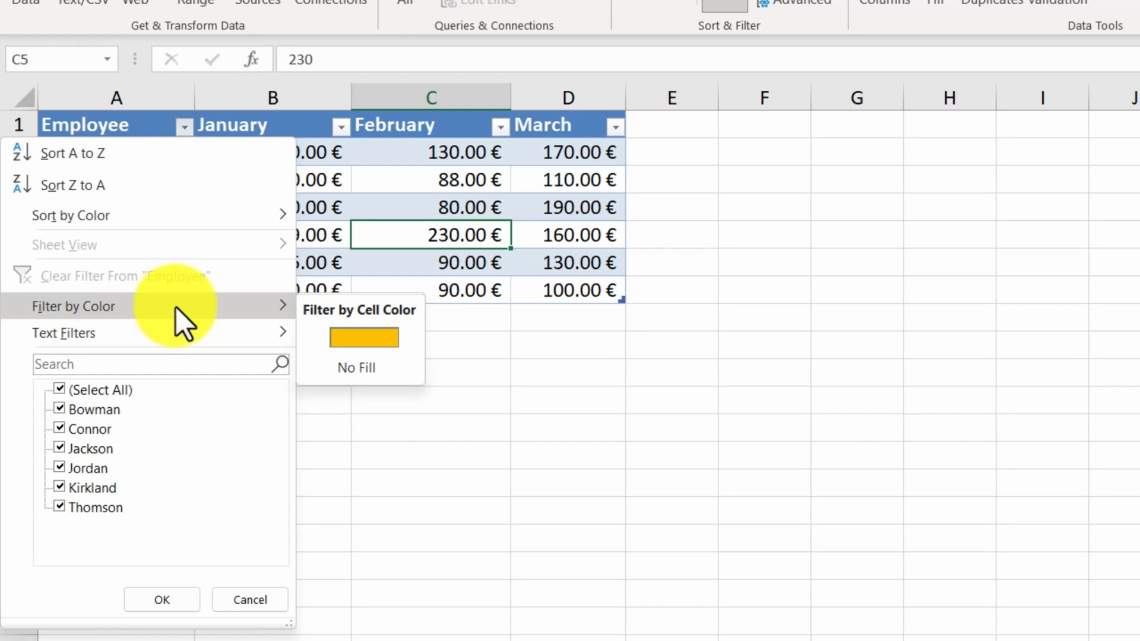
{"action": "left_click", "coordinate": [363, 337]}
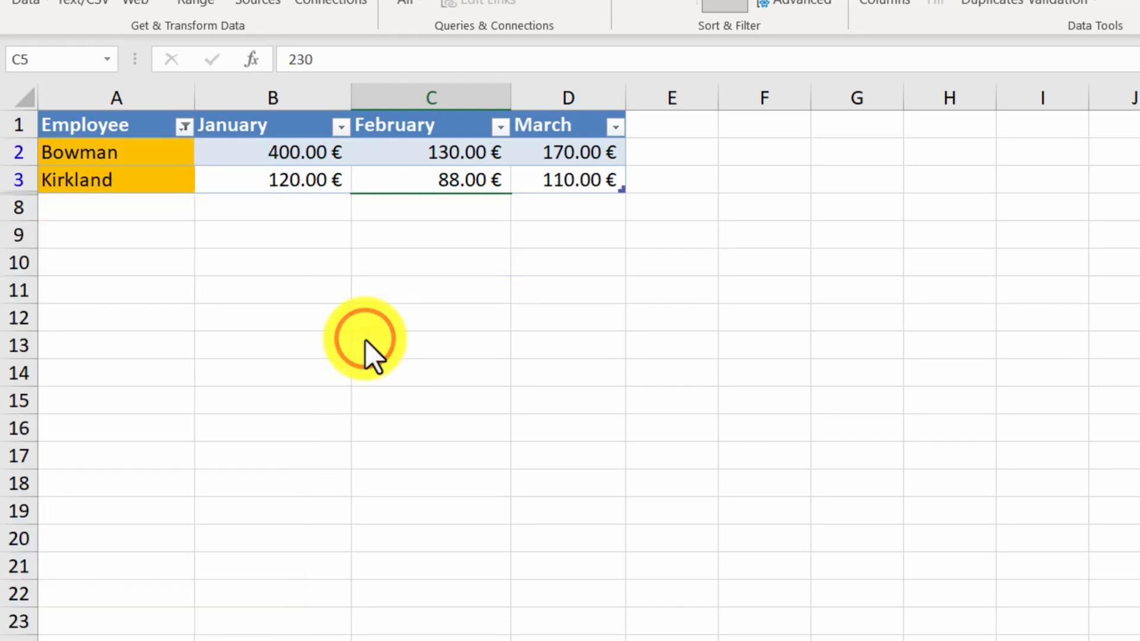